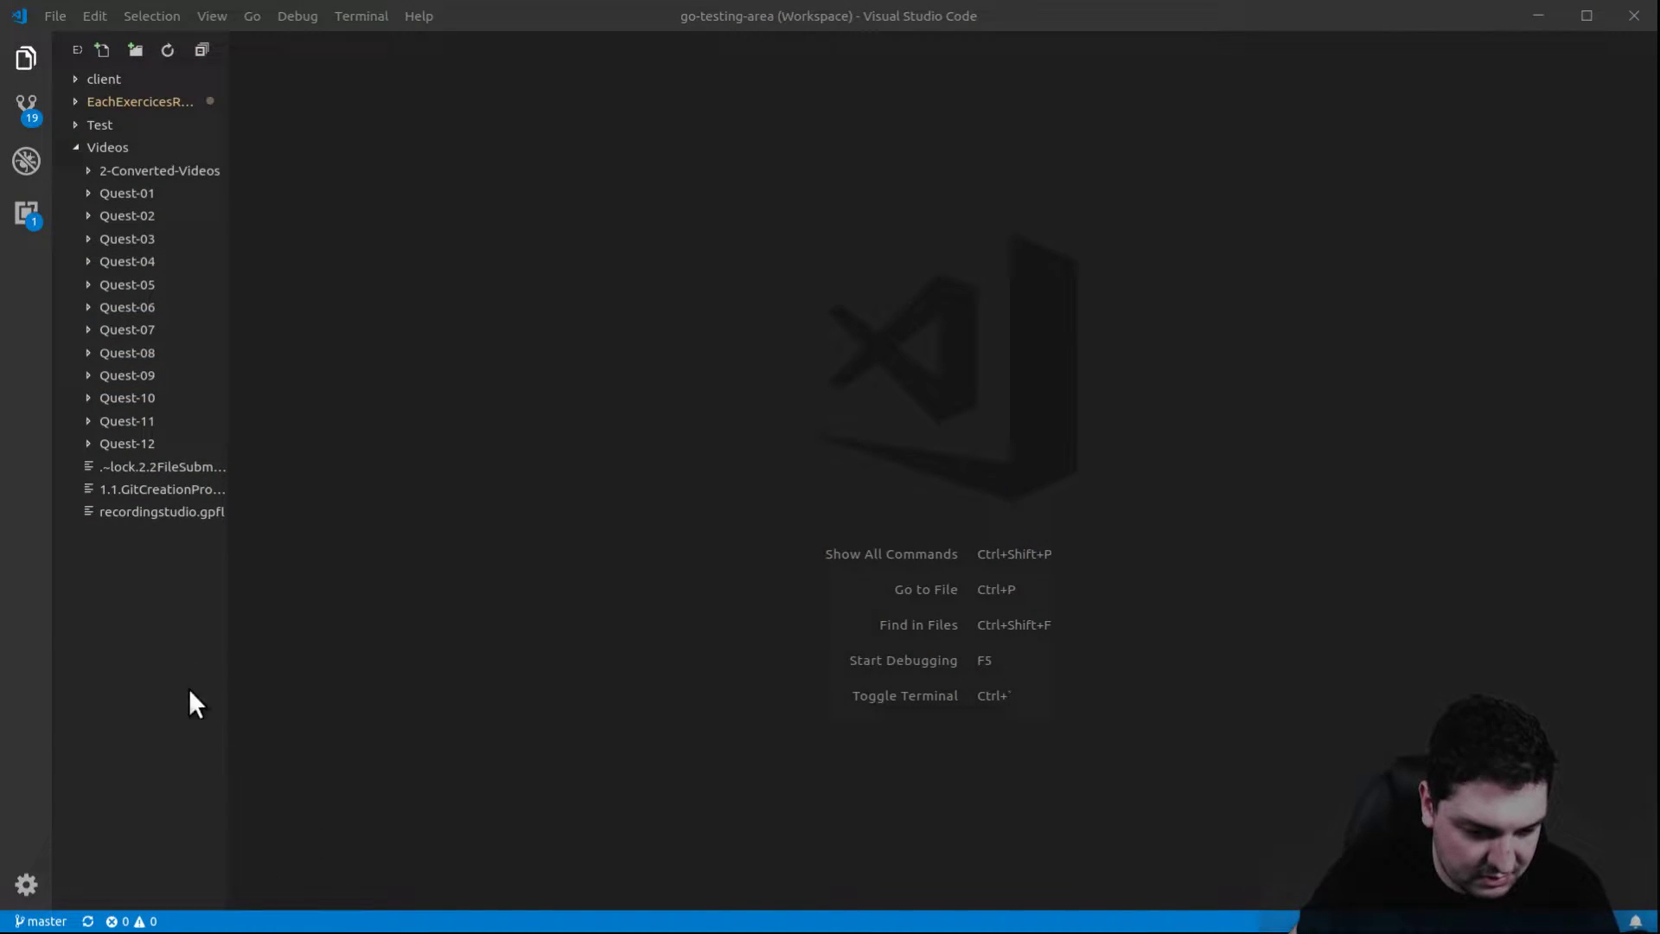
# - Open a terminal in the Quest-08 folder and launch test.go for editing with `code test.go`
pyautogui.rightClick(126, 353)
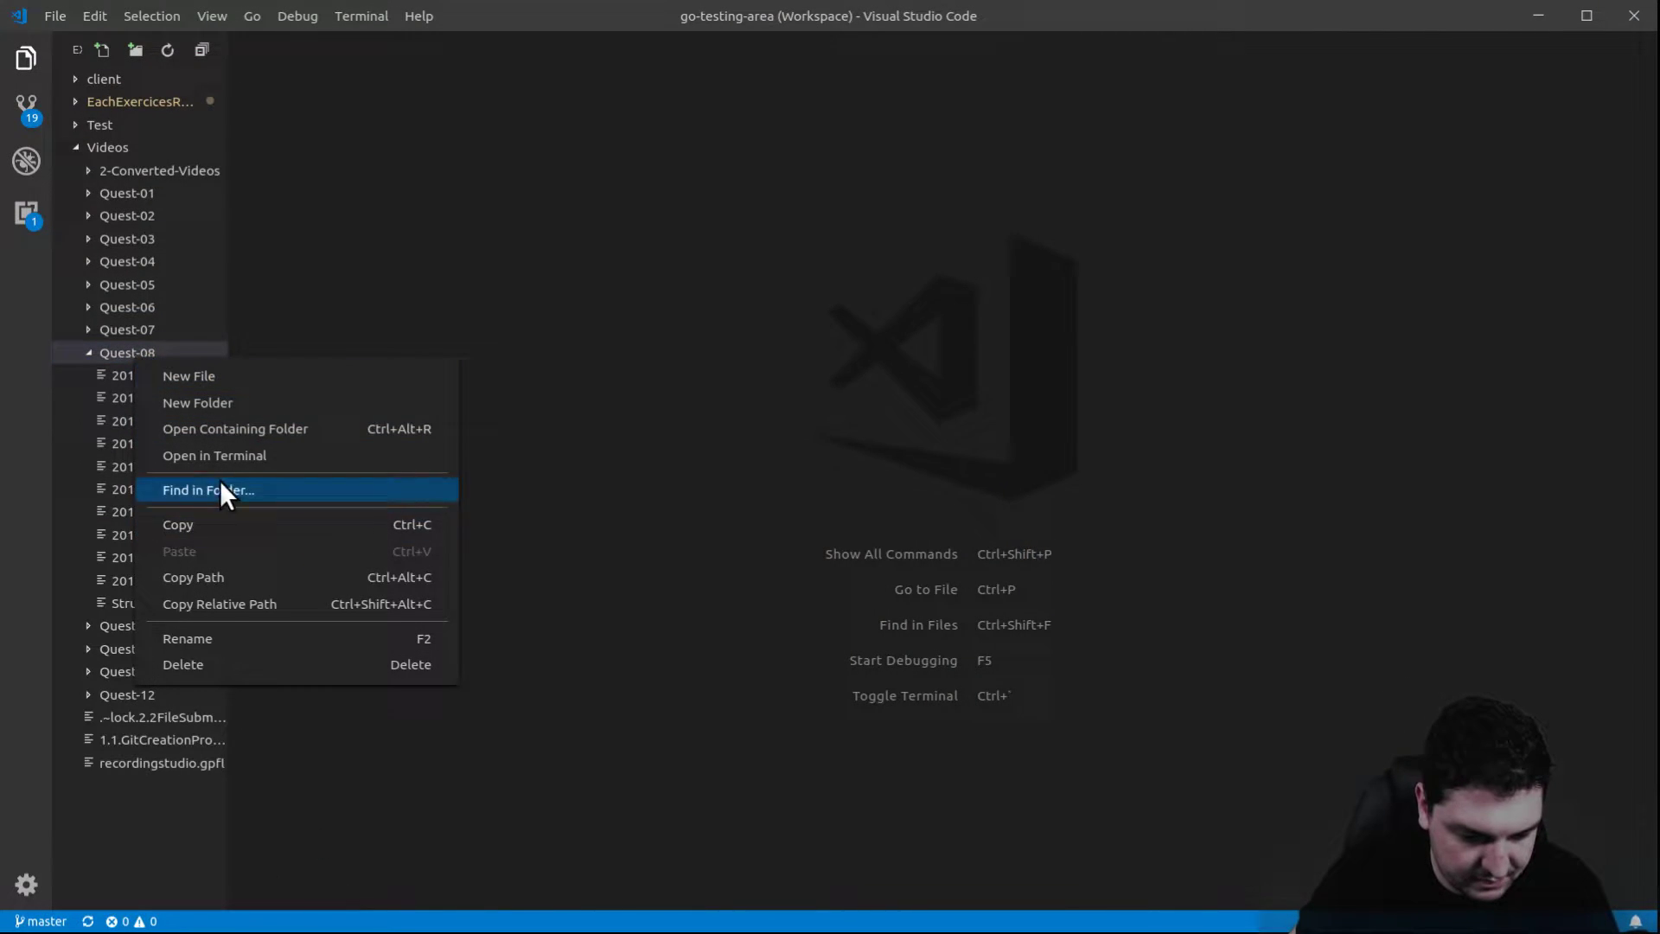
pyautogui.click(212, 456)
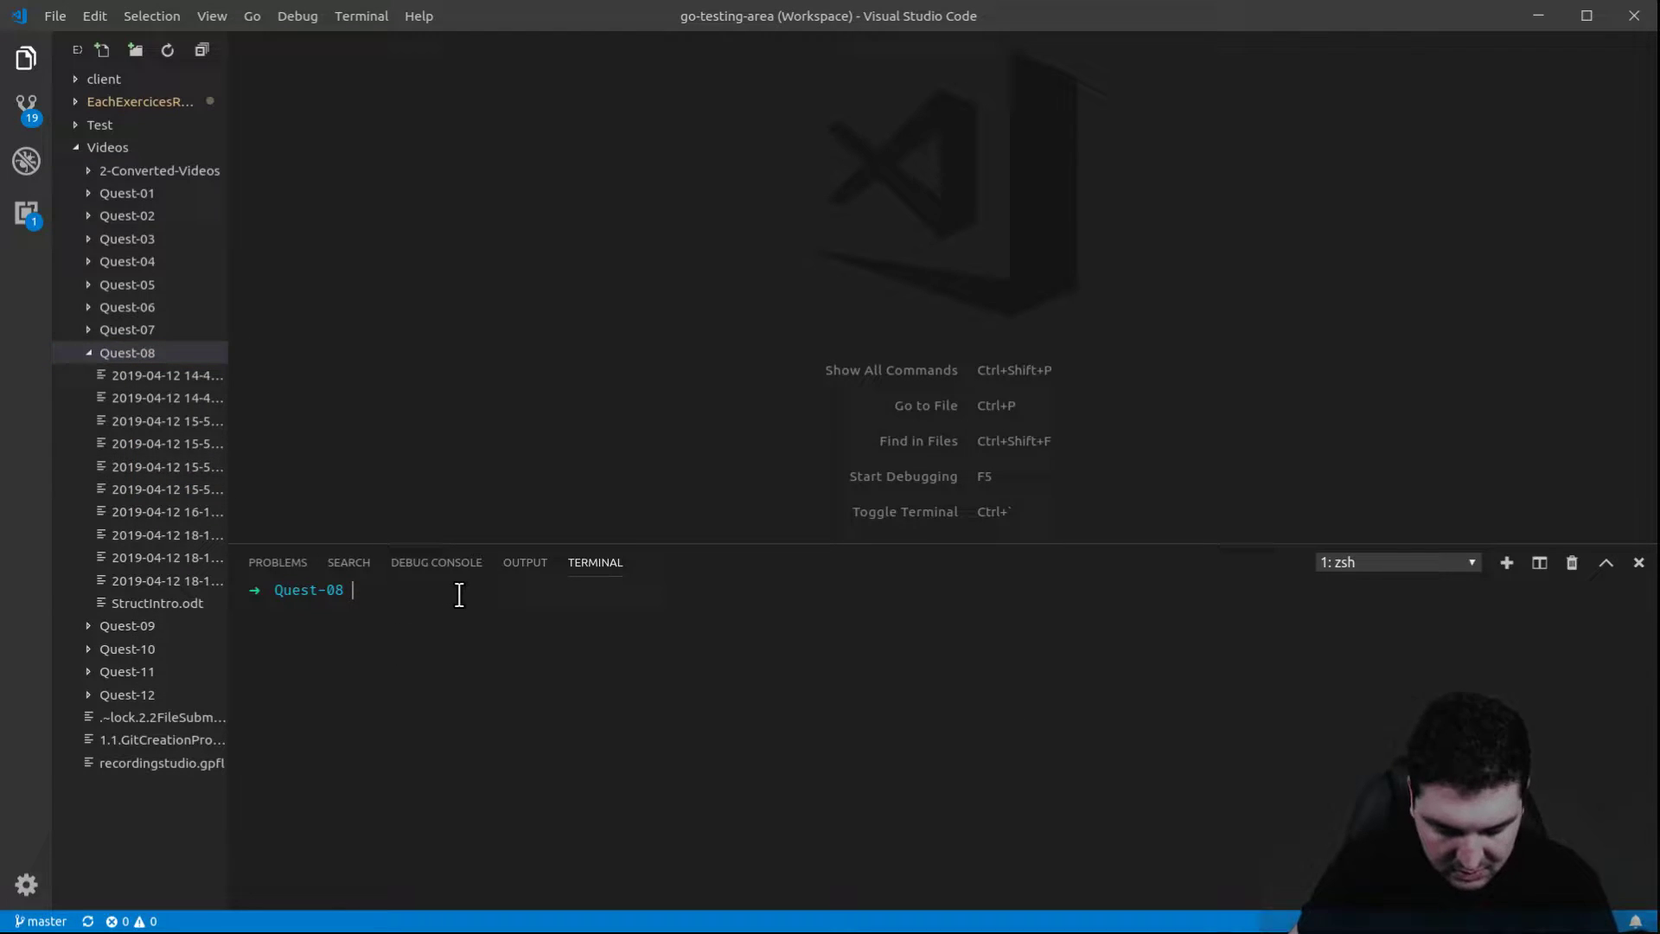
pyautogui.write('code')
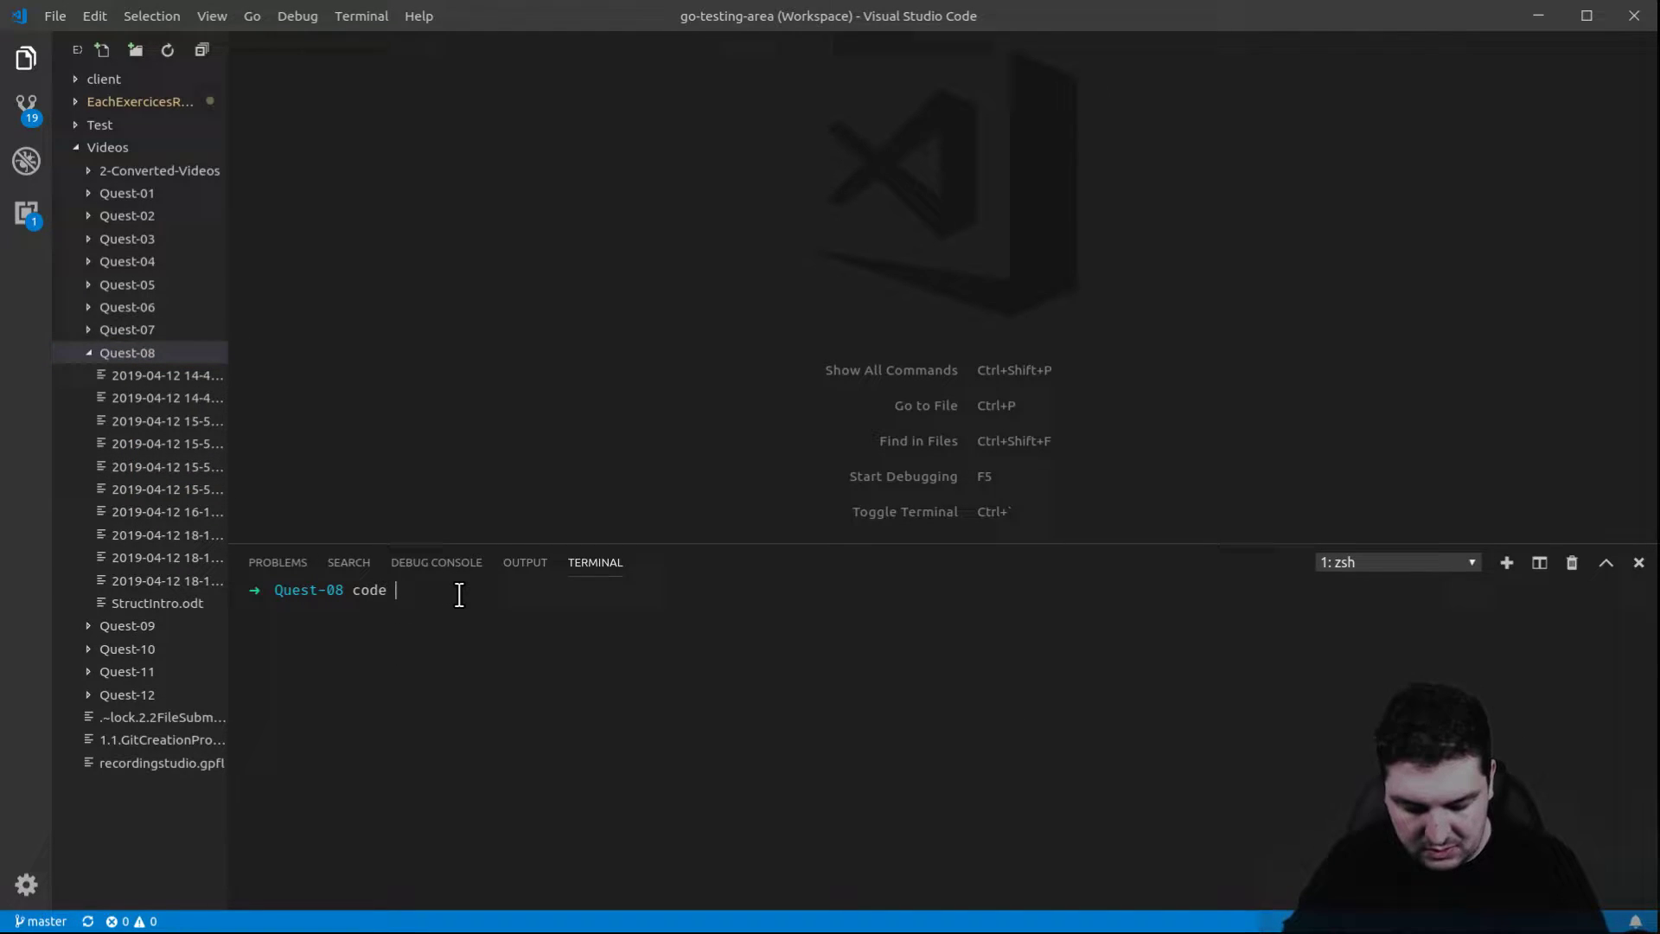
pyautogui.write('test.go')
pyautogui.write('package main')
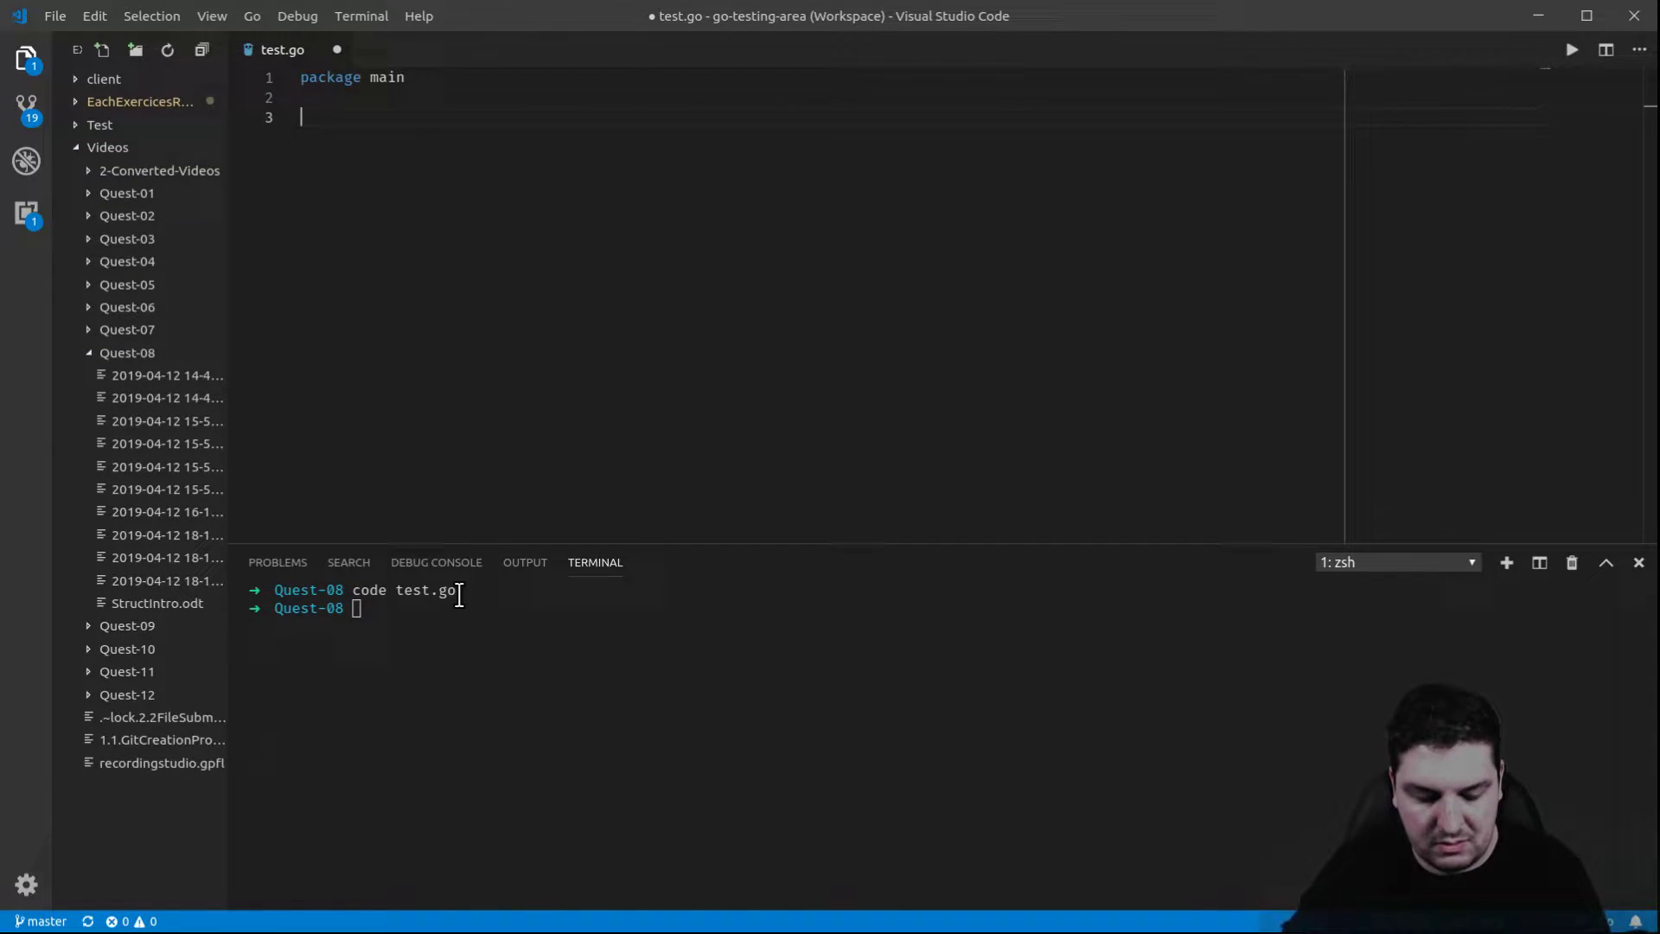
# - Declare an empty `func main() { }` in test.go
pyautogui.write('func main')
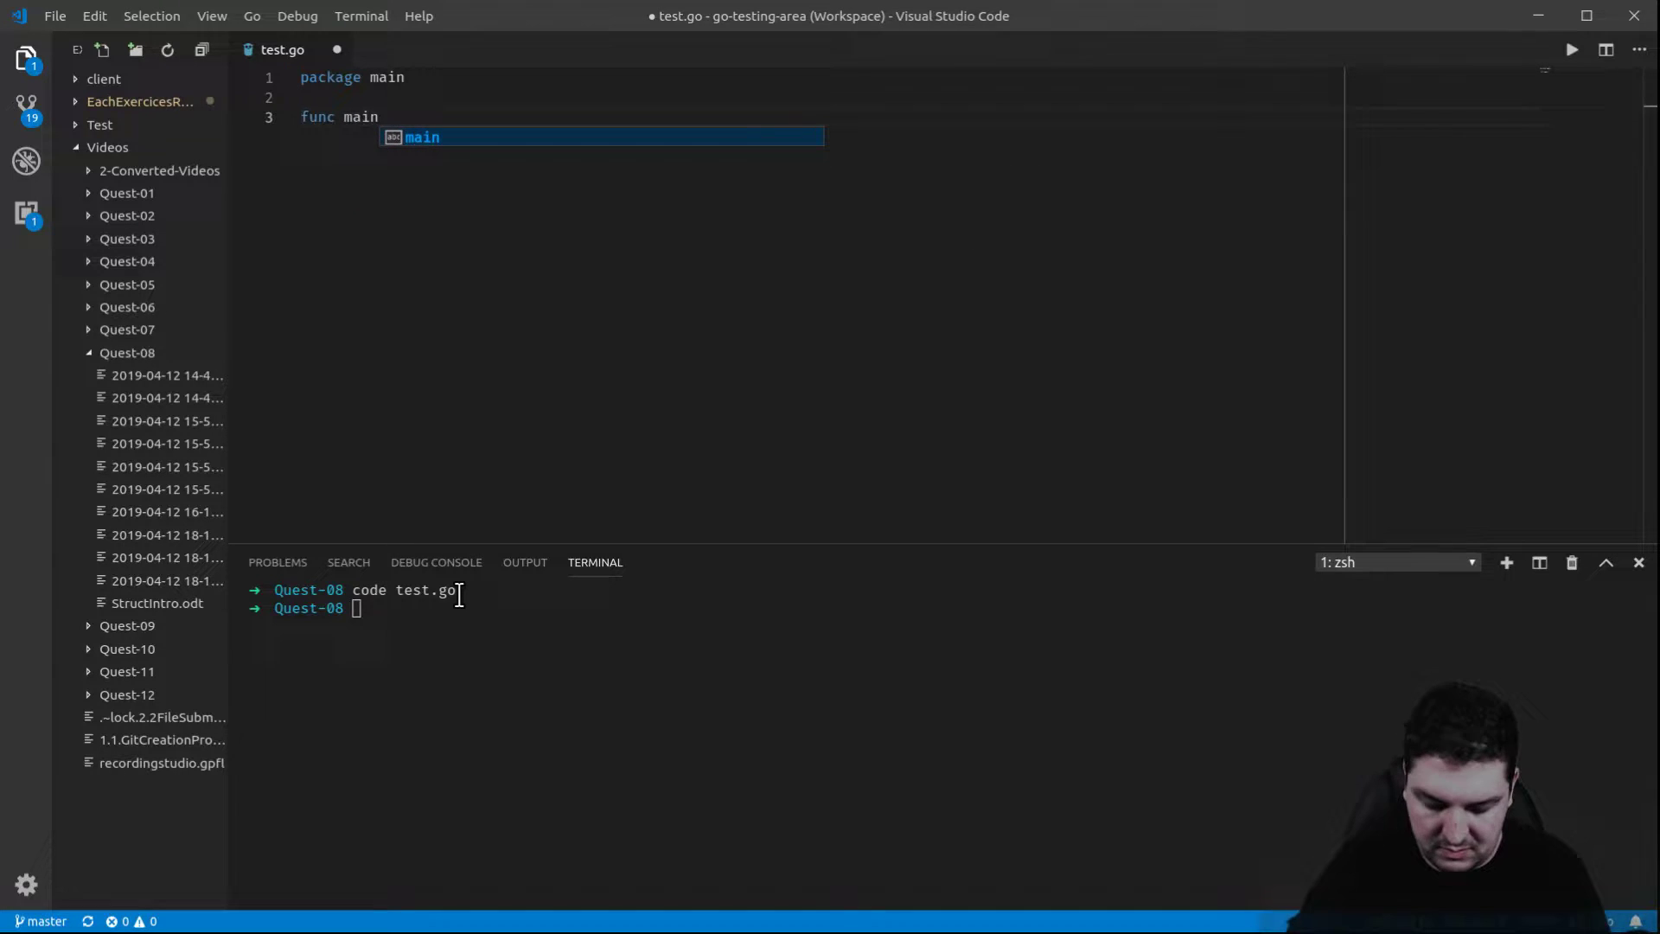
pyautogui.write('()')
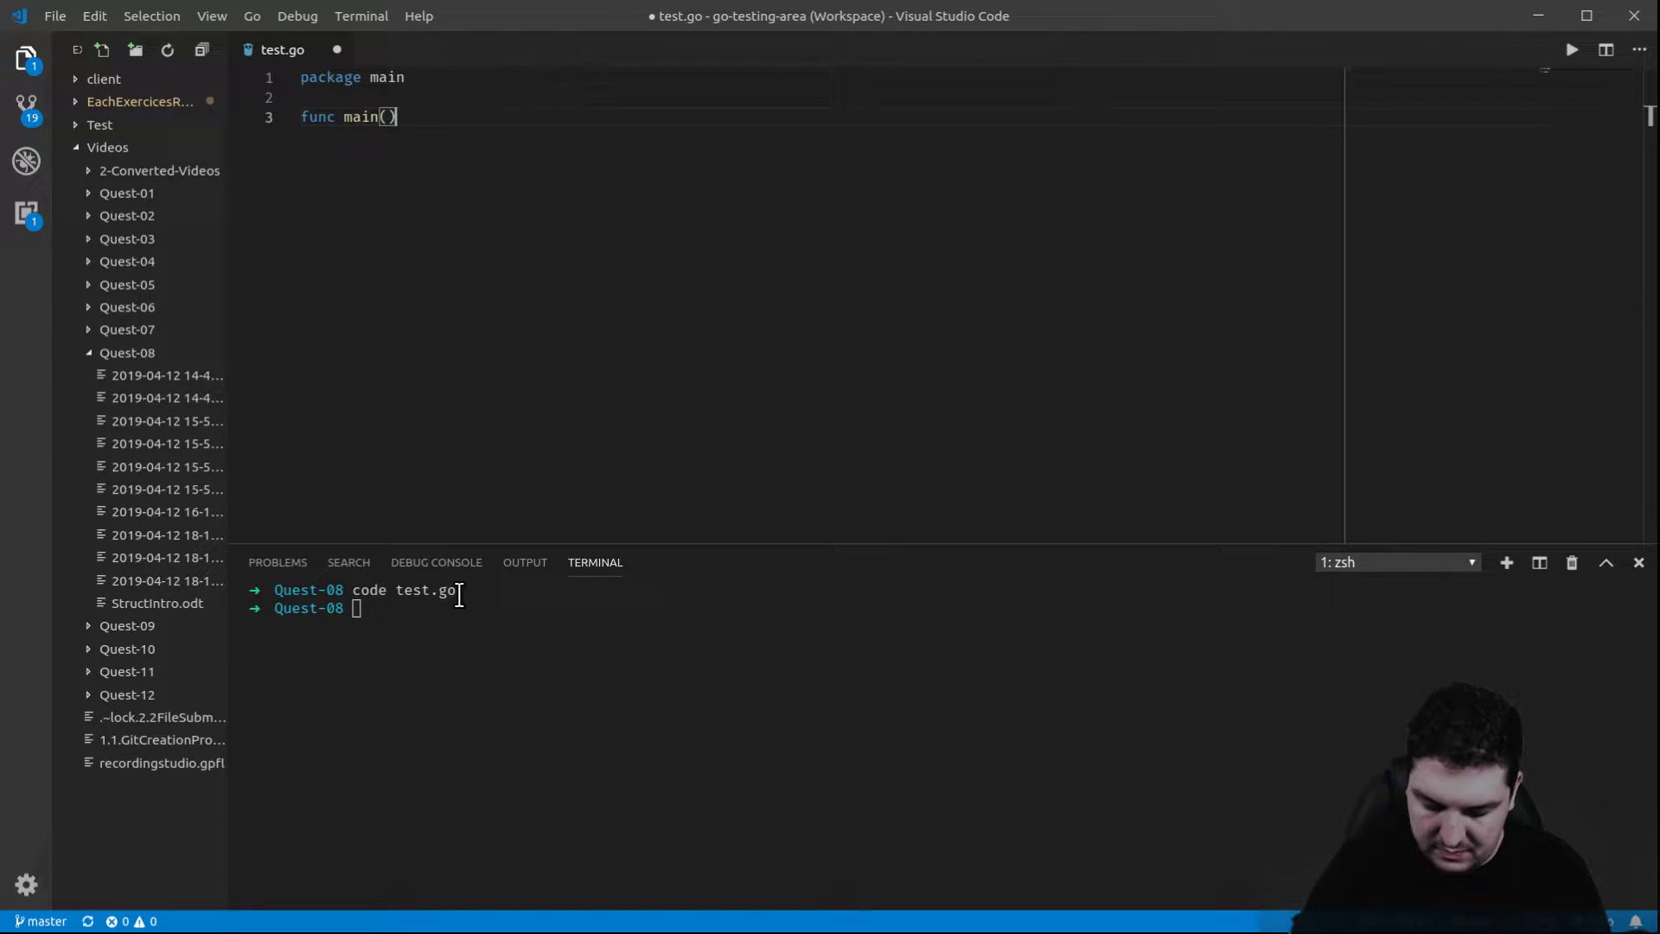
pyautogui.write('{')
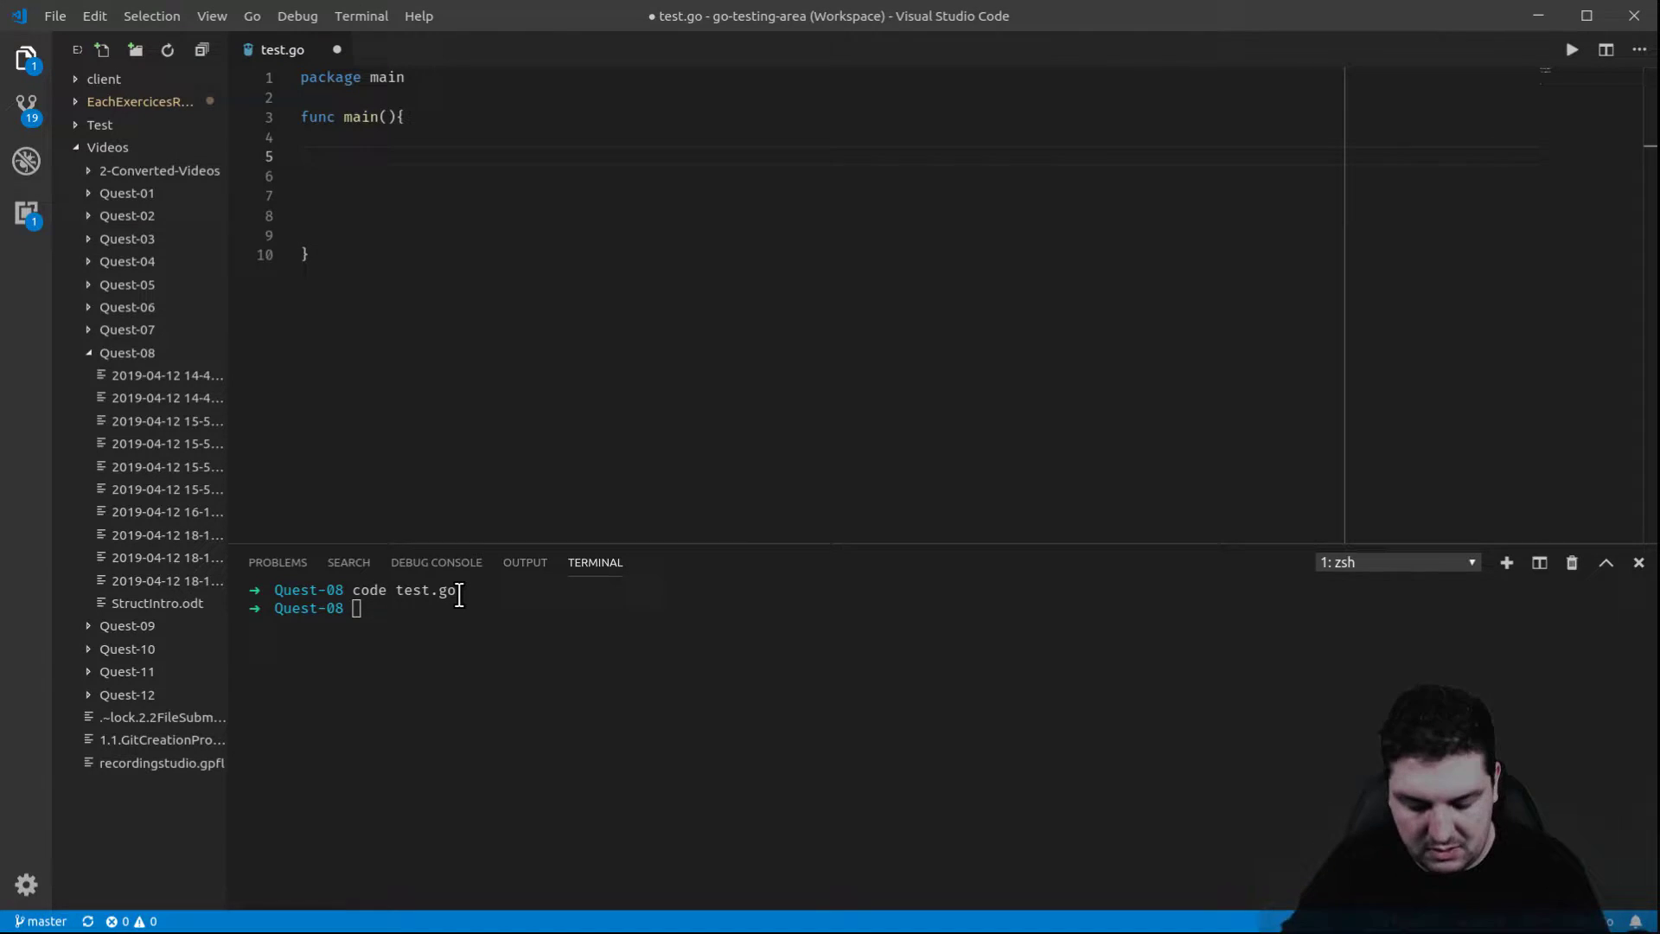
# - Inside main, write `file := os.Open("sample.txt")`
pyautogui.write('file')
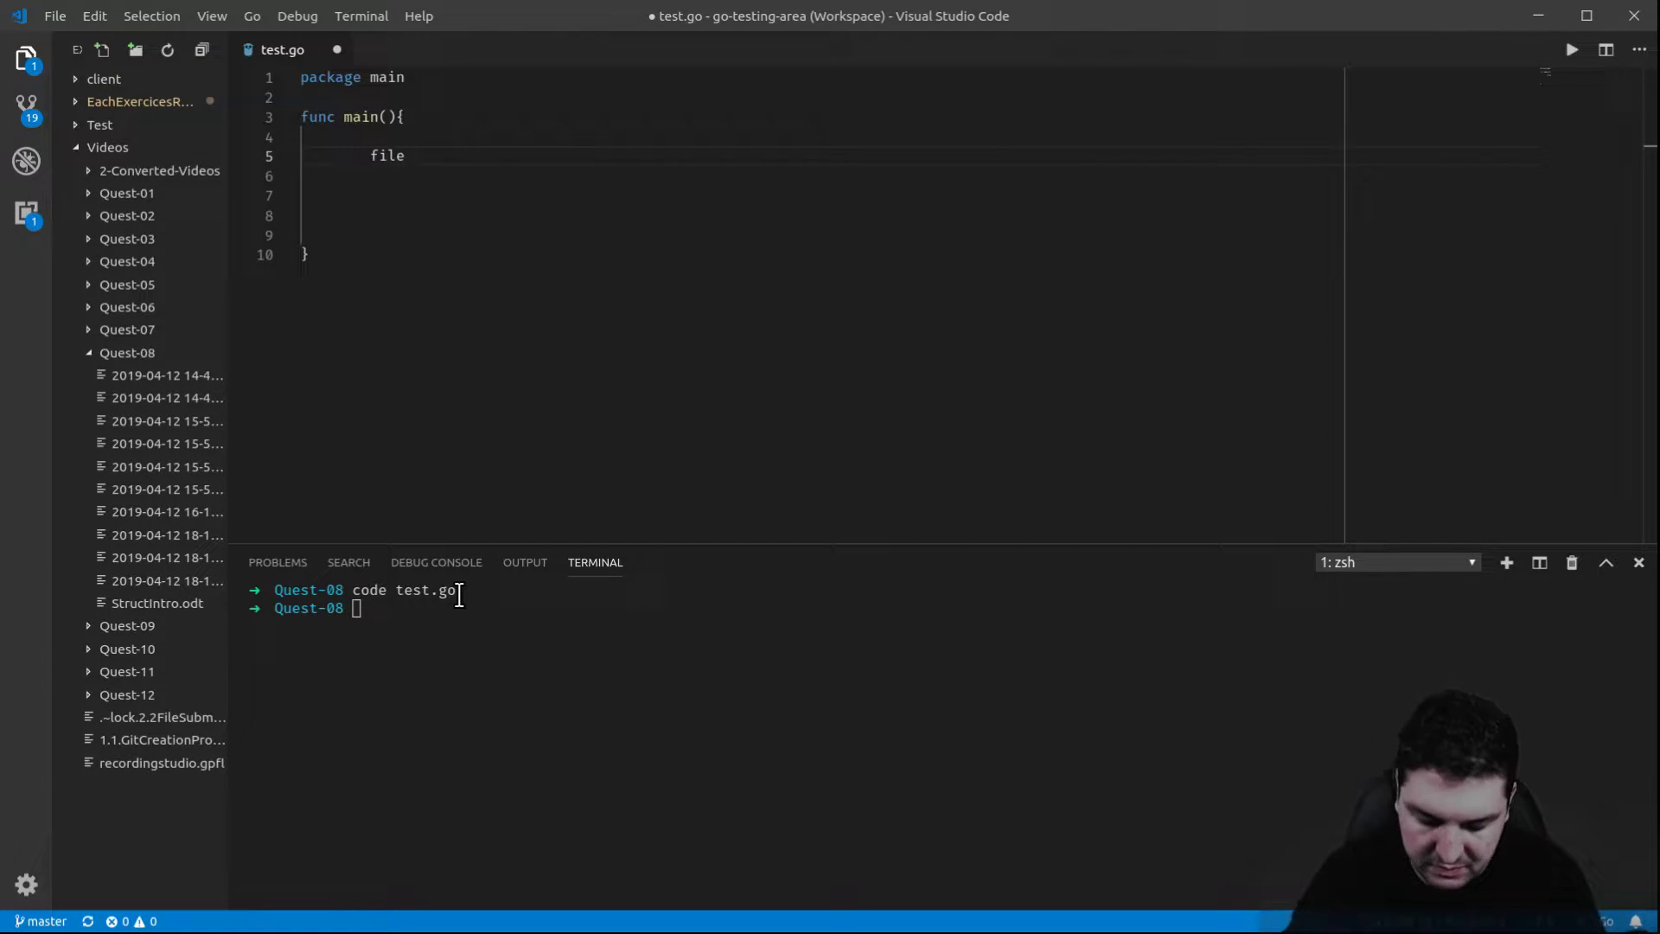
pyautogui.write(':=')
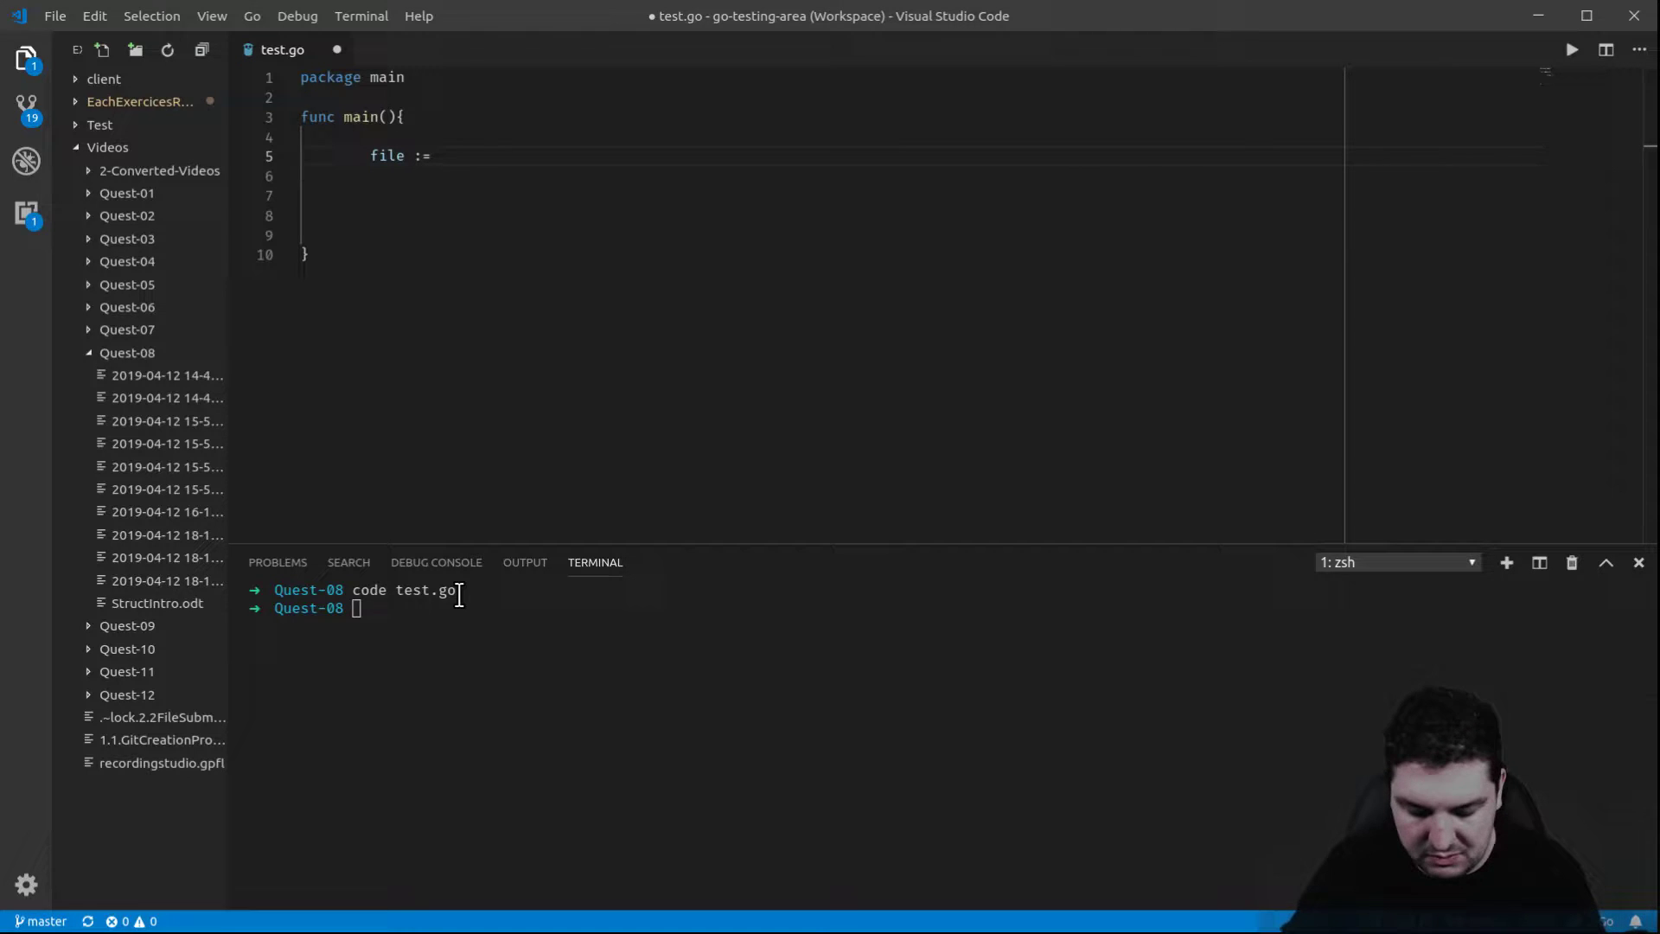
pyautogui.write('os.')
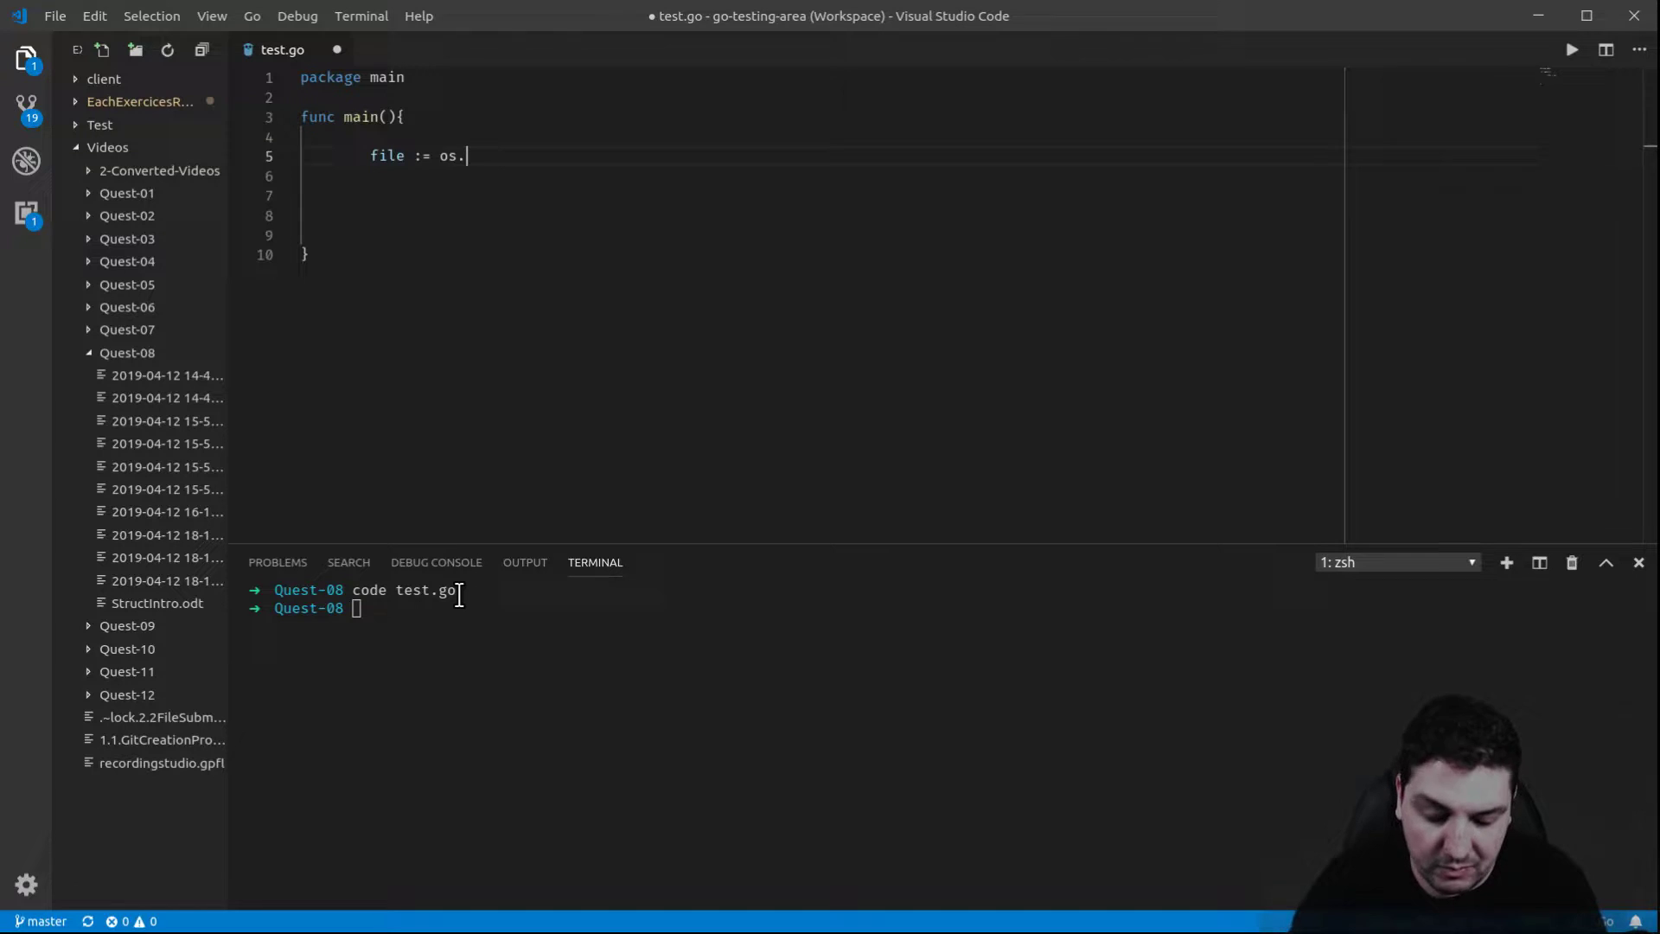
pyautogui.write('Ope')
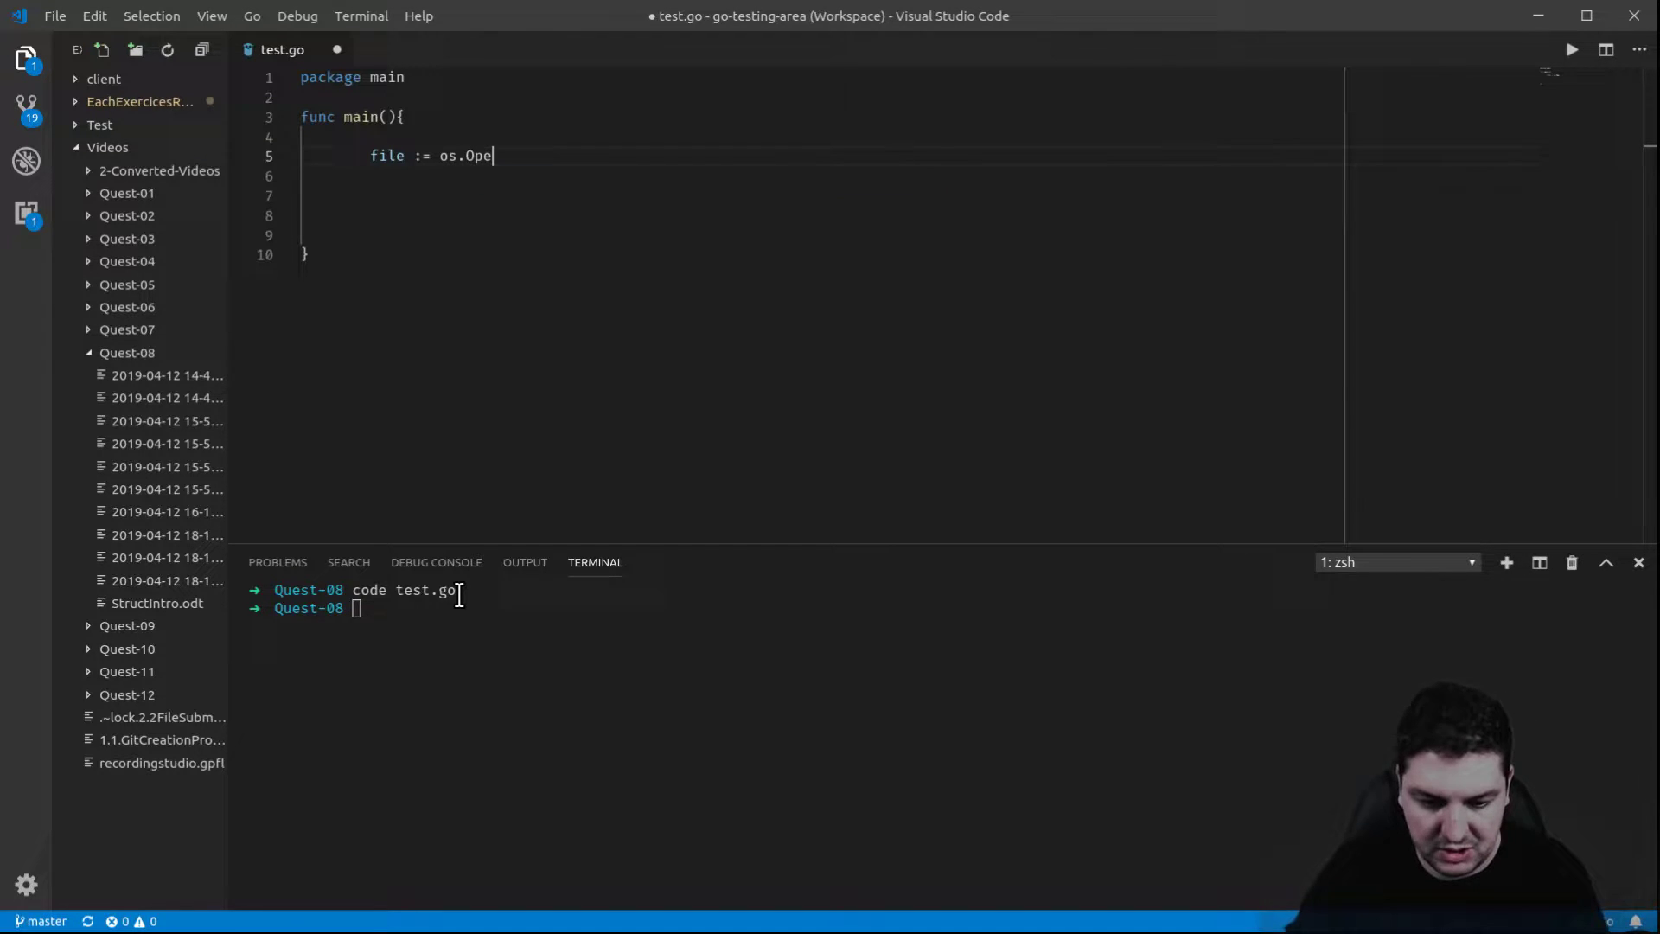
pyautogui.write('n()')
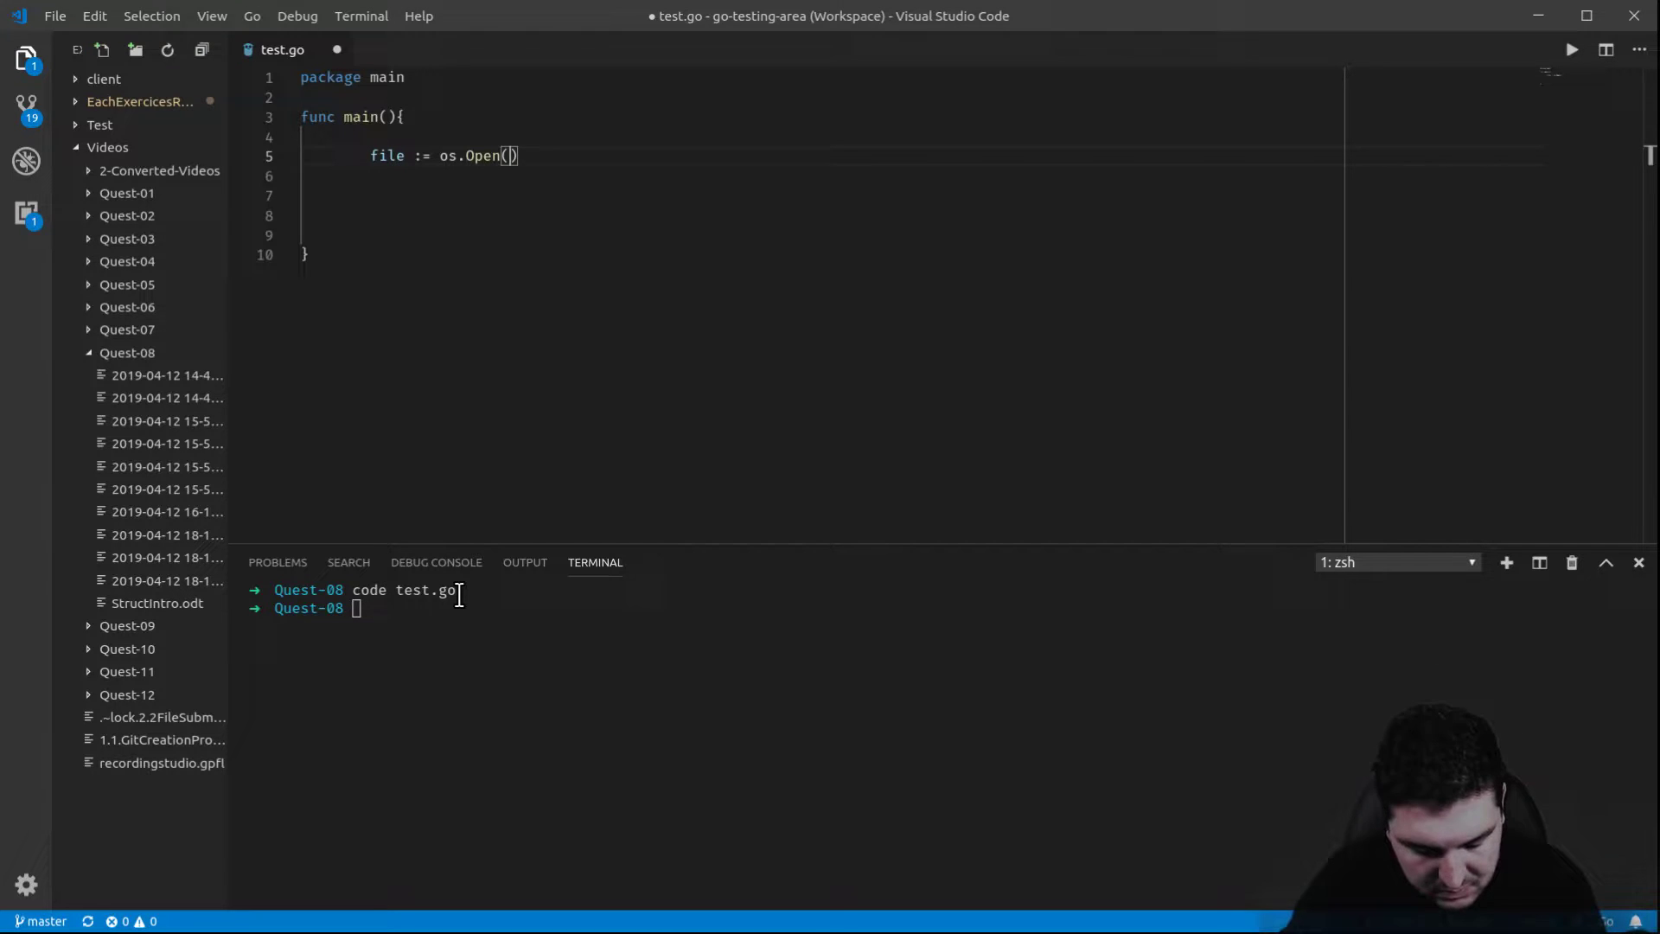
pyautogui.write('""')
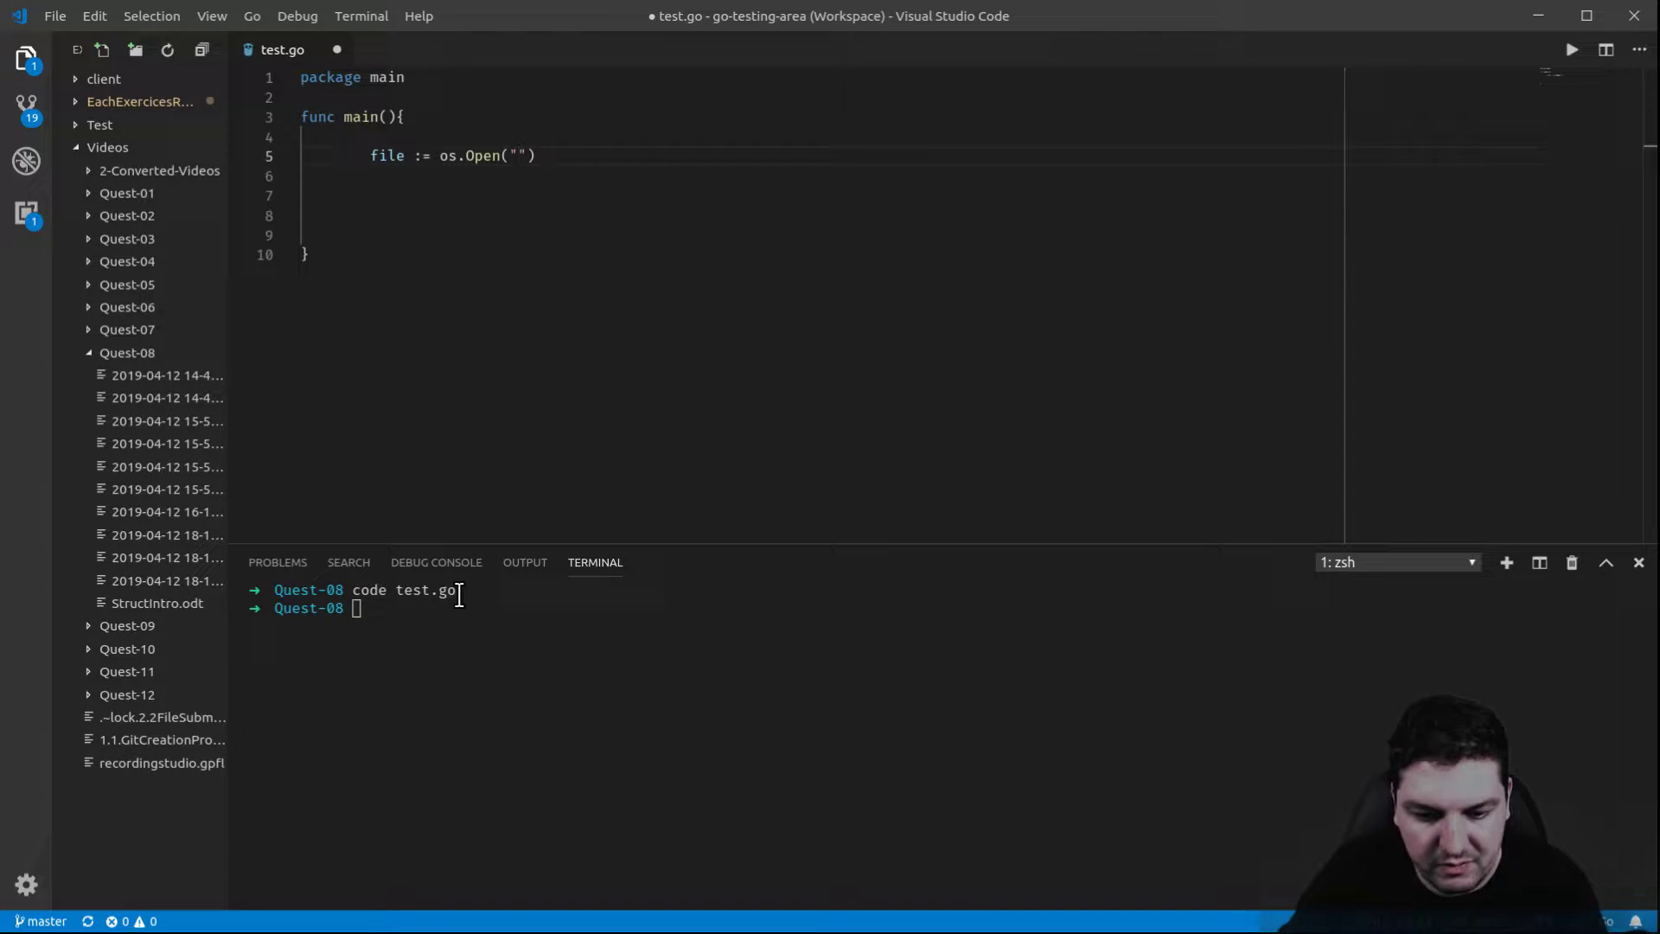
pyautogui.write('sam')
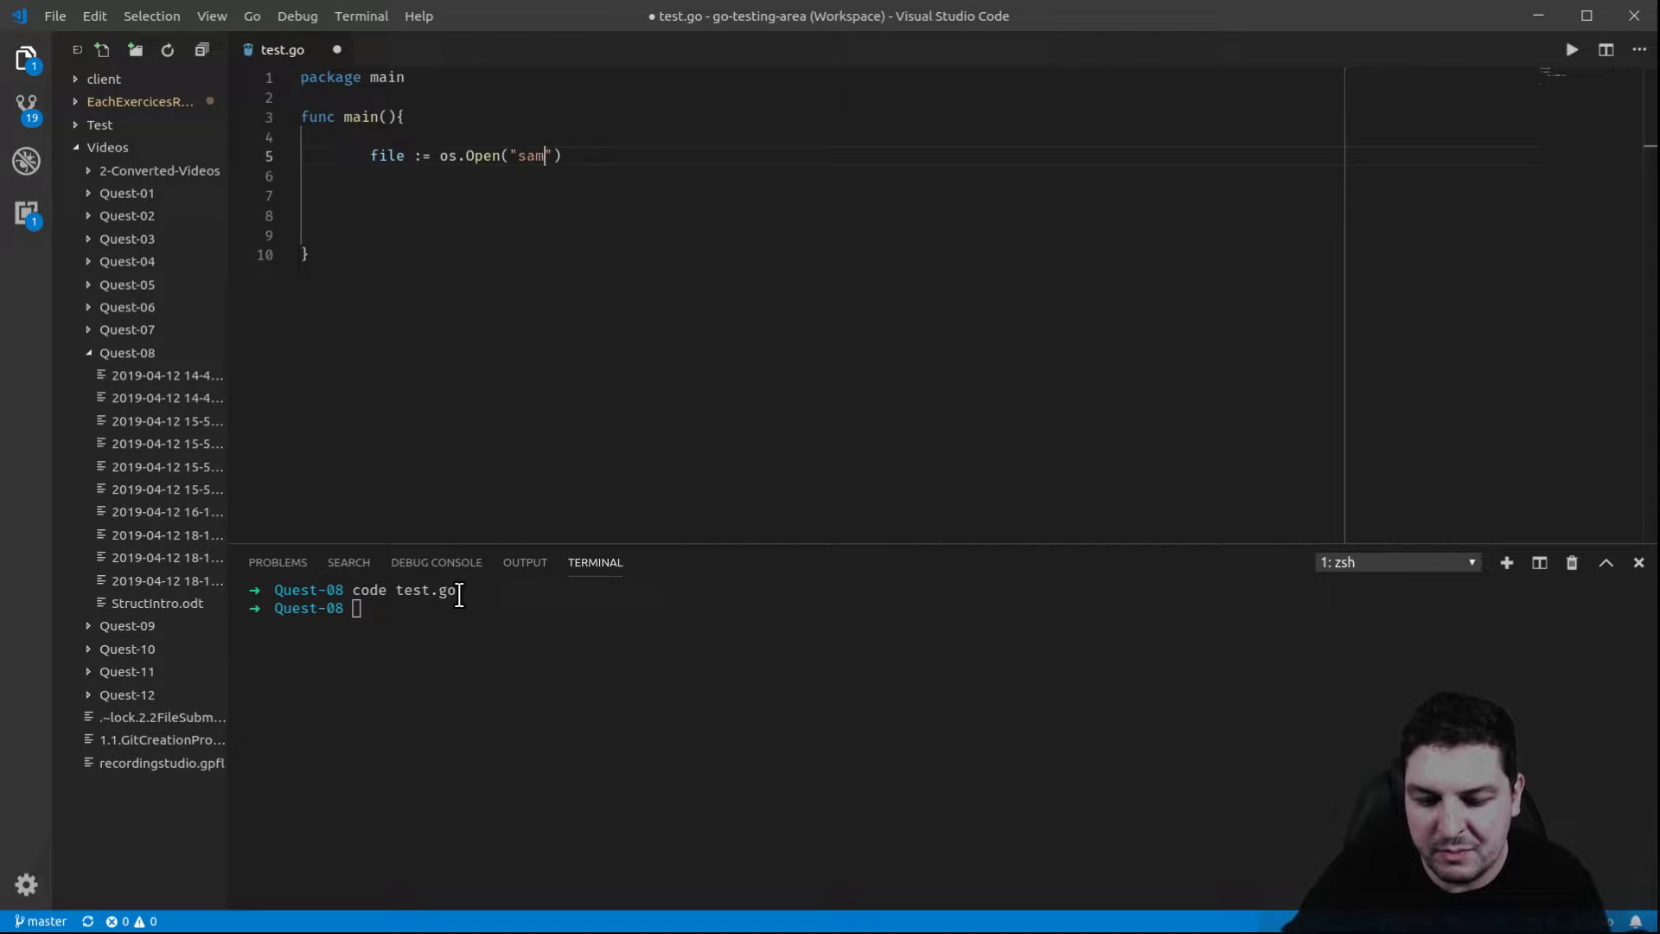
pyautogui.write('ple.txt')
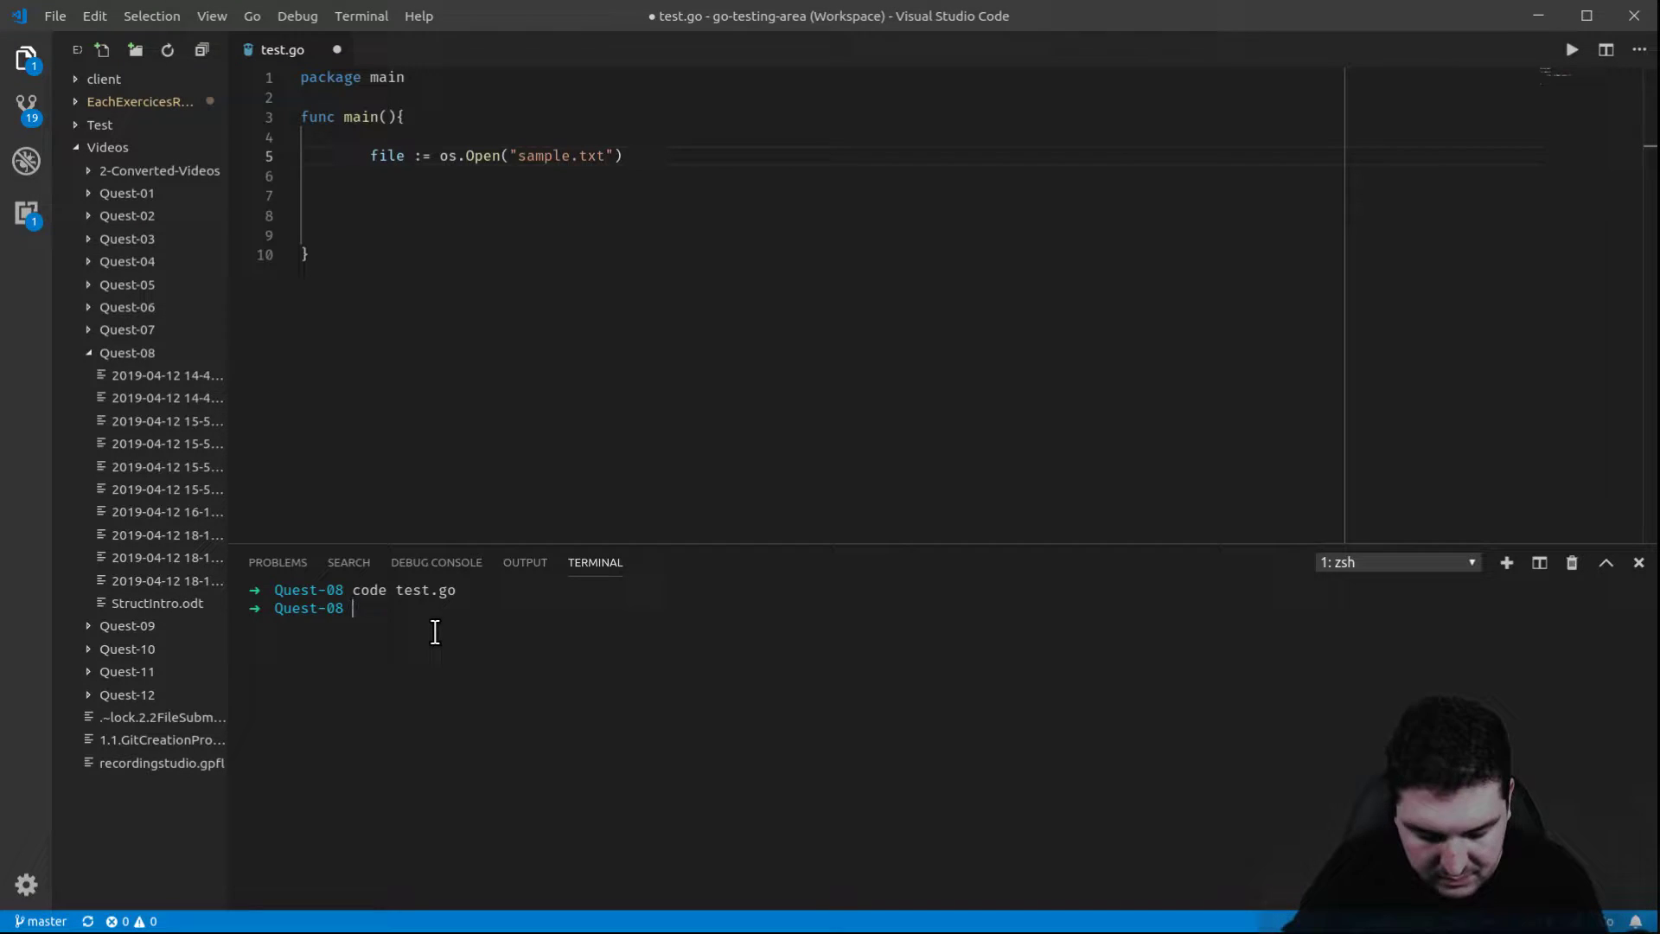
# - Create sample.txt containing Hello from the terminal with `echo Hello > sample.txt`
pyautogui.write('echo')
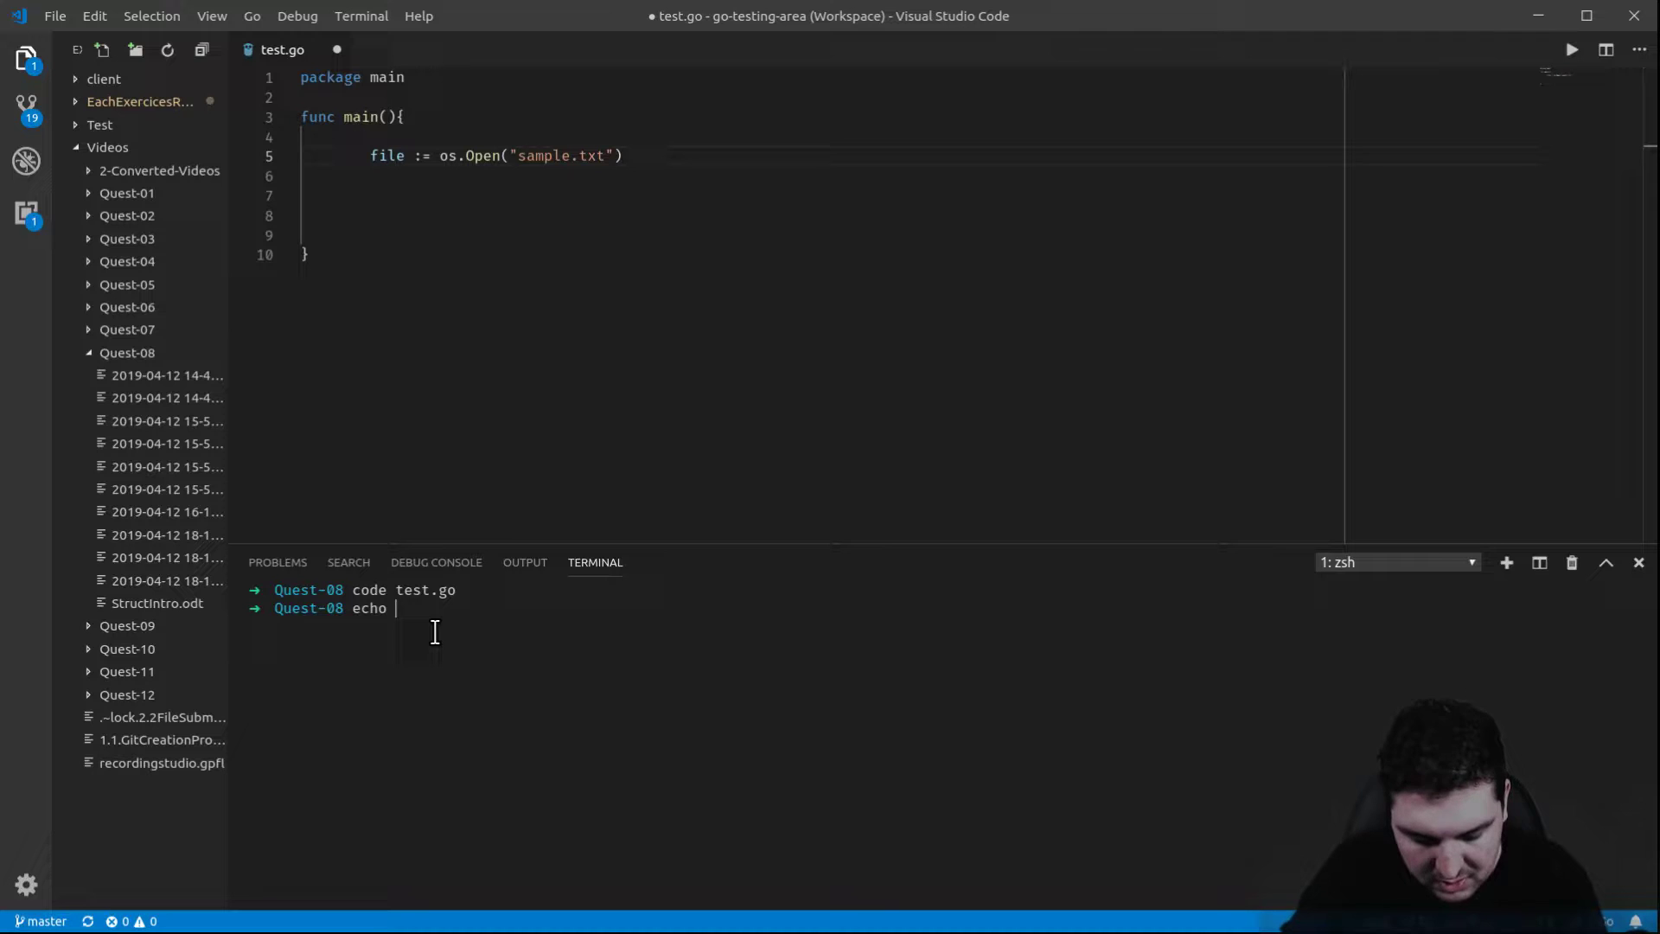
pyautogui.write('Hello')
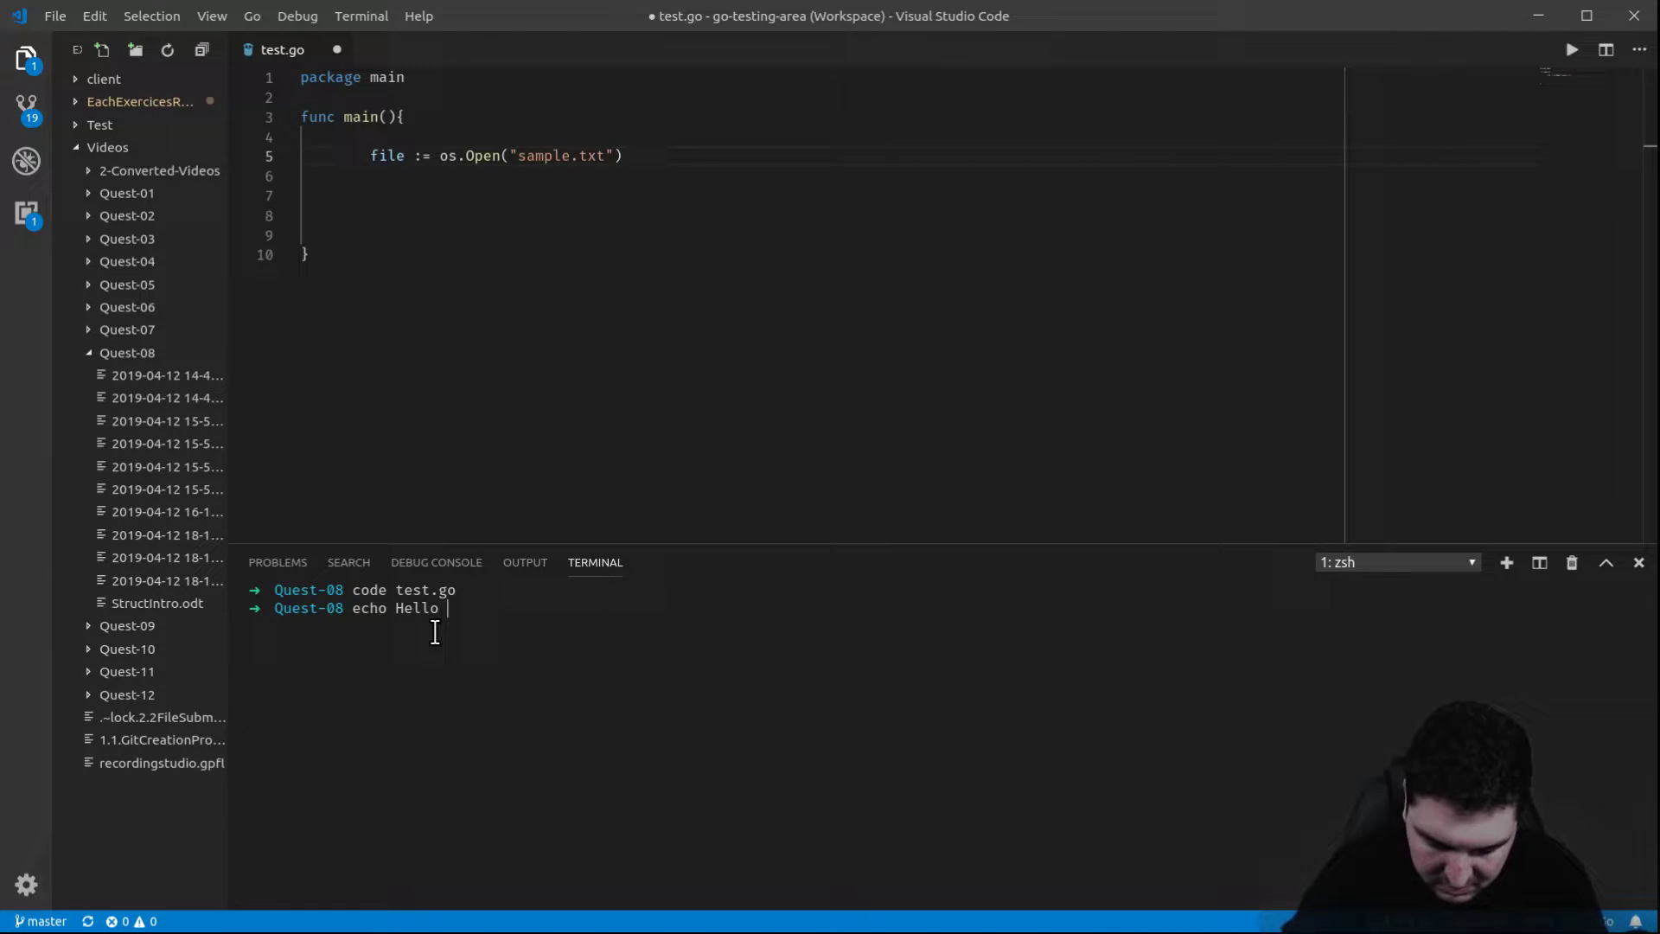
pyautogui.write('> smaple.txt')
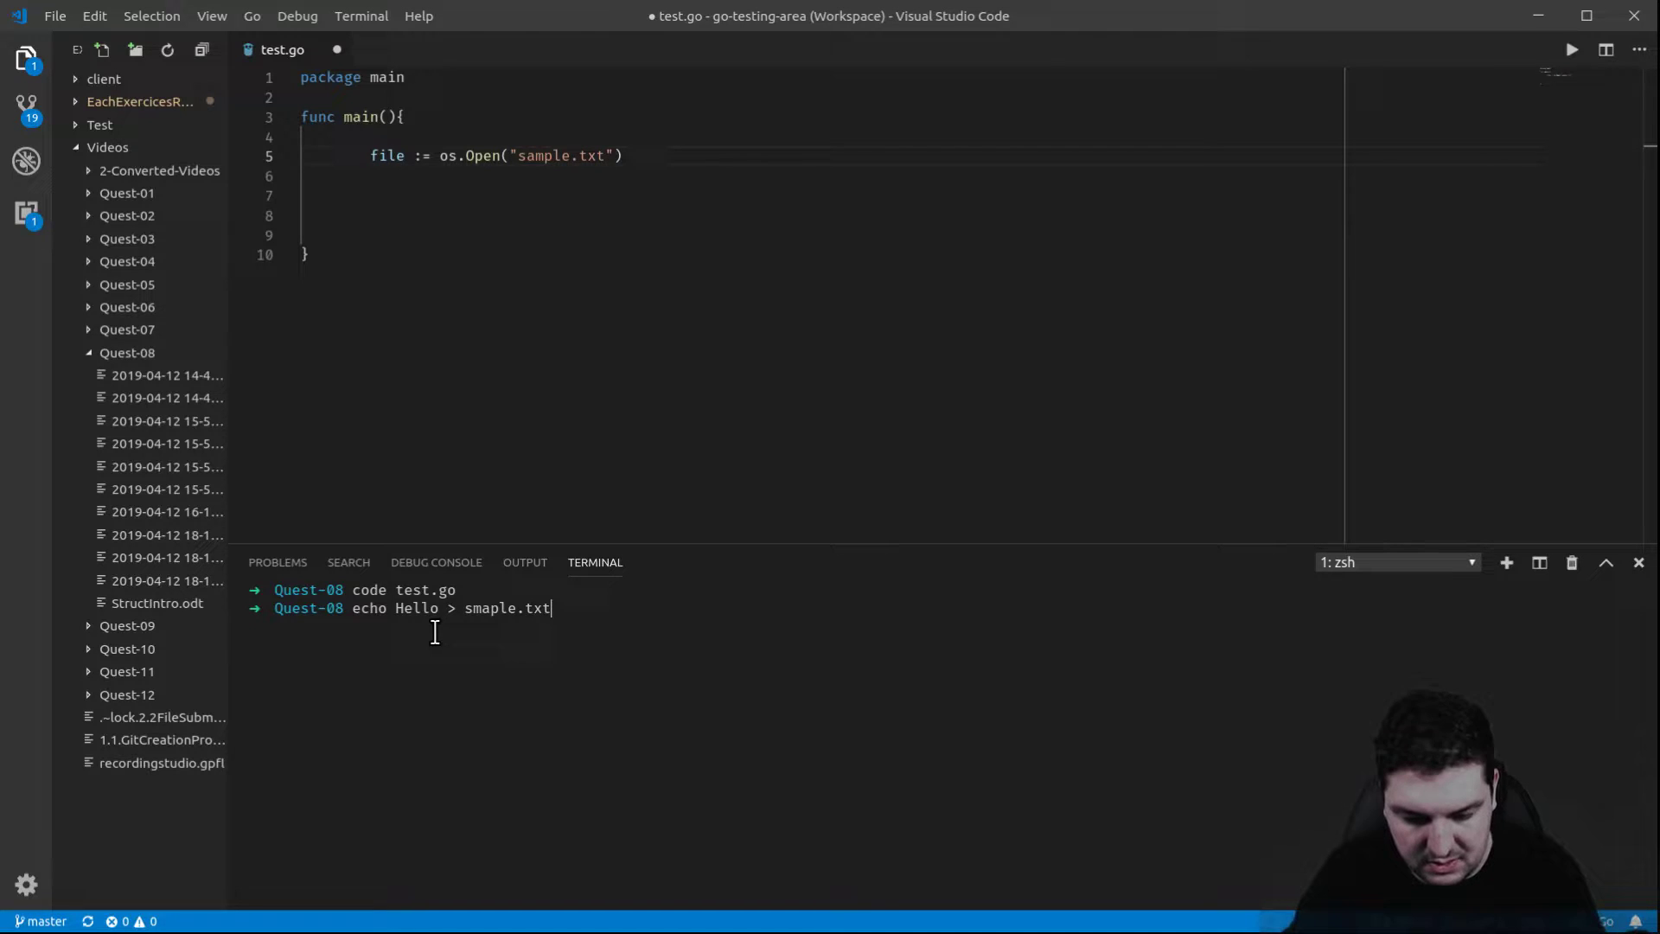
pyautogui.press('BackSpace')
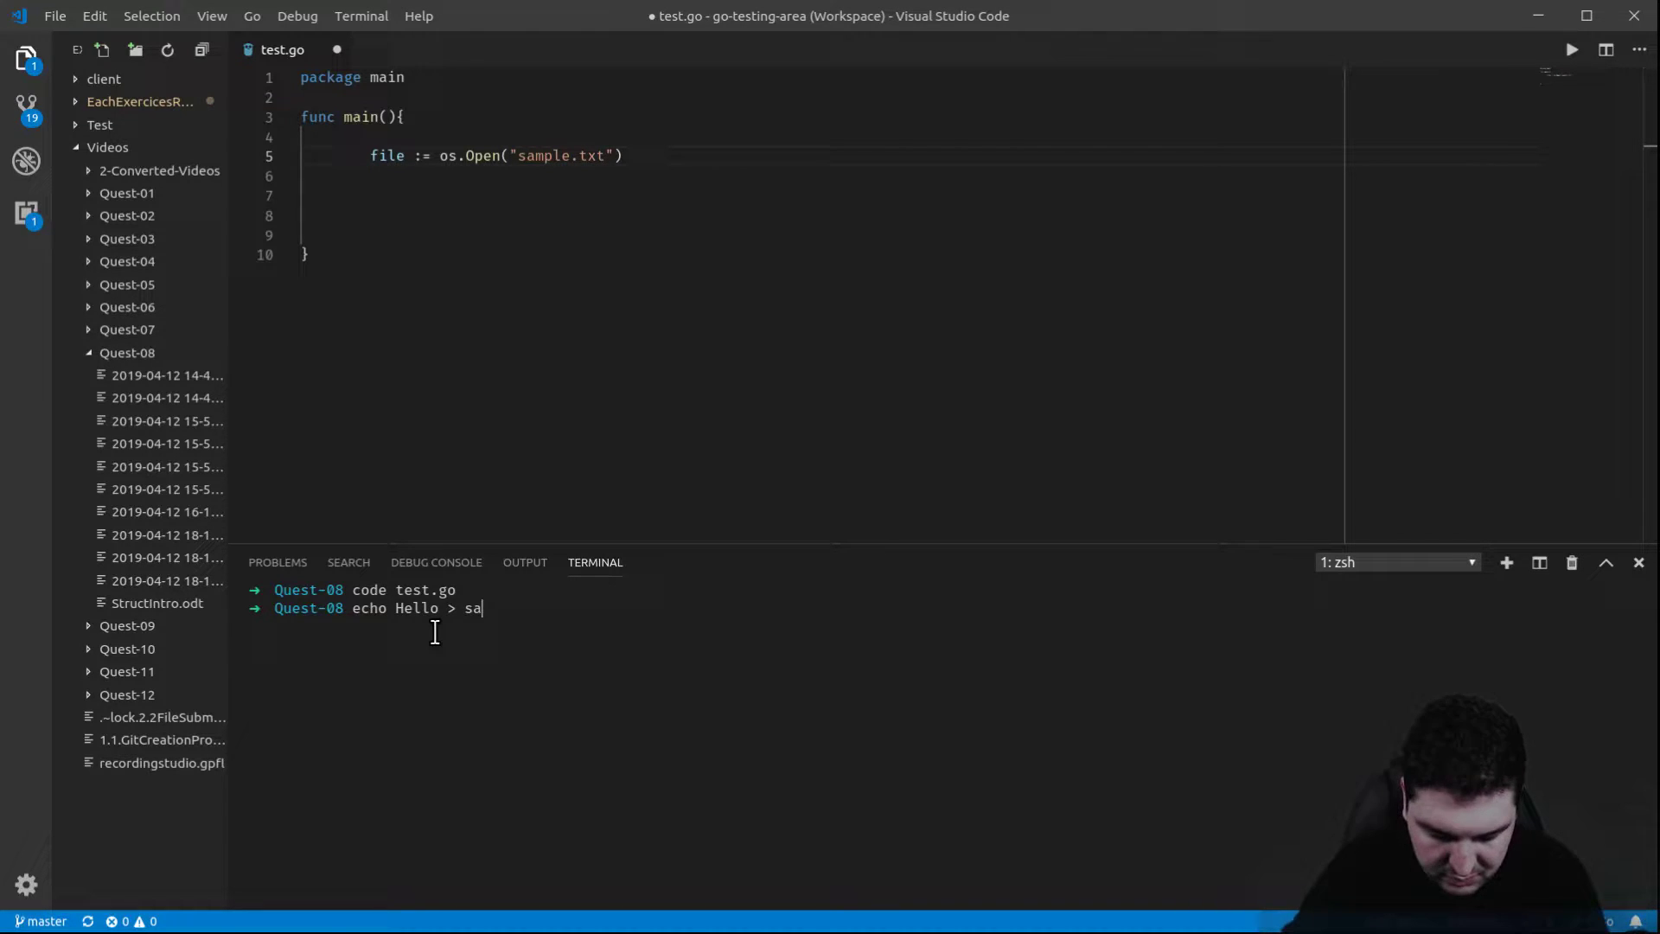
pyautogui.write('mple.txt')
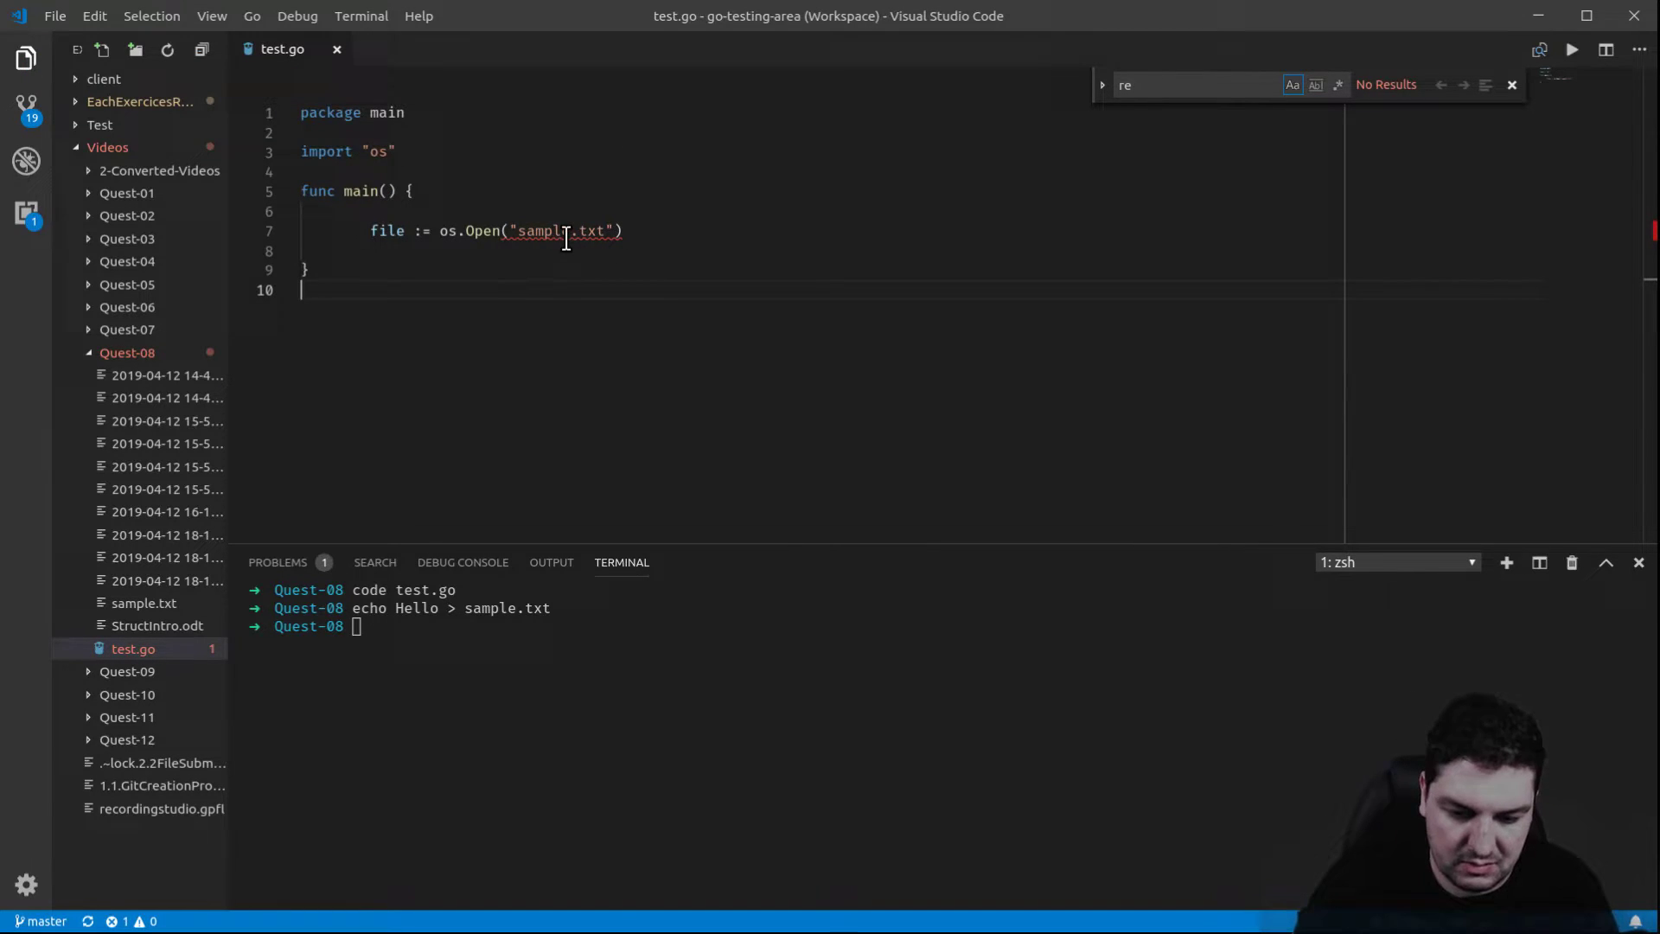
pyautogui.moveTo(561, 232)
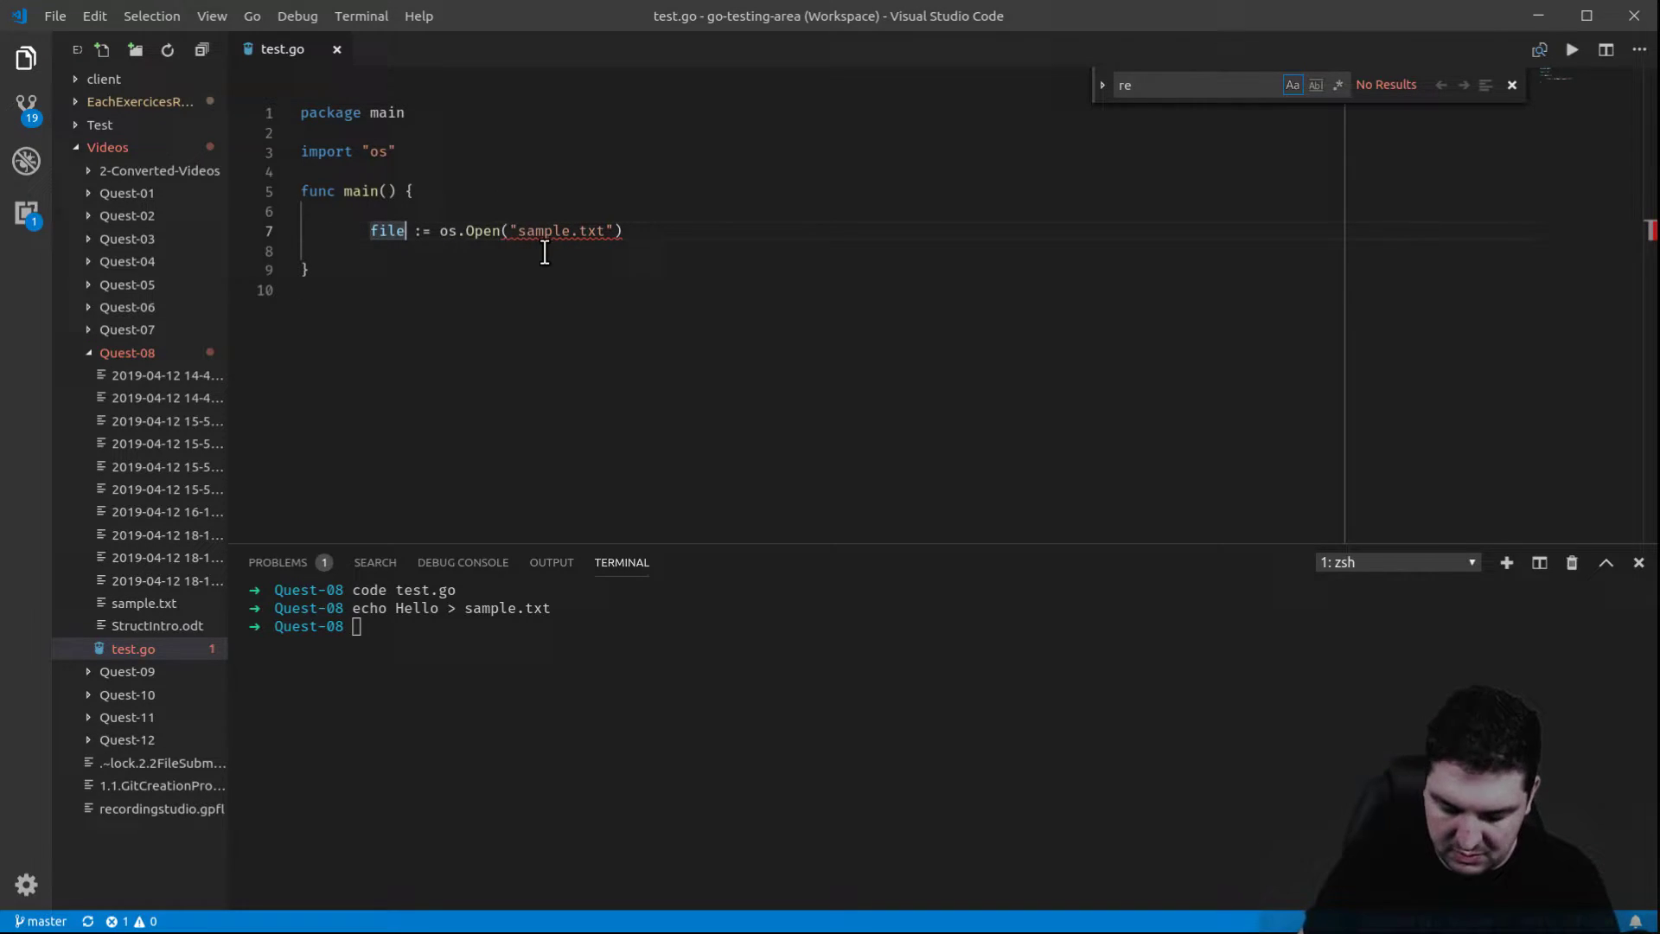
# - Save test.go so the os import is added, and change the open assignment to `file, err :=`
pyautogui.write(',')
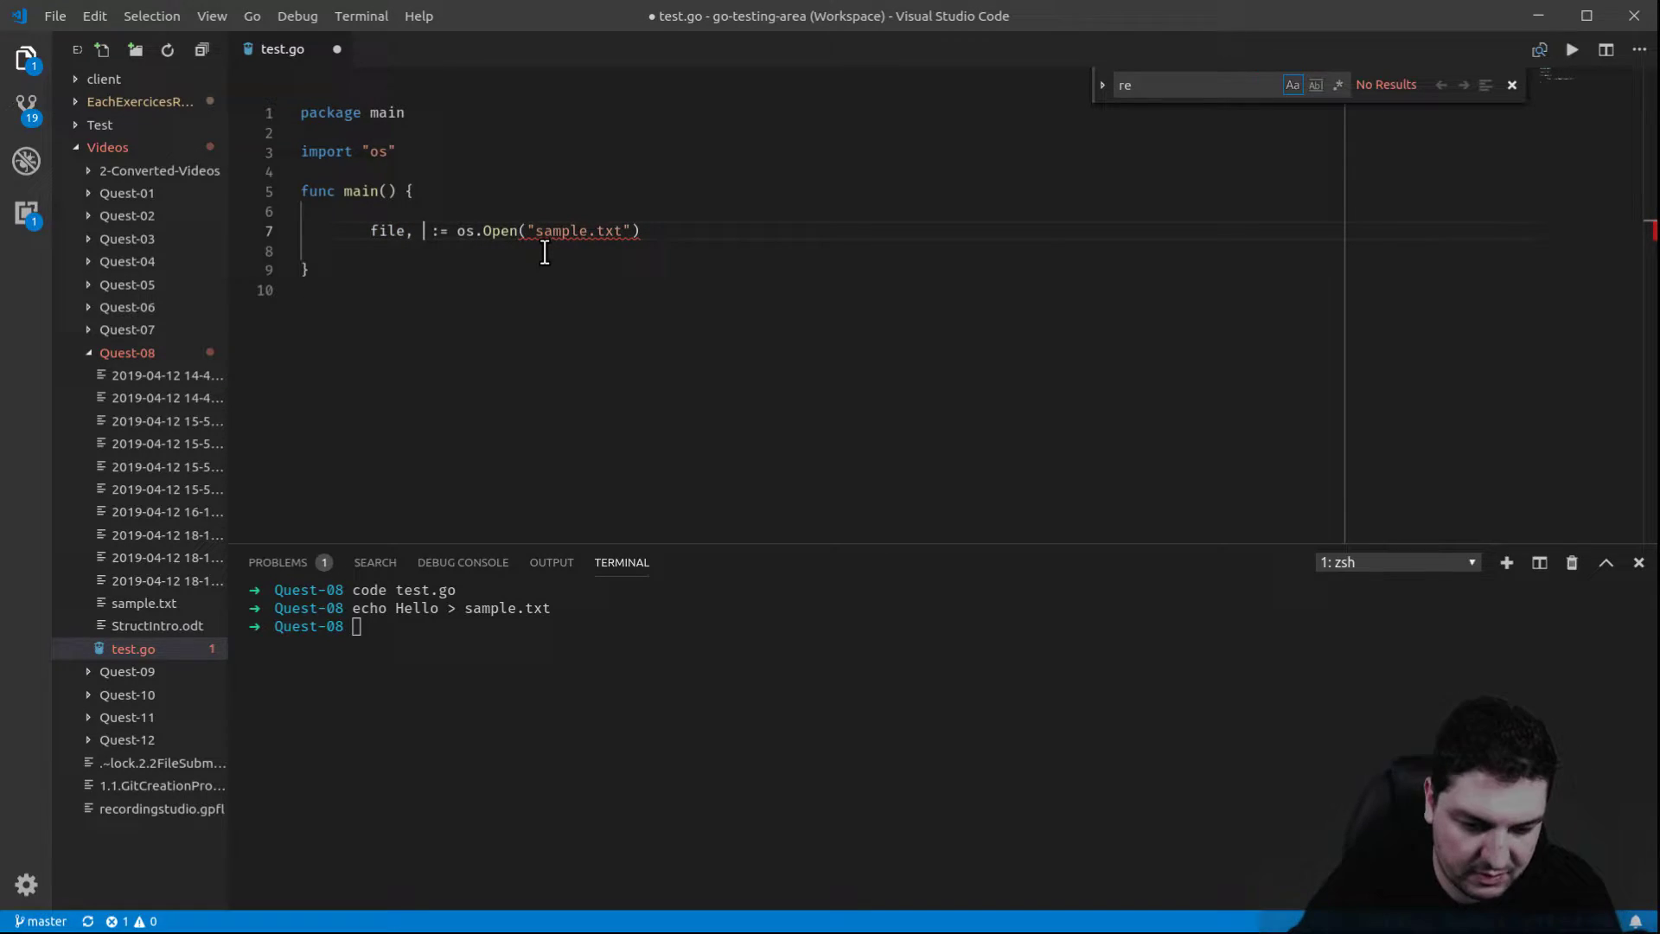
pyautogui.write('_')
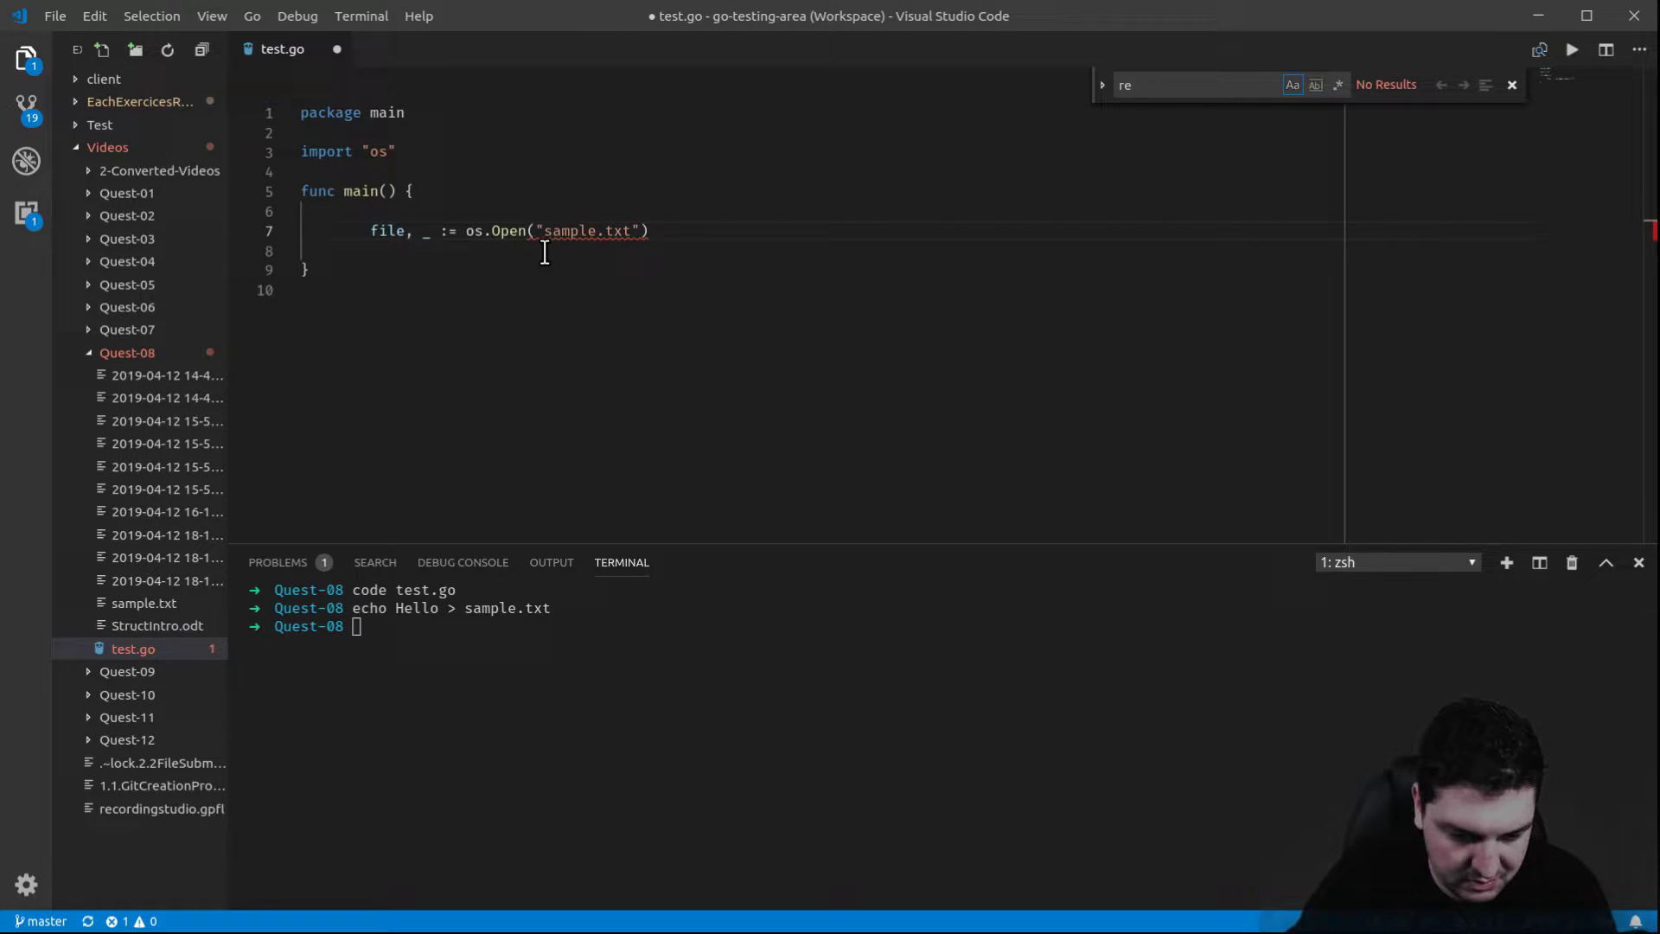
pyautogui.press('ctrl+s')
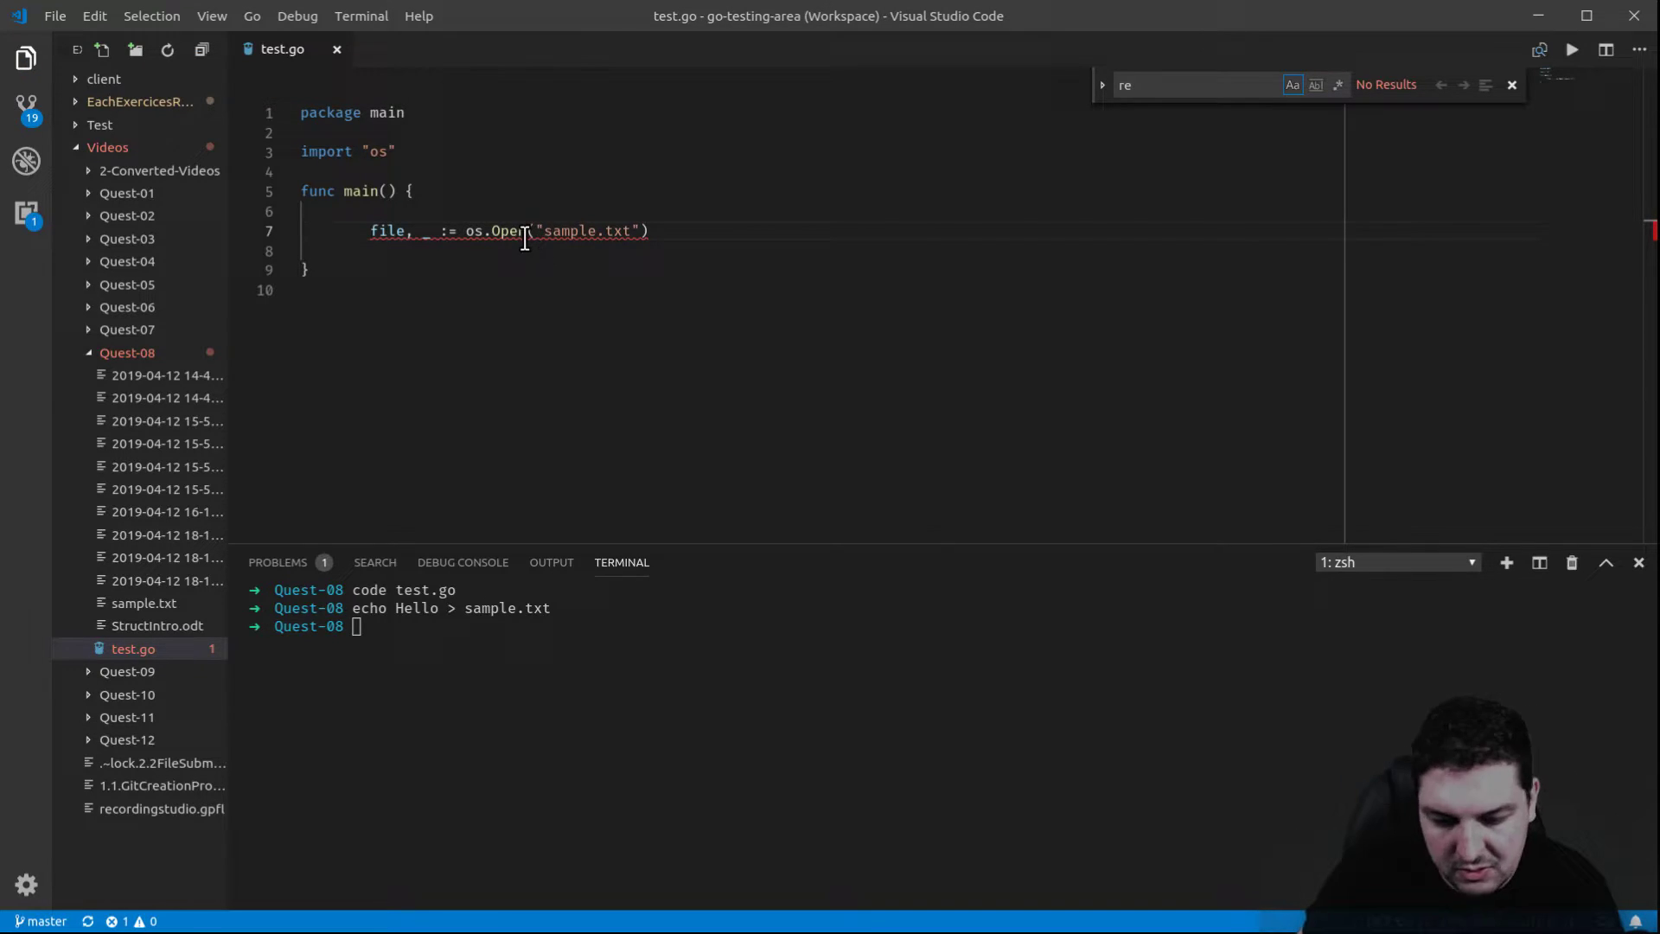
pyautogui.doubleClick(508, 231)
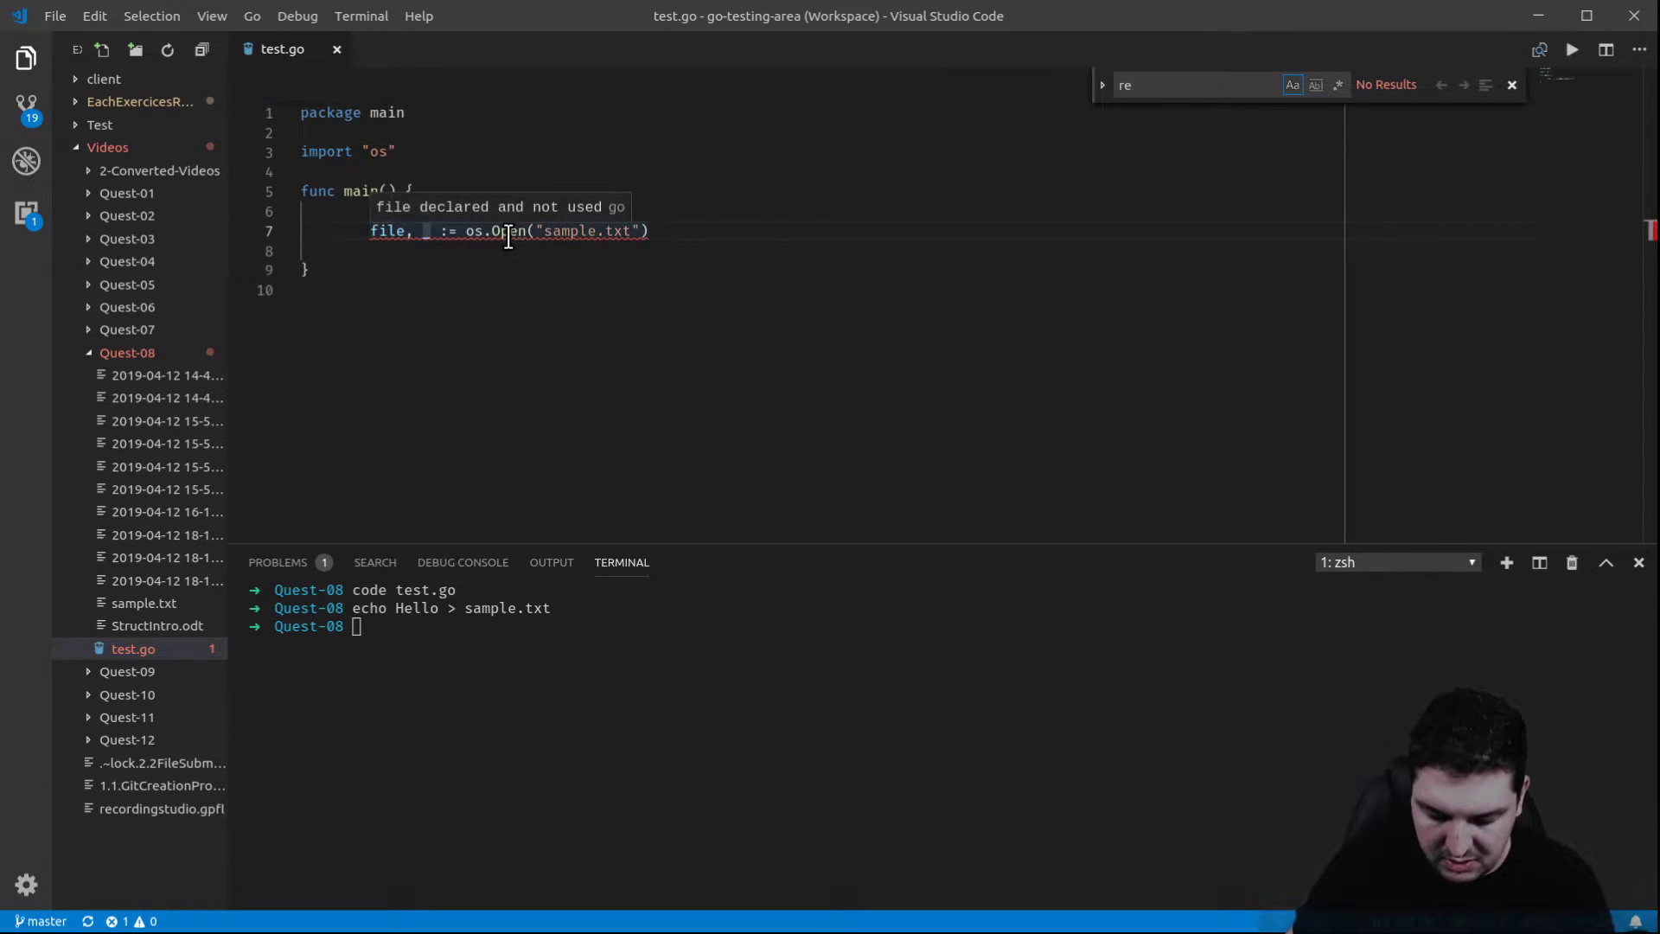
pyautogui.write('e')
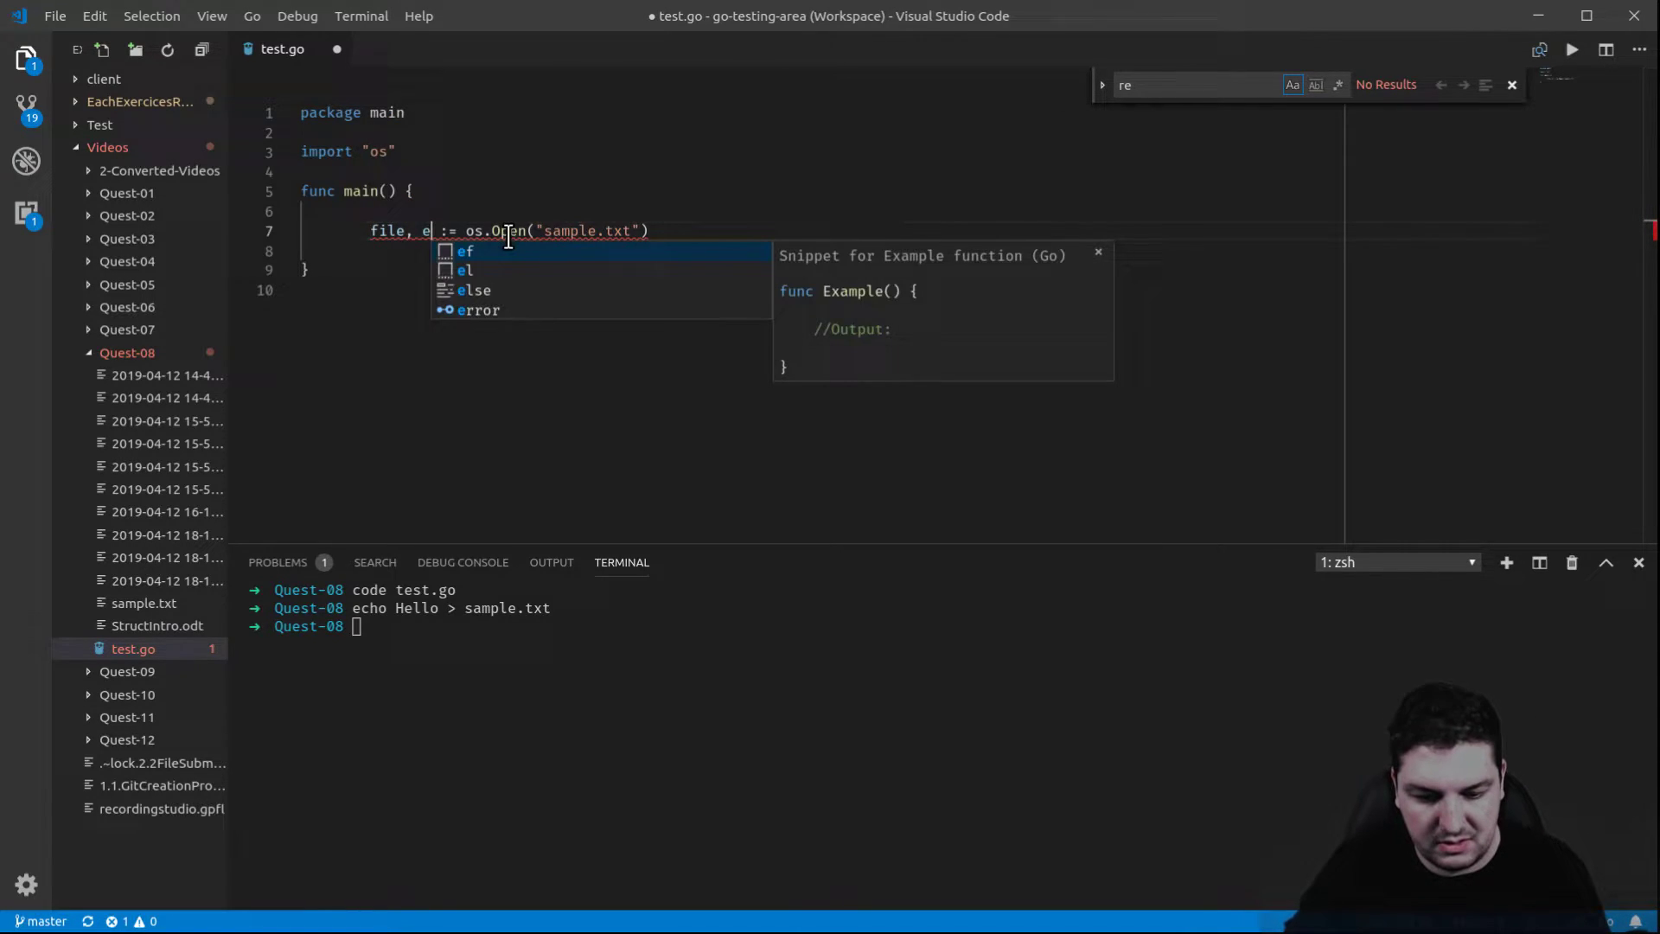
pyautogui.write('rr')
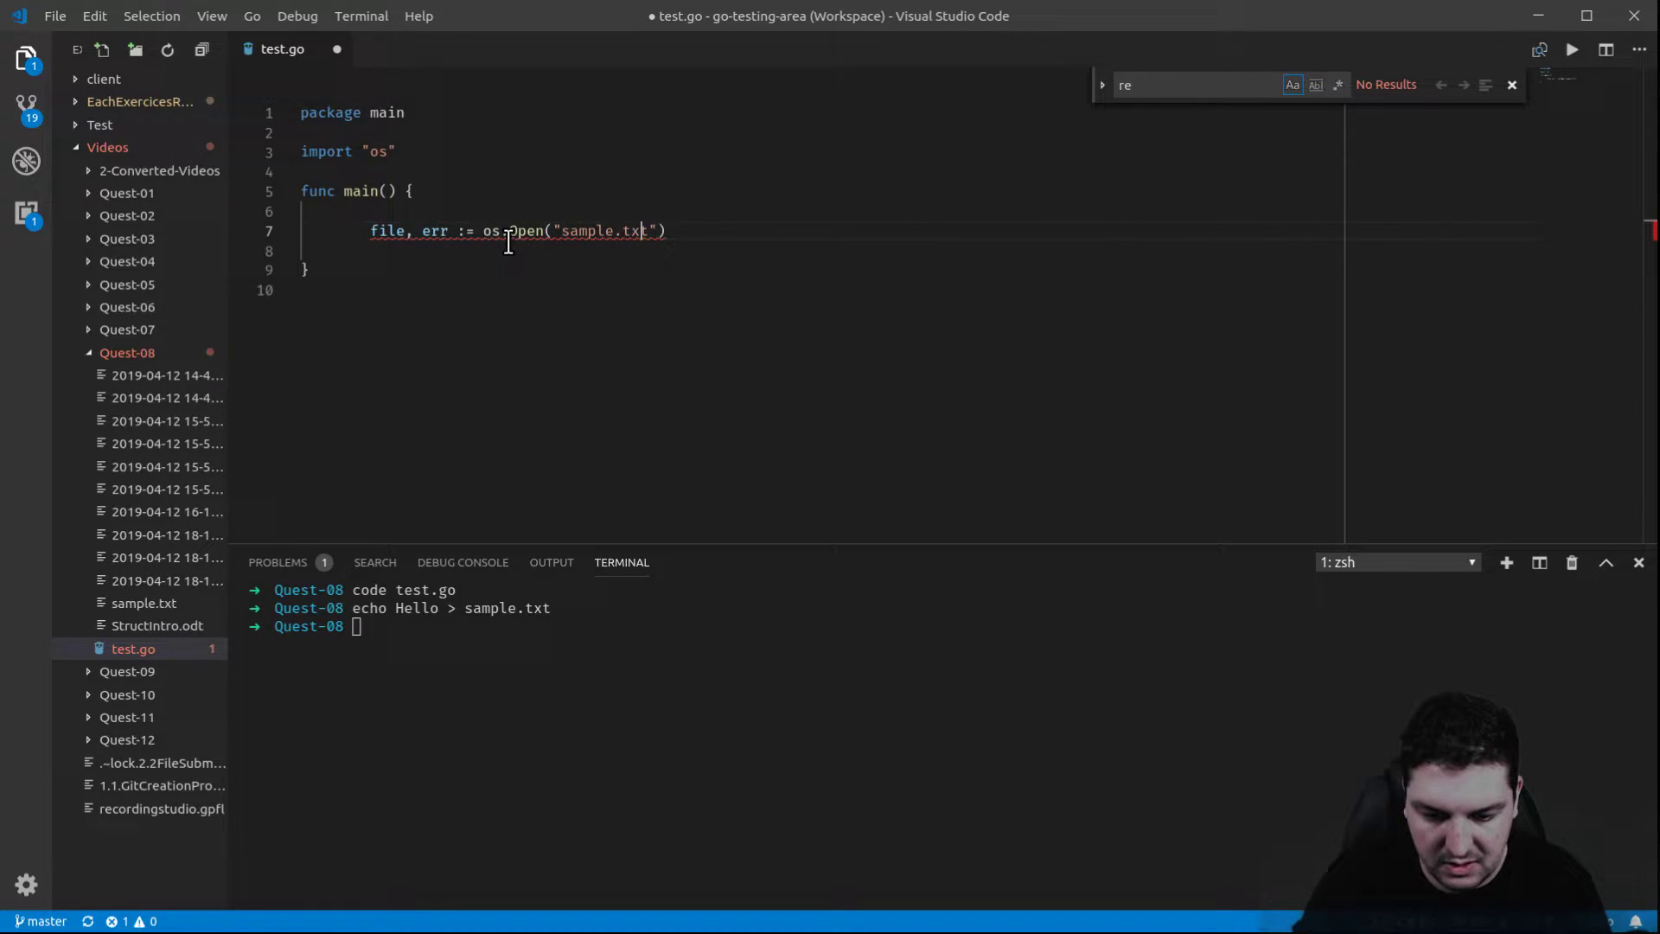
# - Add an `if err != nil { }` block below the os.Open line
pyautogui.press('enter')
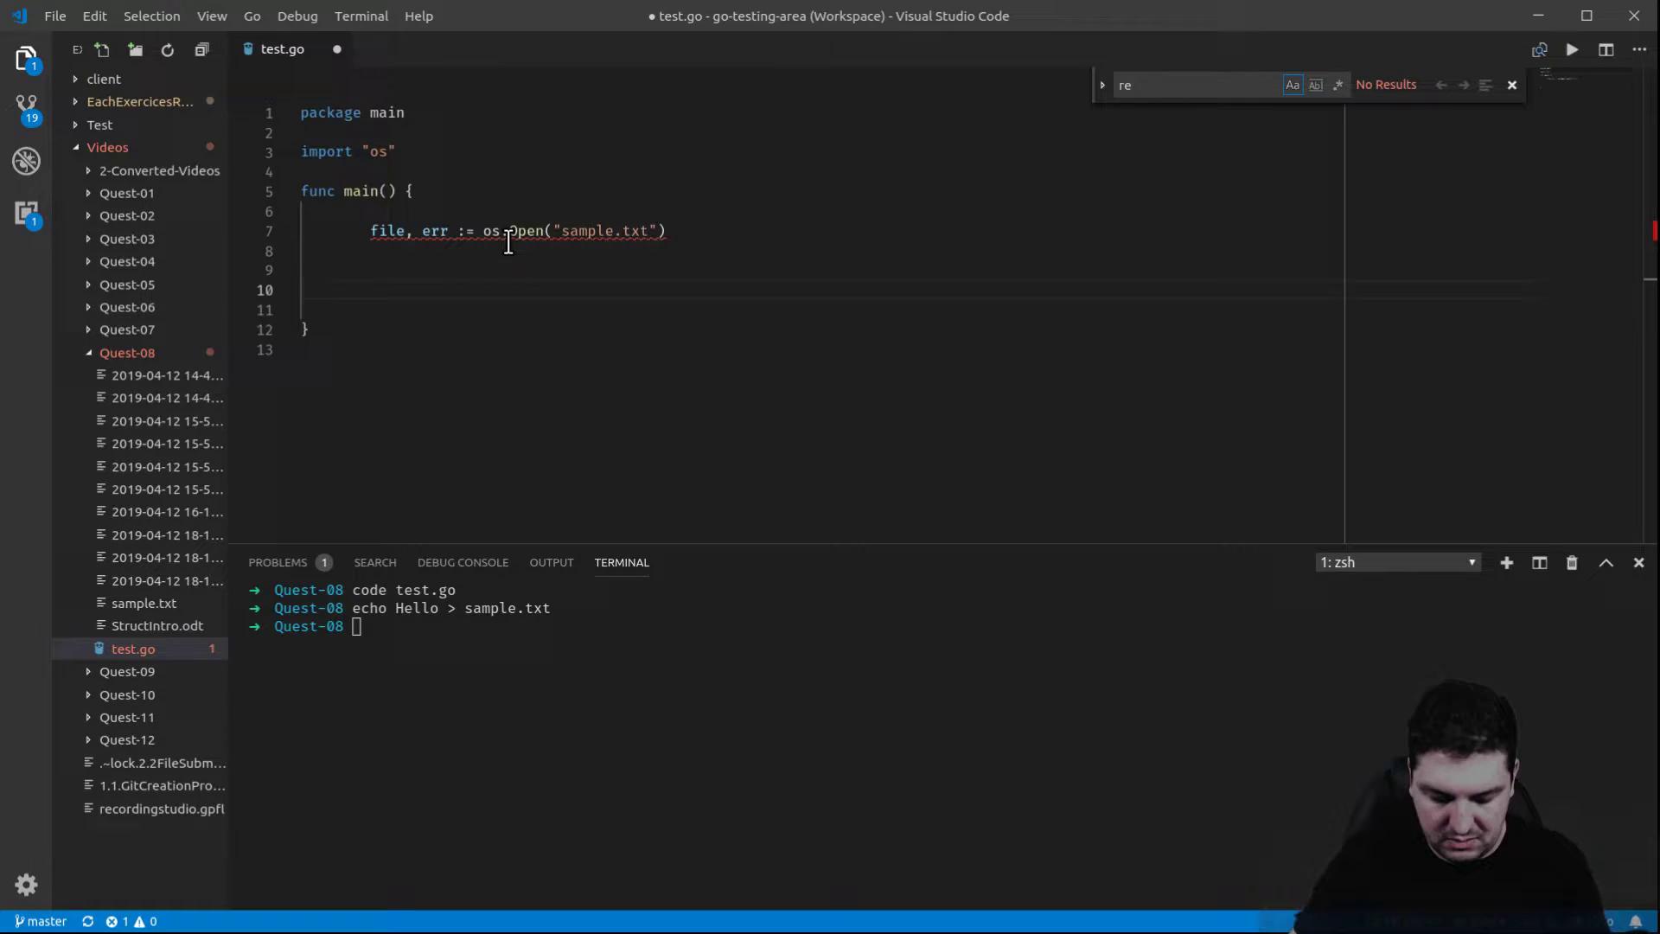
pyautogui.write('if')
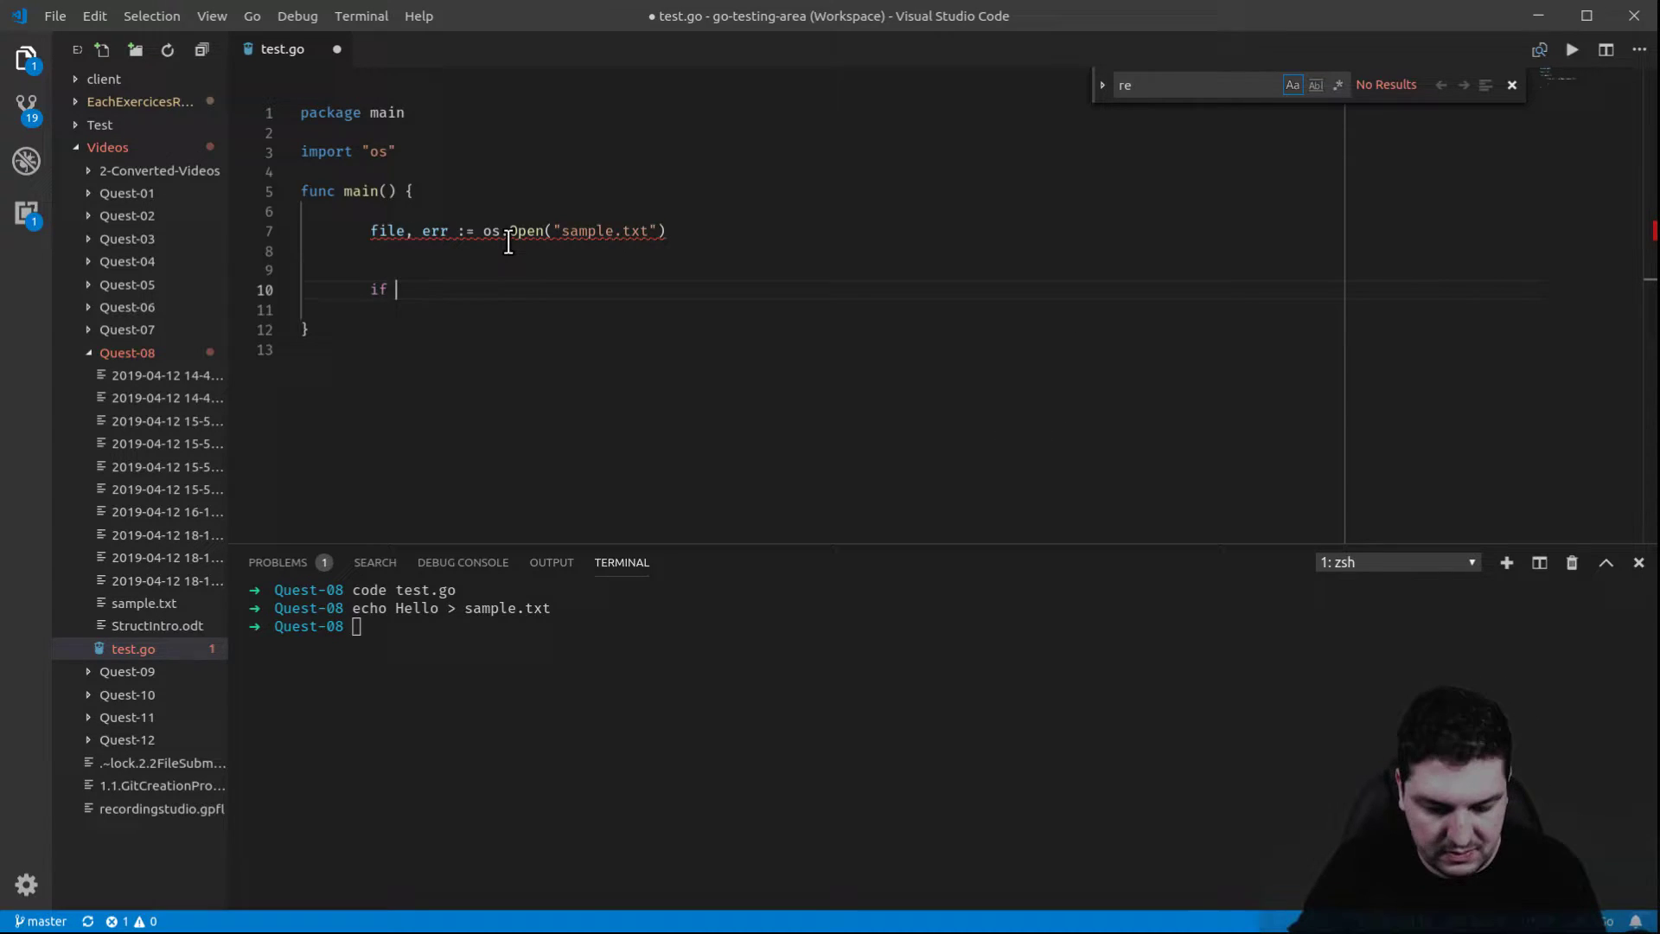
pyautogui.write('err !=')
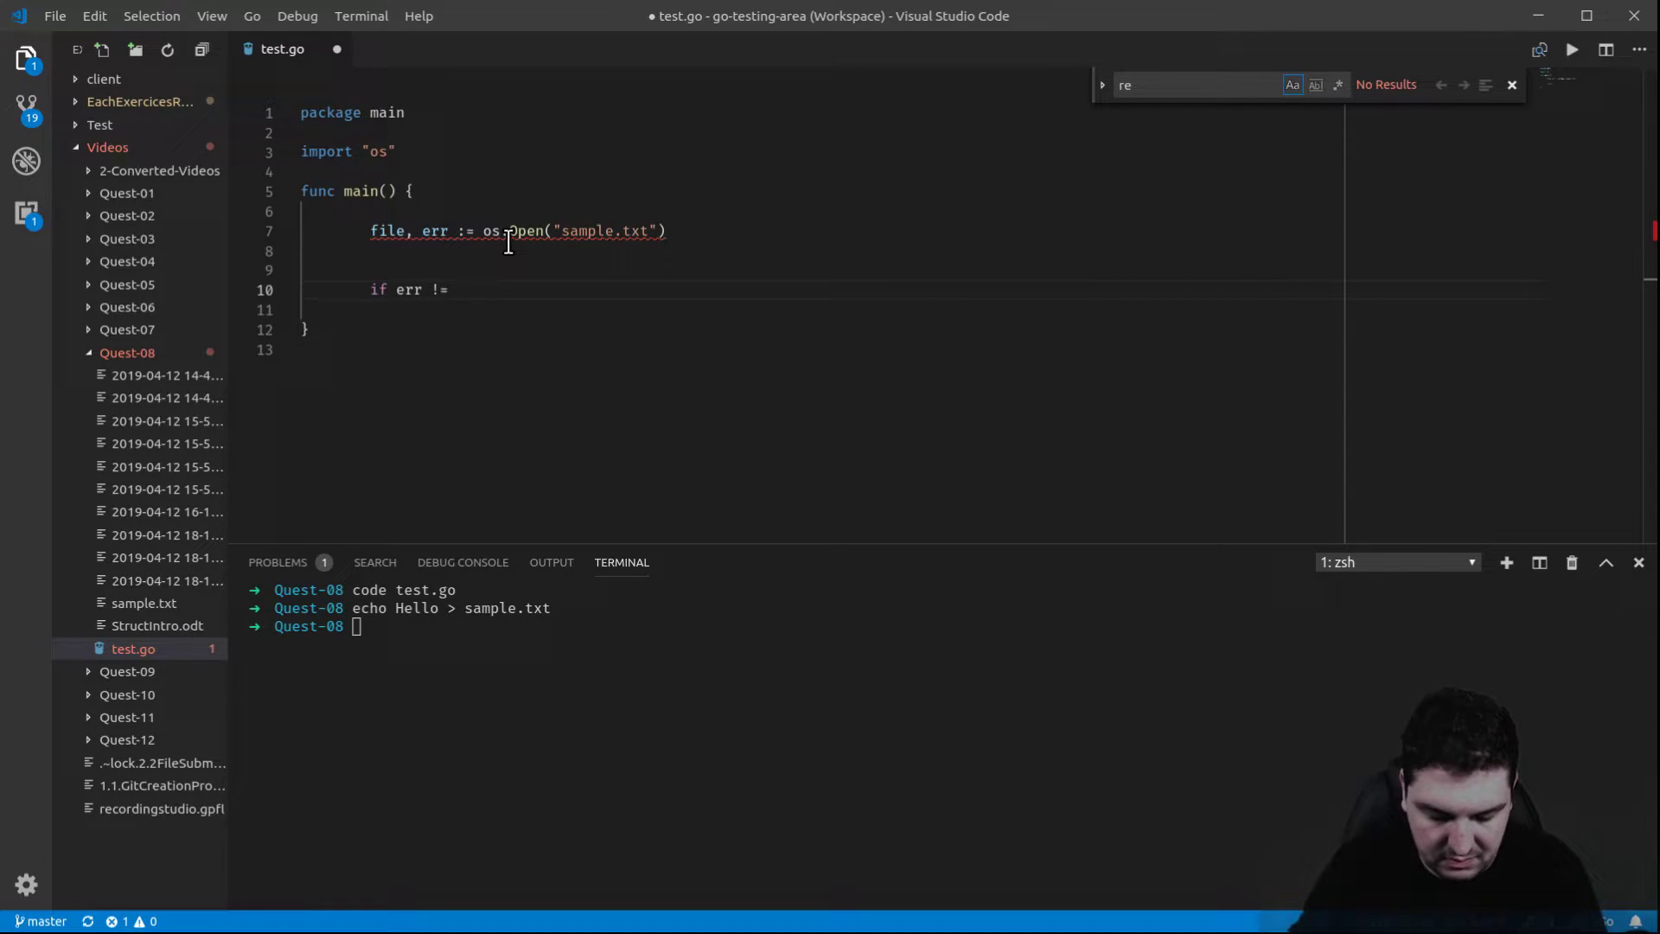
pyautogui.write('nil')
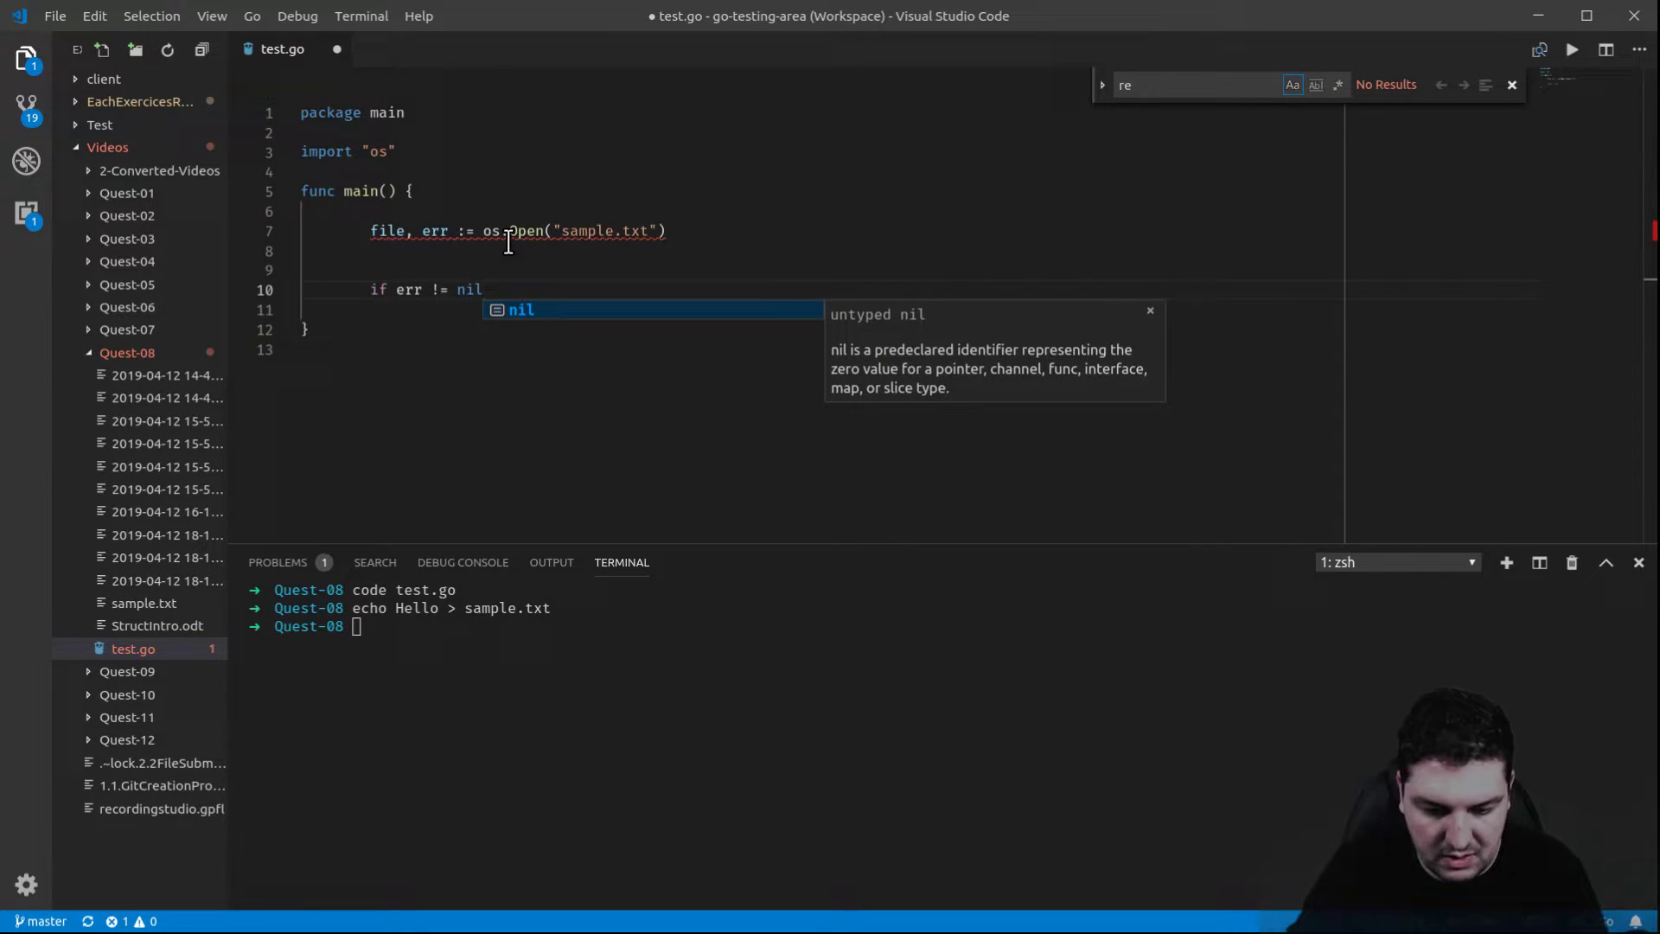
pyautogui.write('{}')
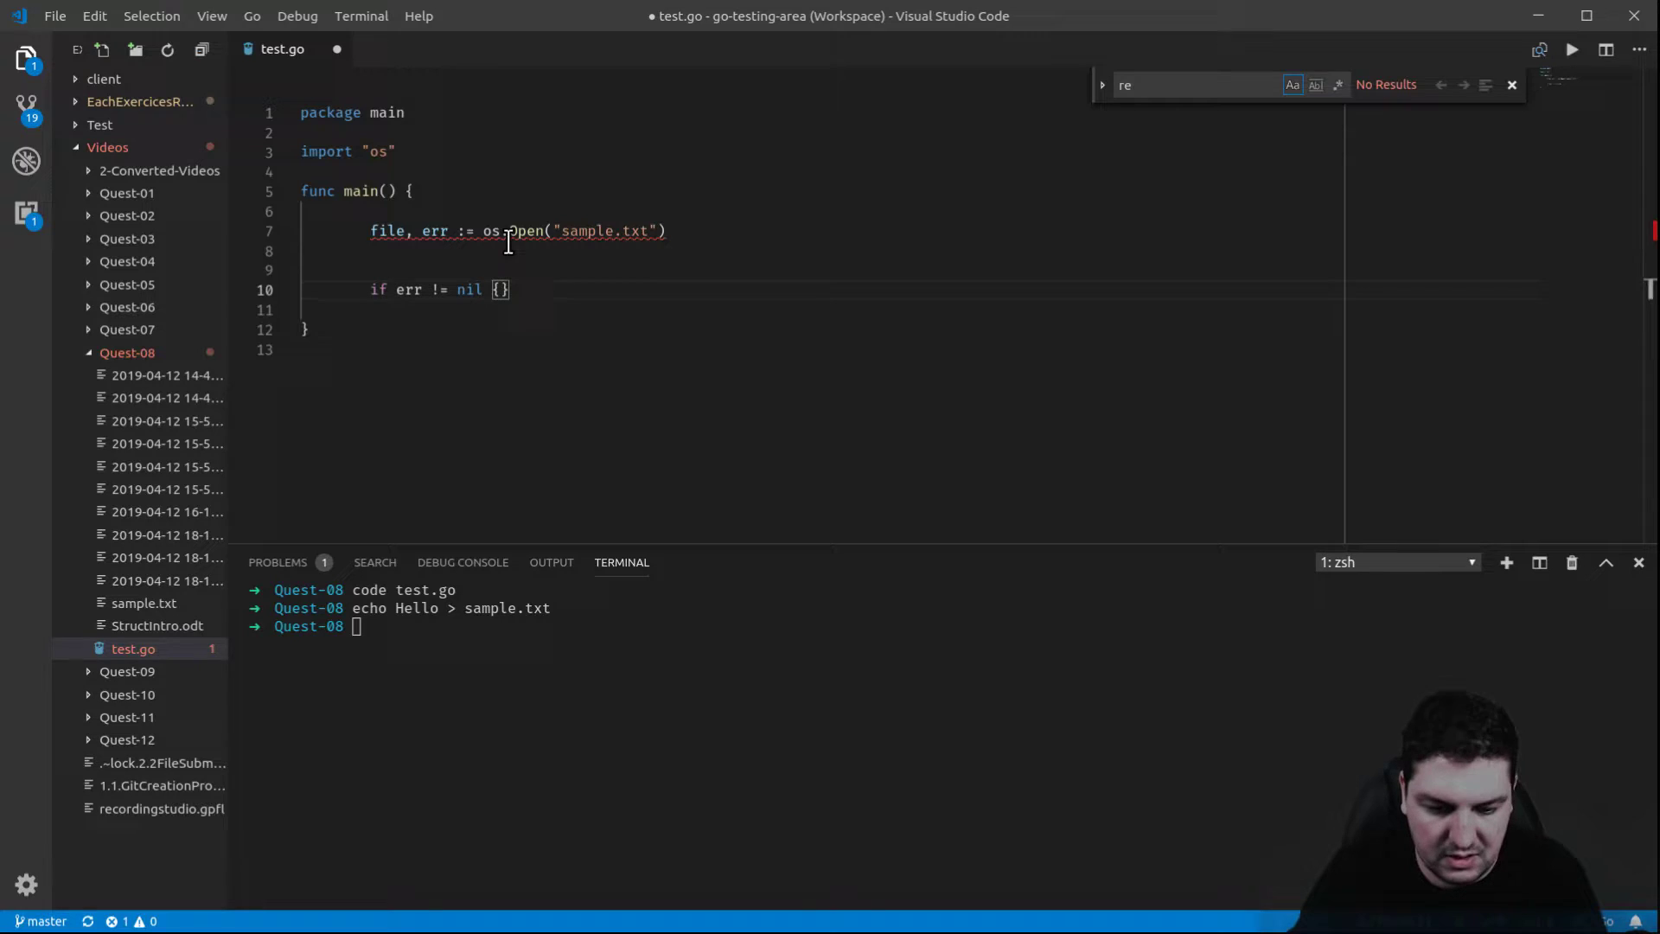
pyautogui.press('Enter')
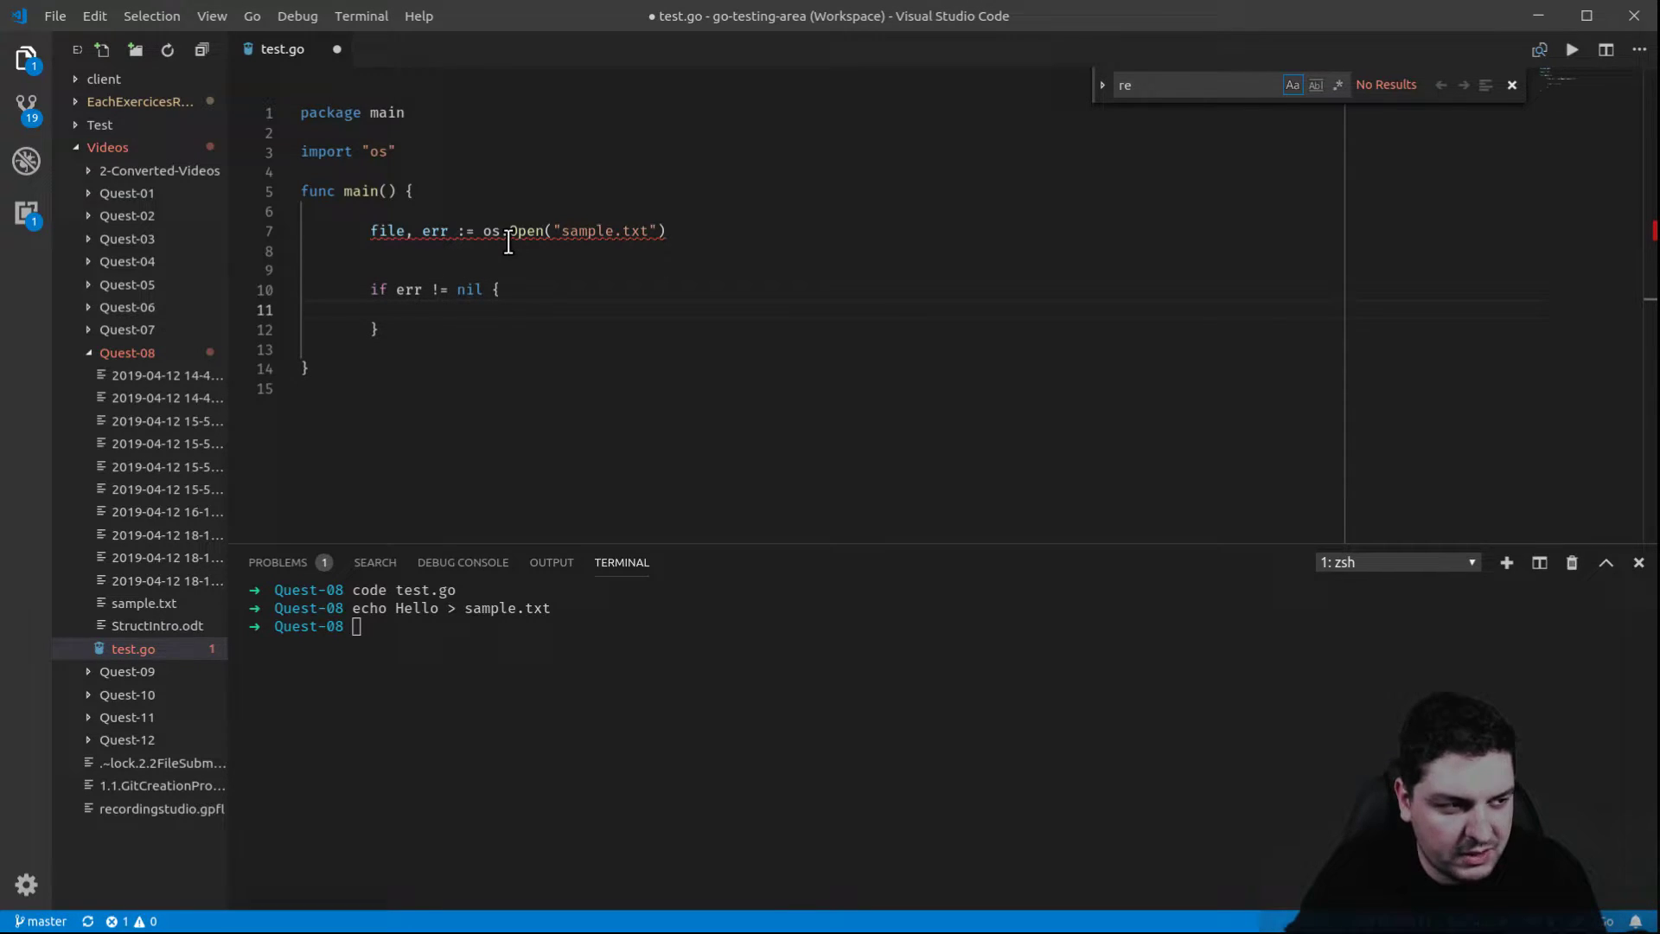
# - Inside the block, write `fmt.Printf("the mistake is : %v\n", err.Error())`
pyautogui.write('fmt.P')
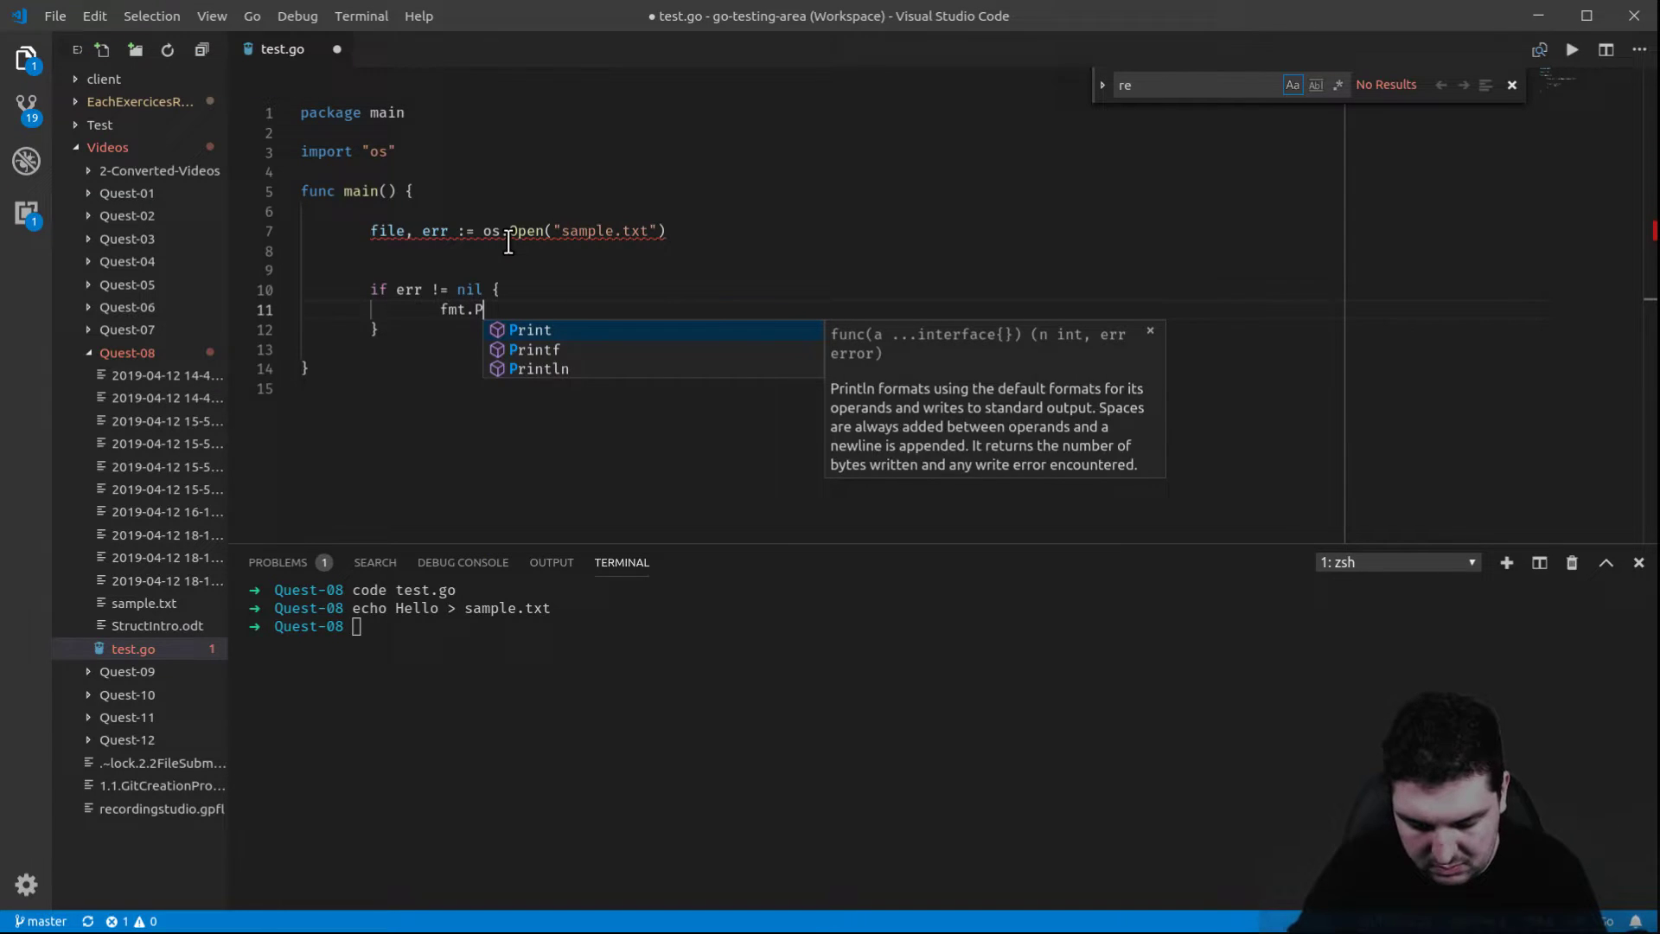
pyautogui.write('rint')
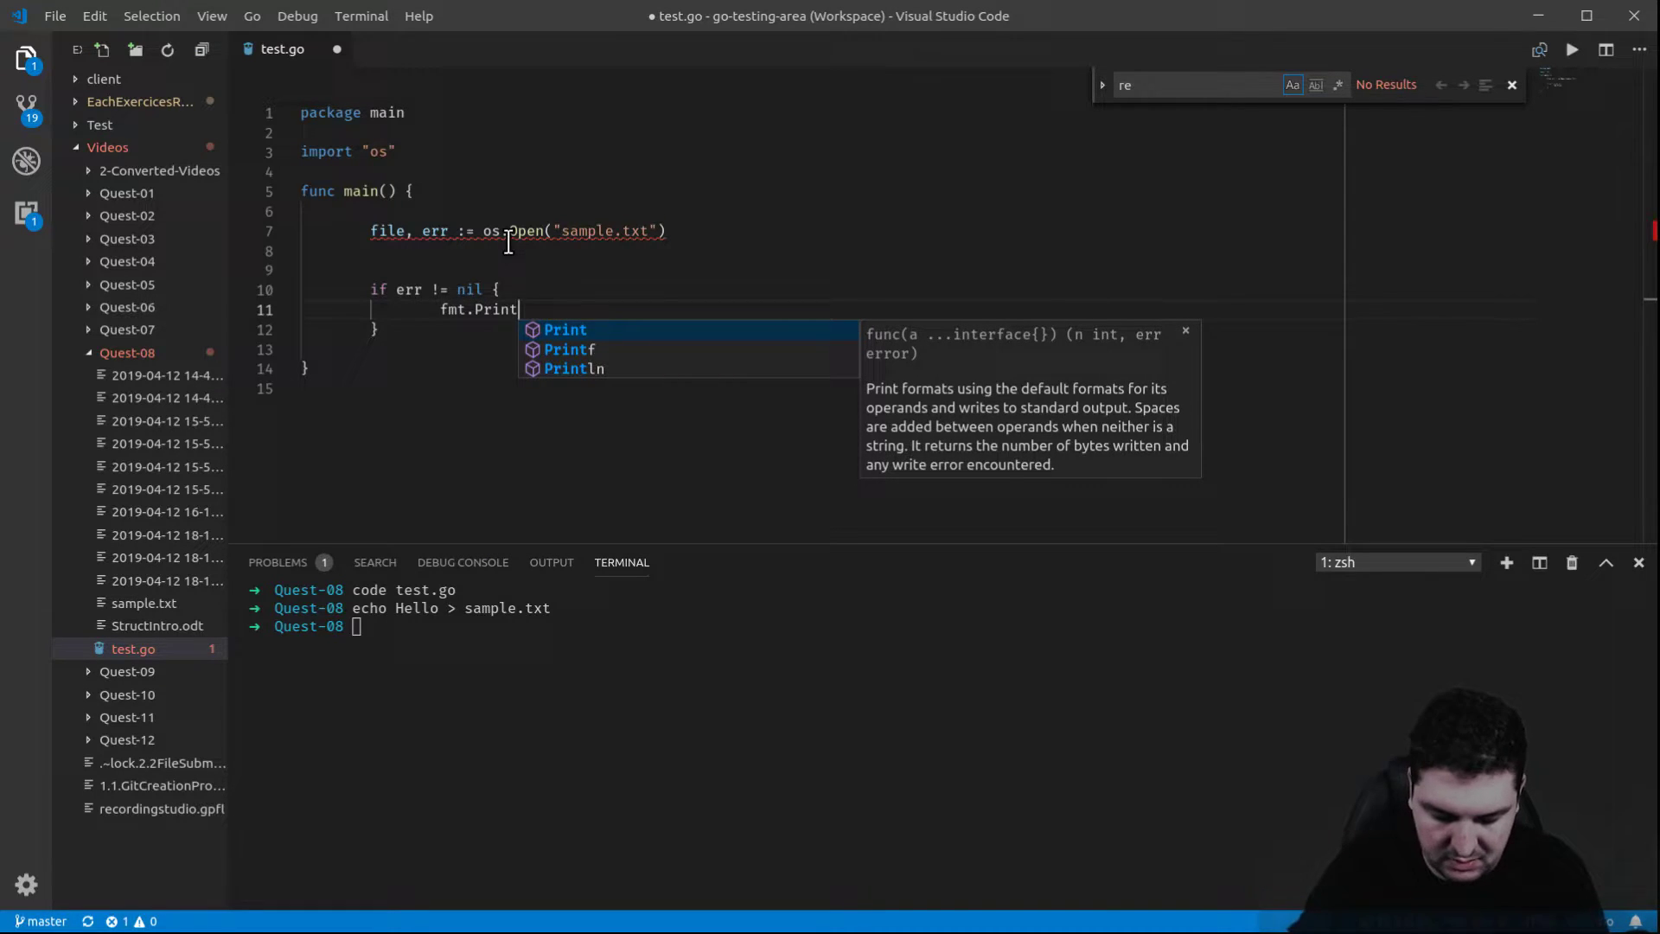
pyautogui.write('l')
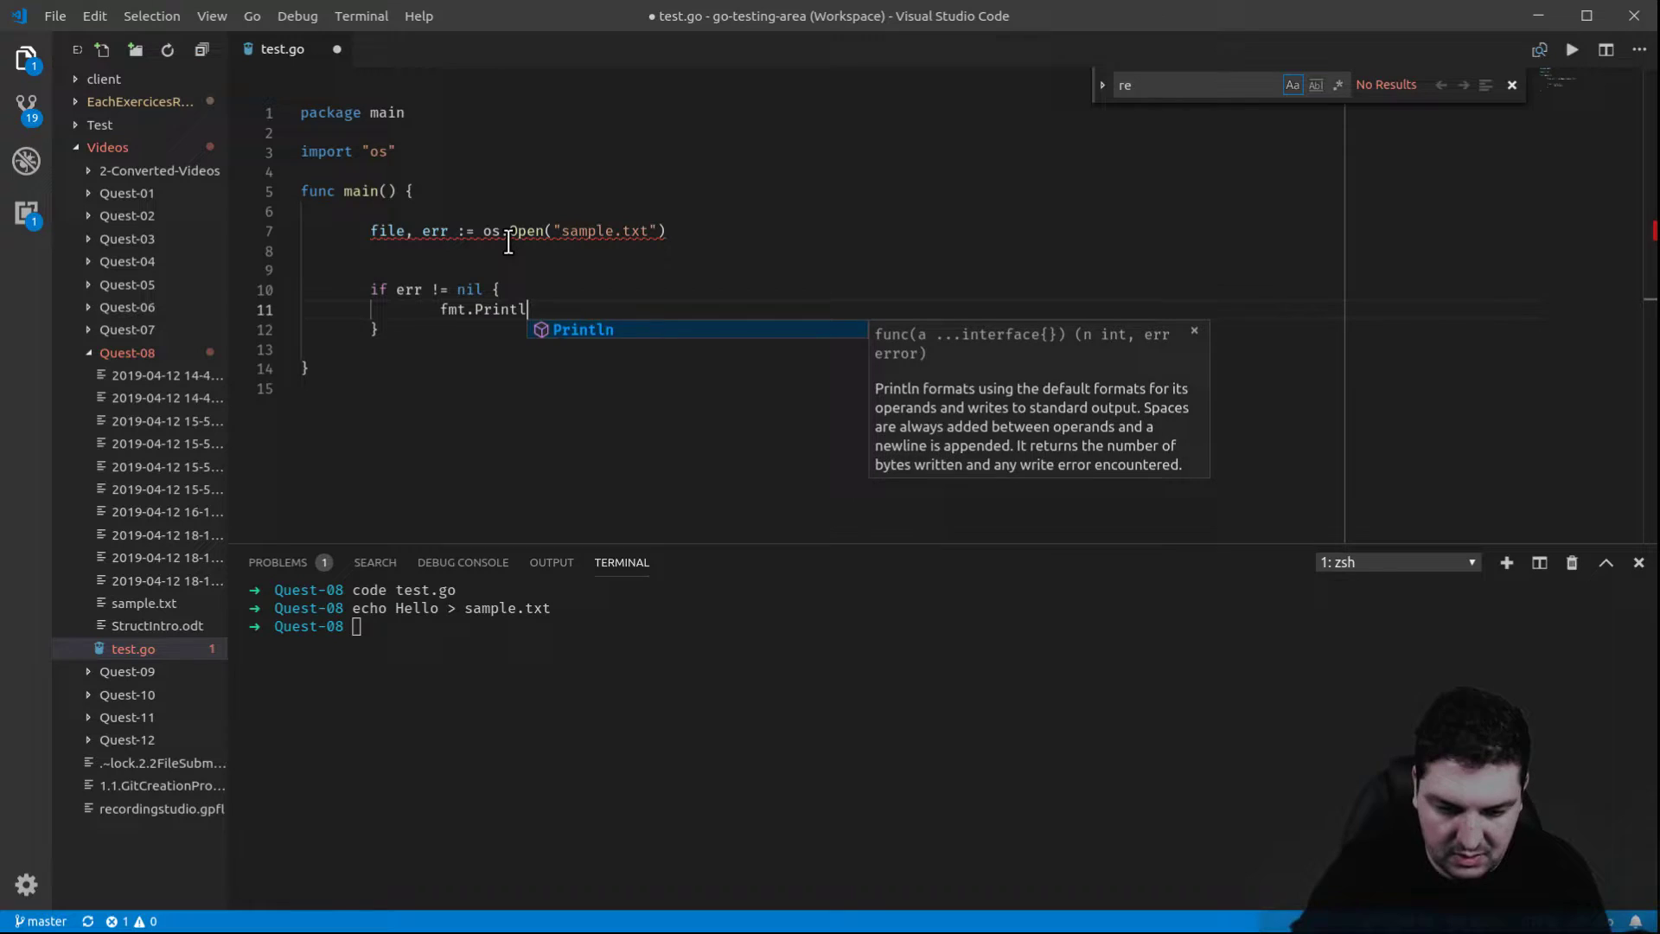
pyautogui.write('f(t')
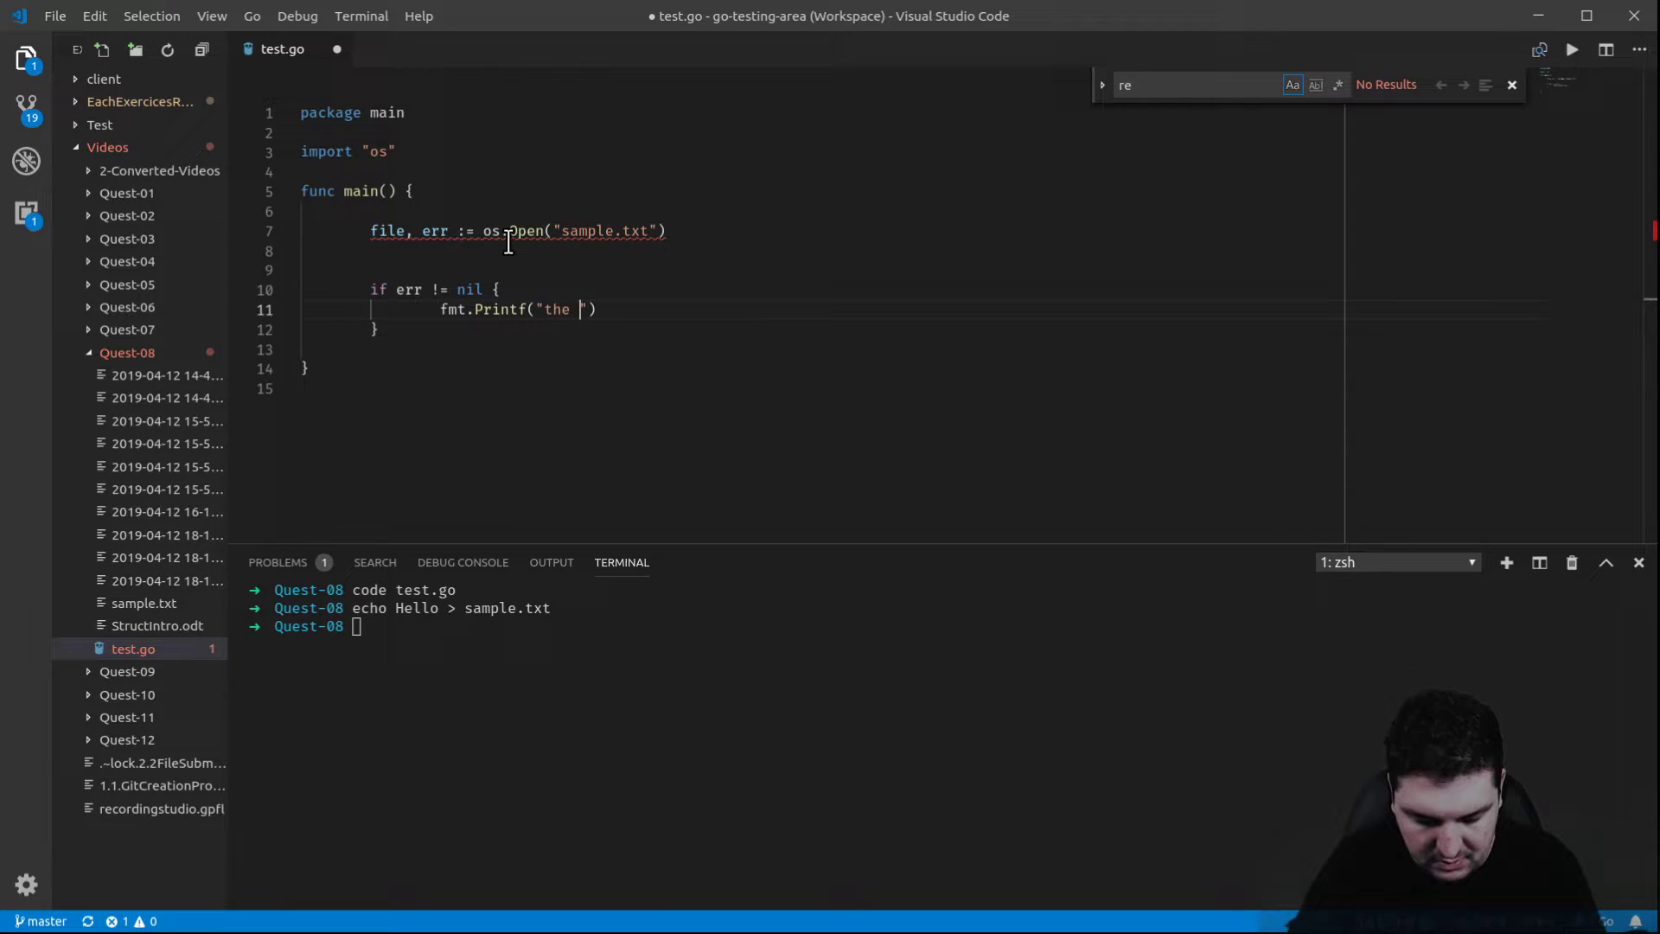
pyautogui.write('mistal')
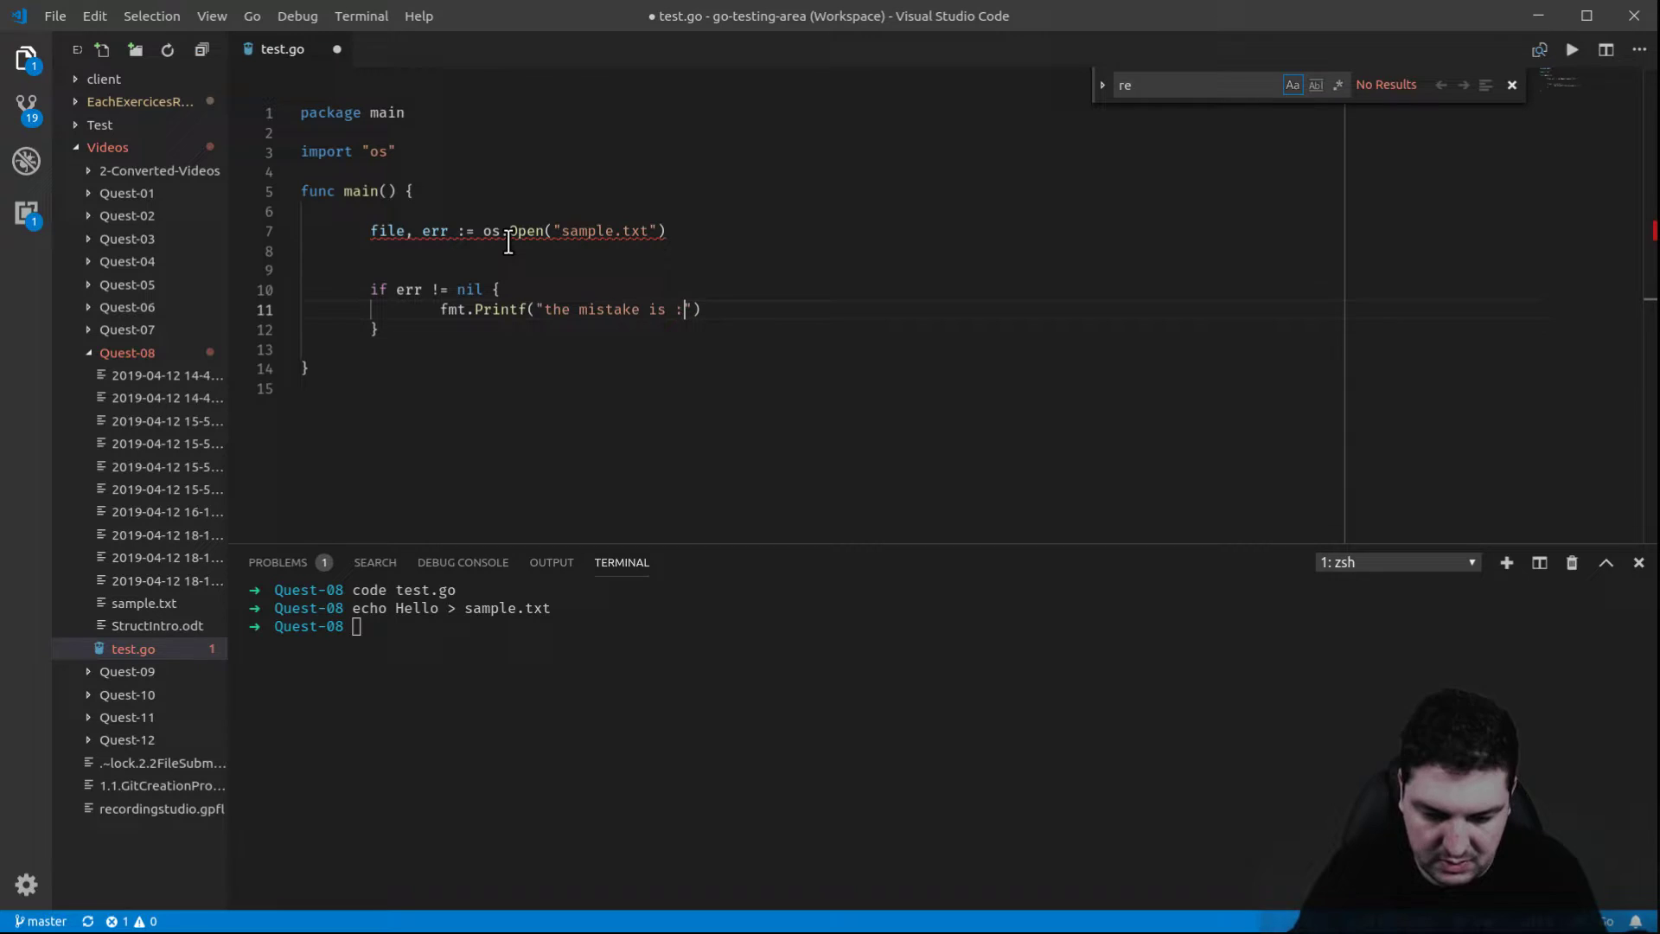
pyautogui.write('%')
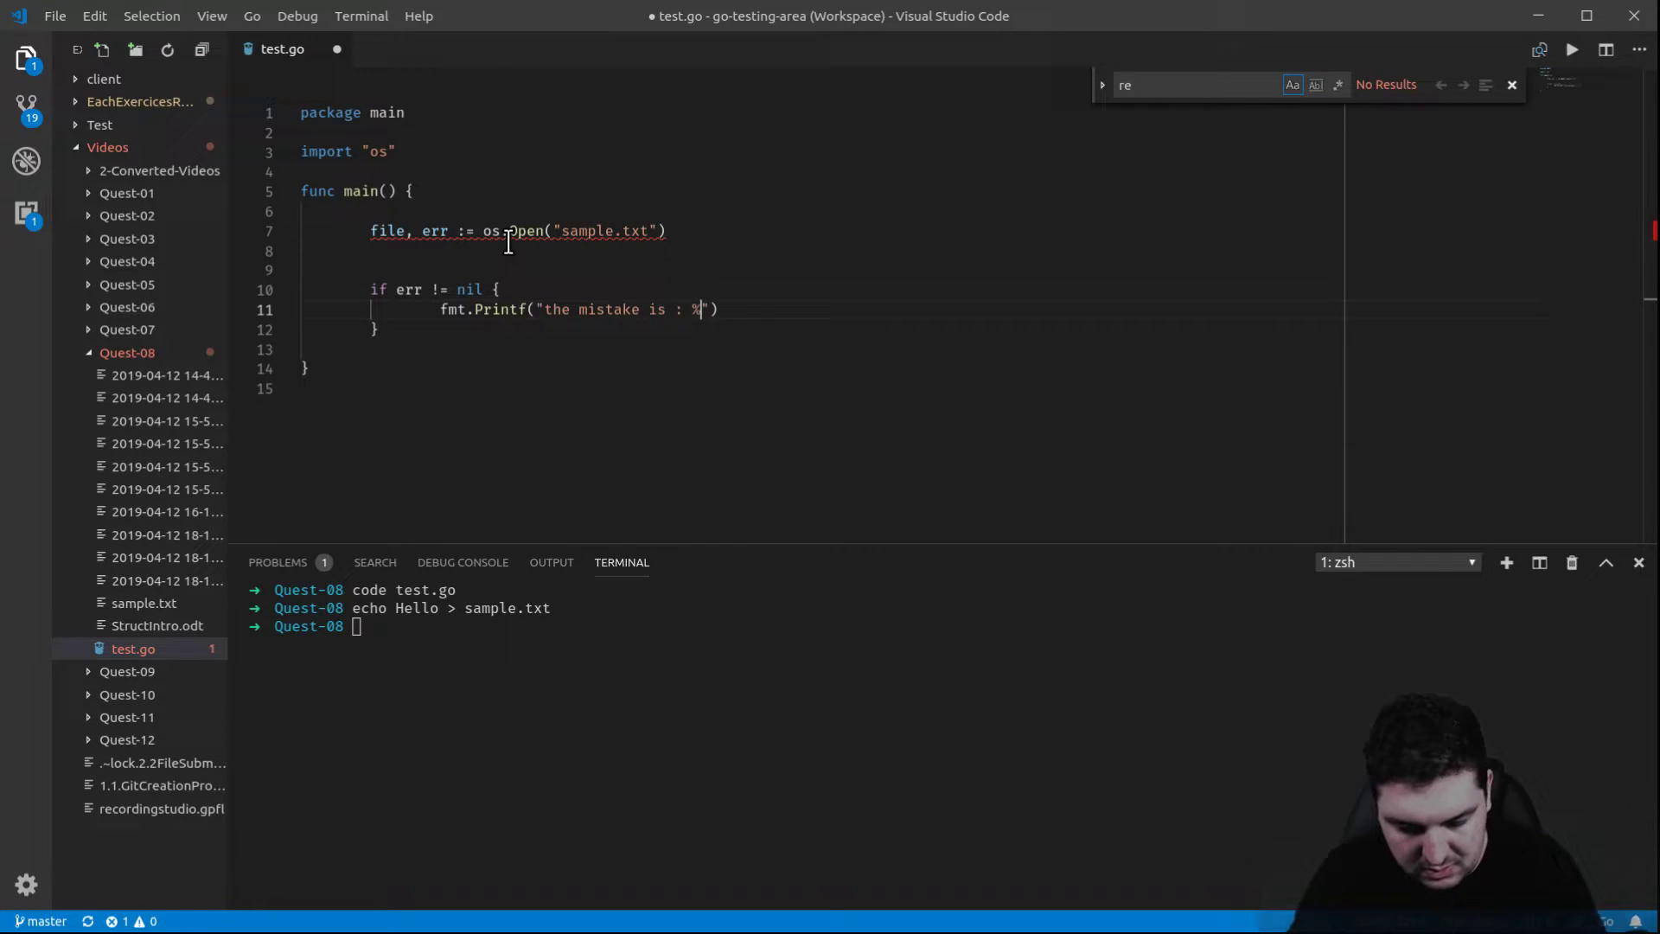
pyautogui.write('v')
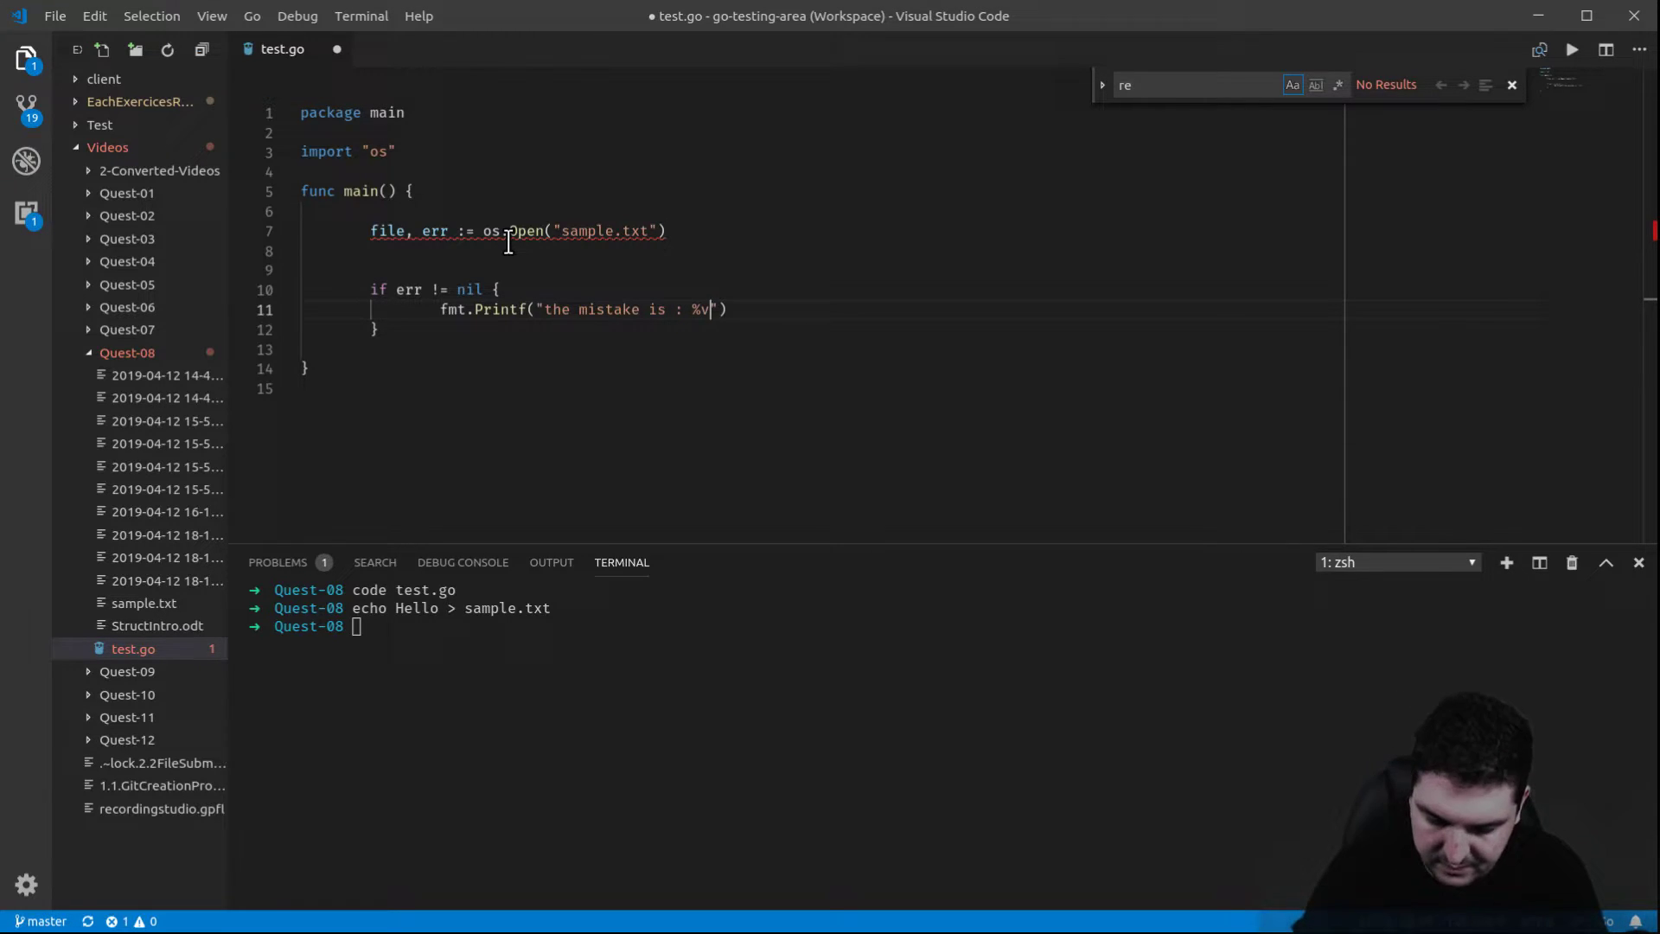
pyautogui.write('\\n')
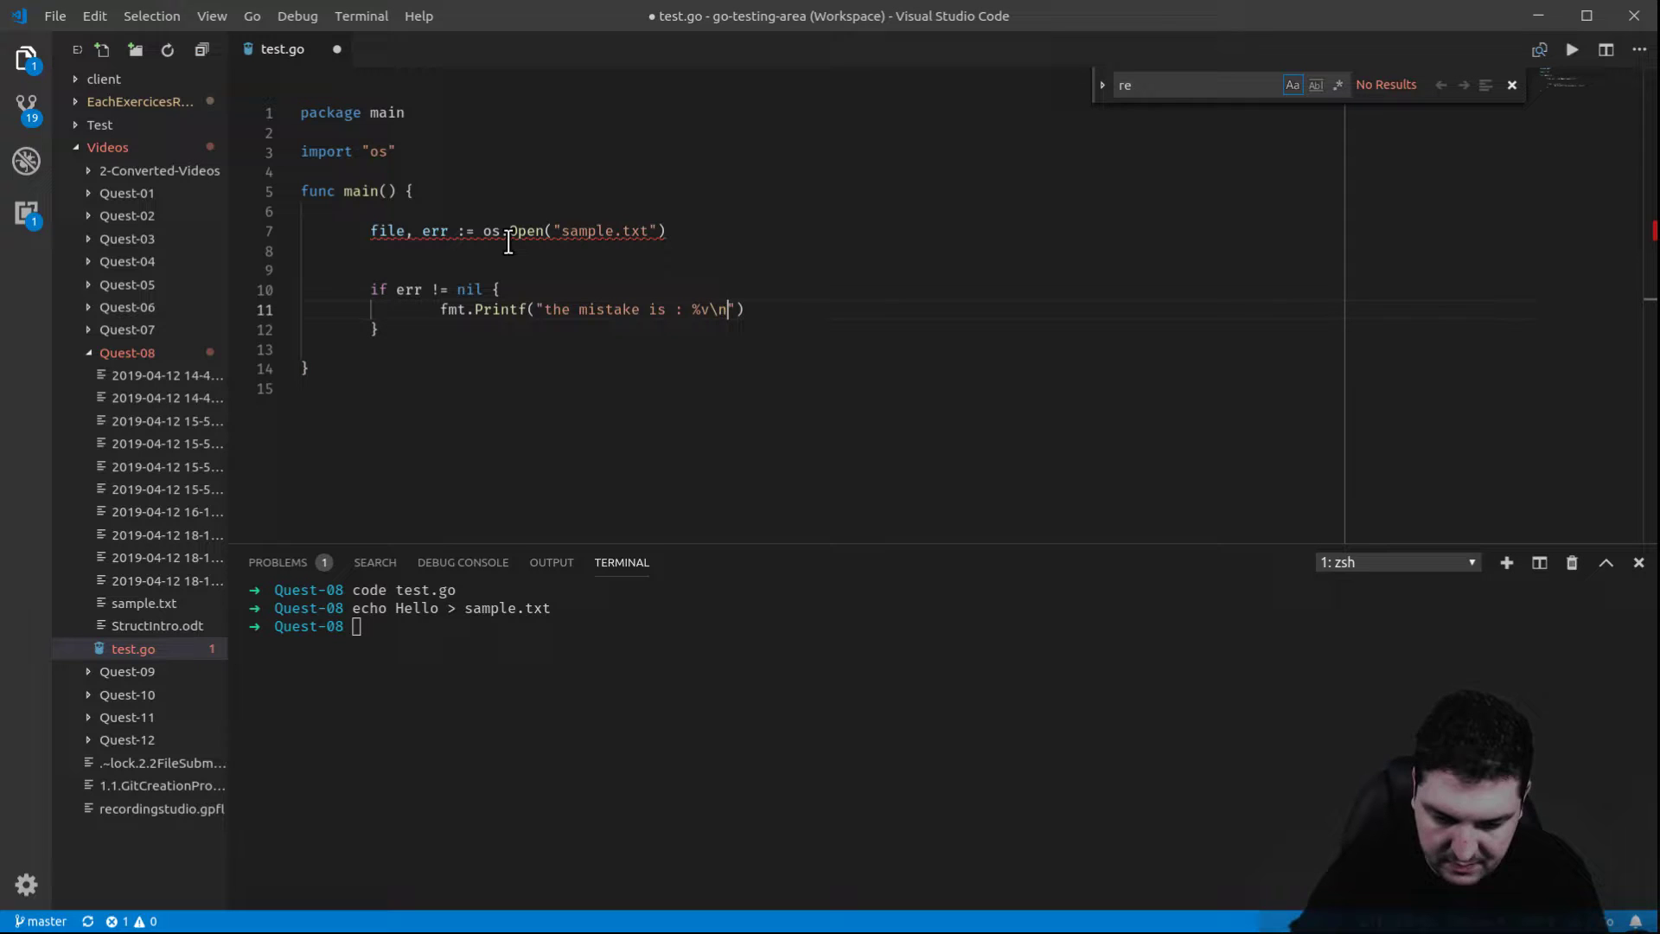
pyautogui.write(',')
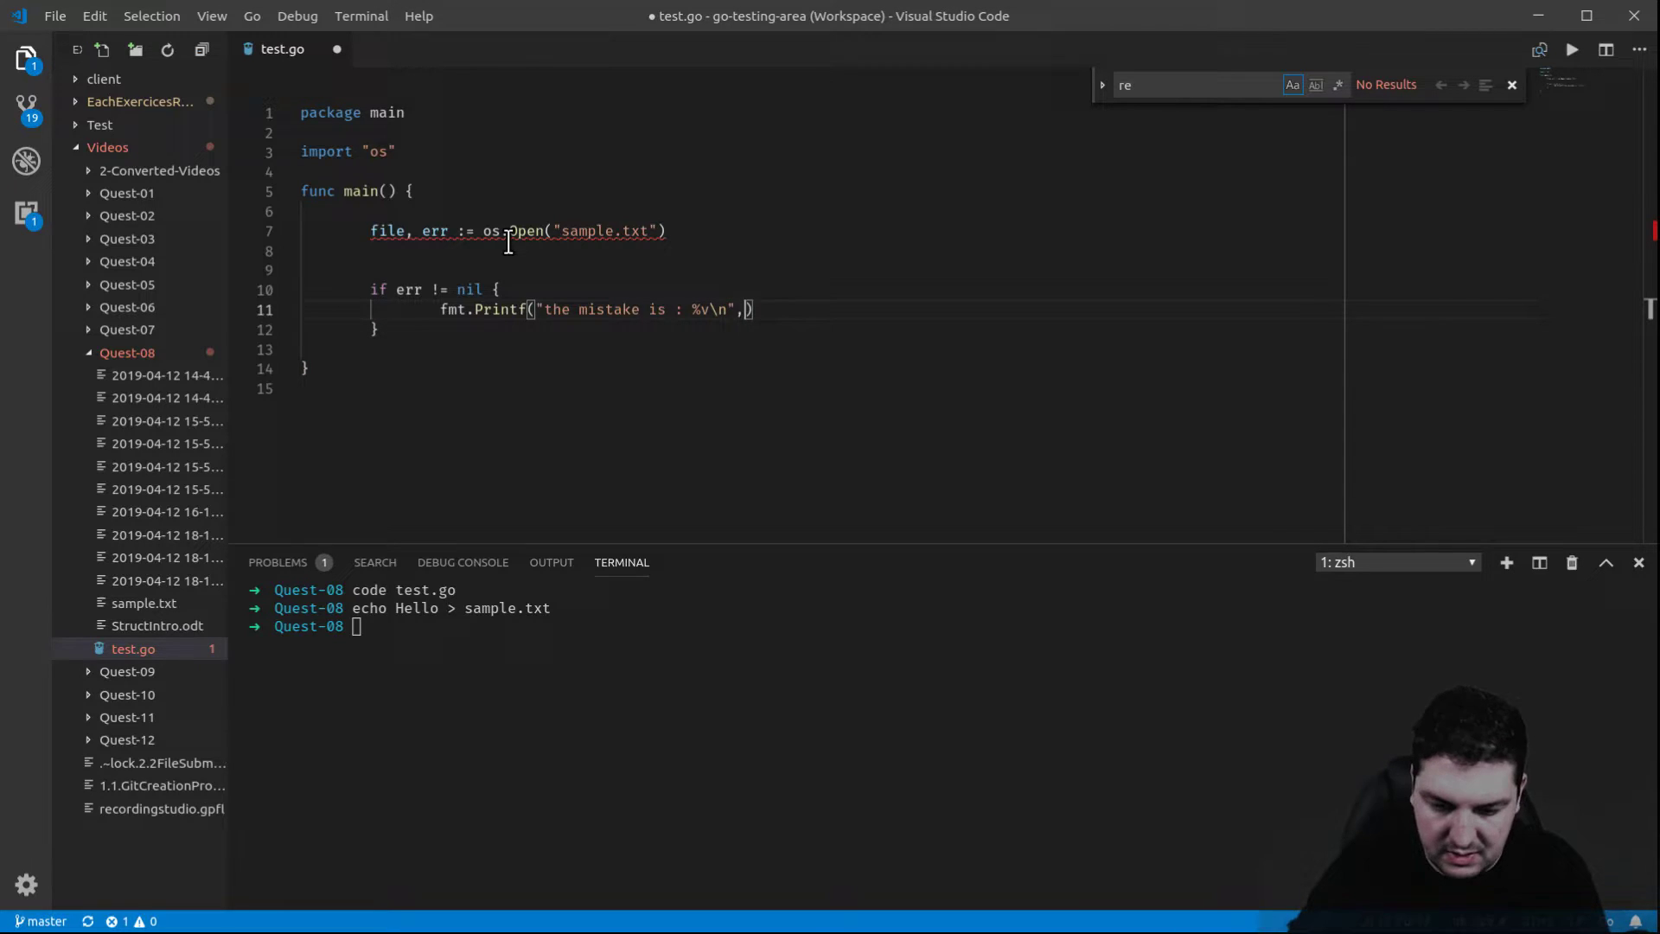
pyautogui.write('" "')
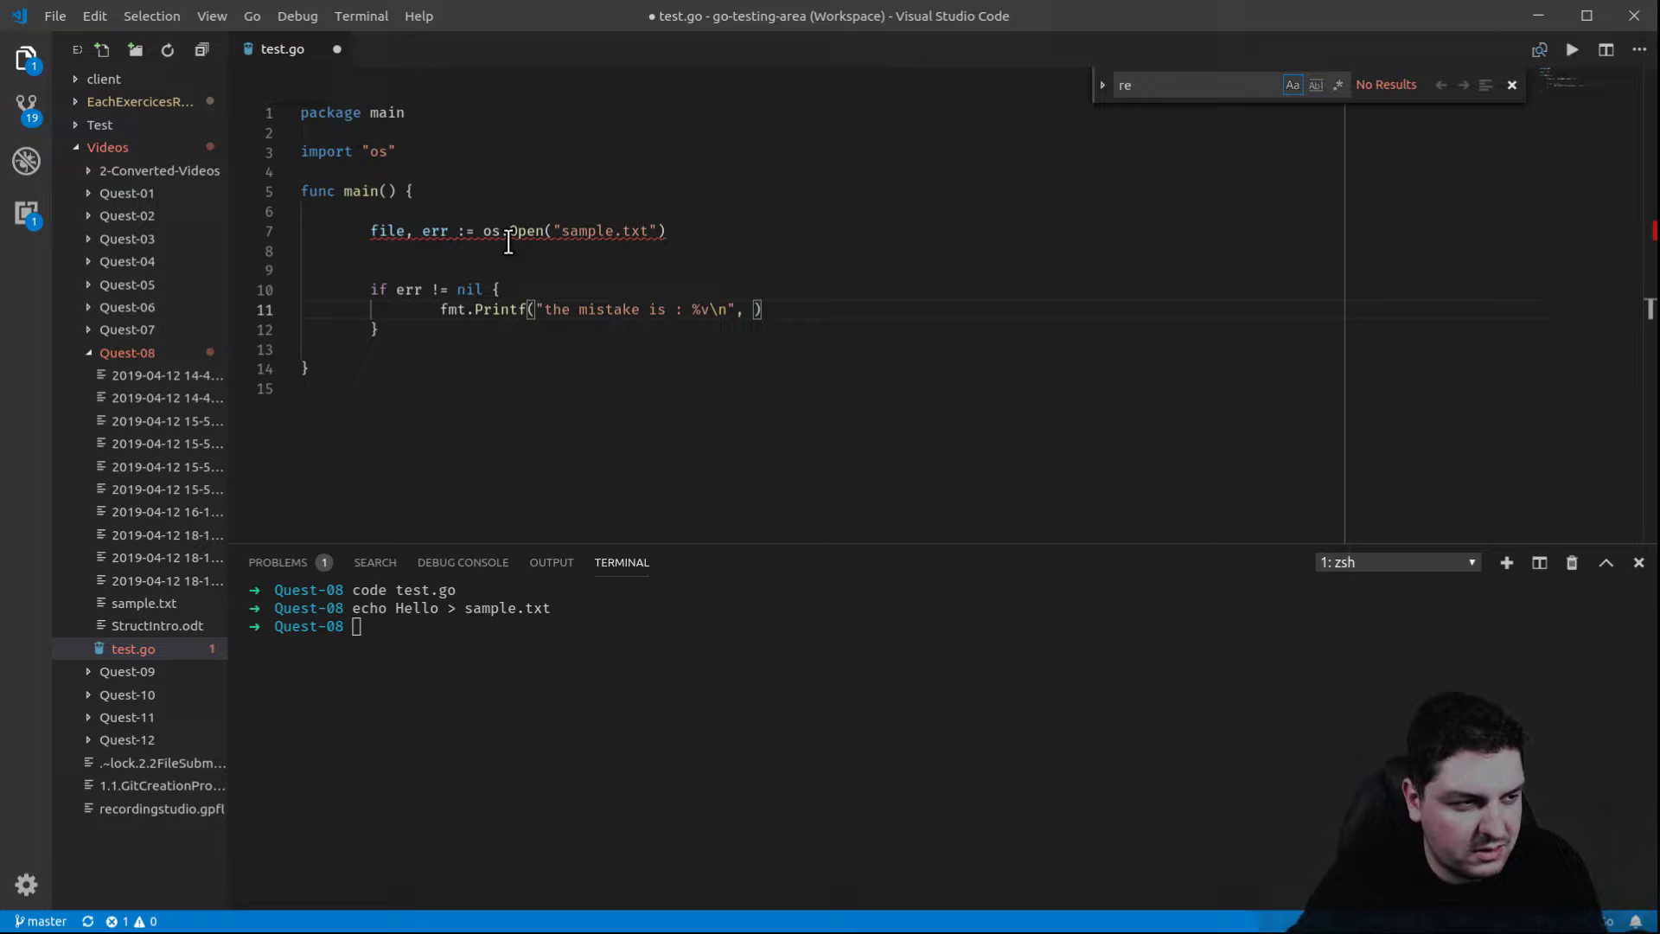
pyautogui.write('err')
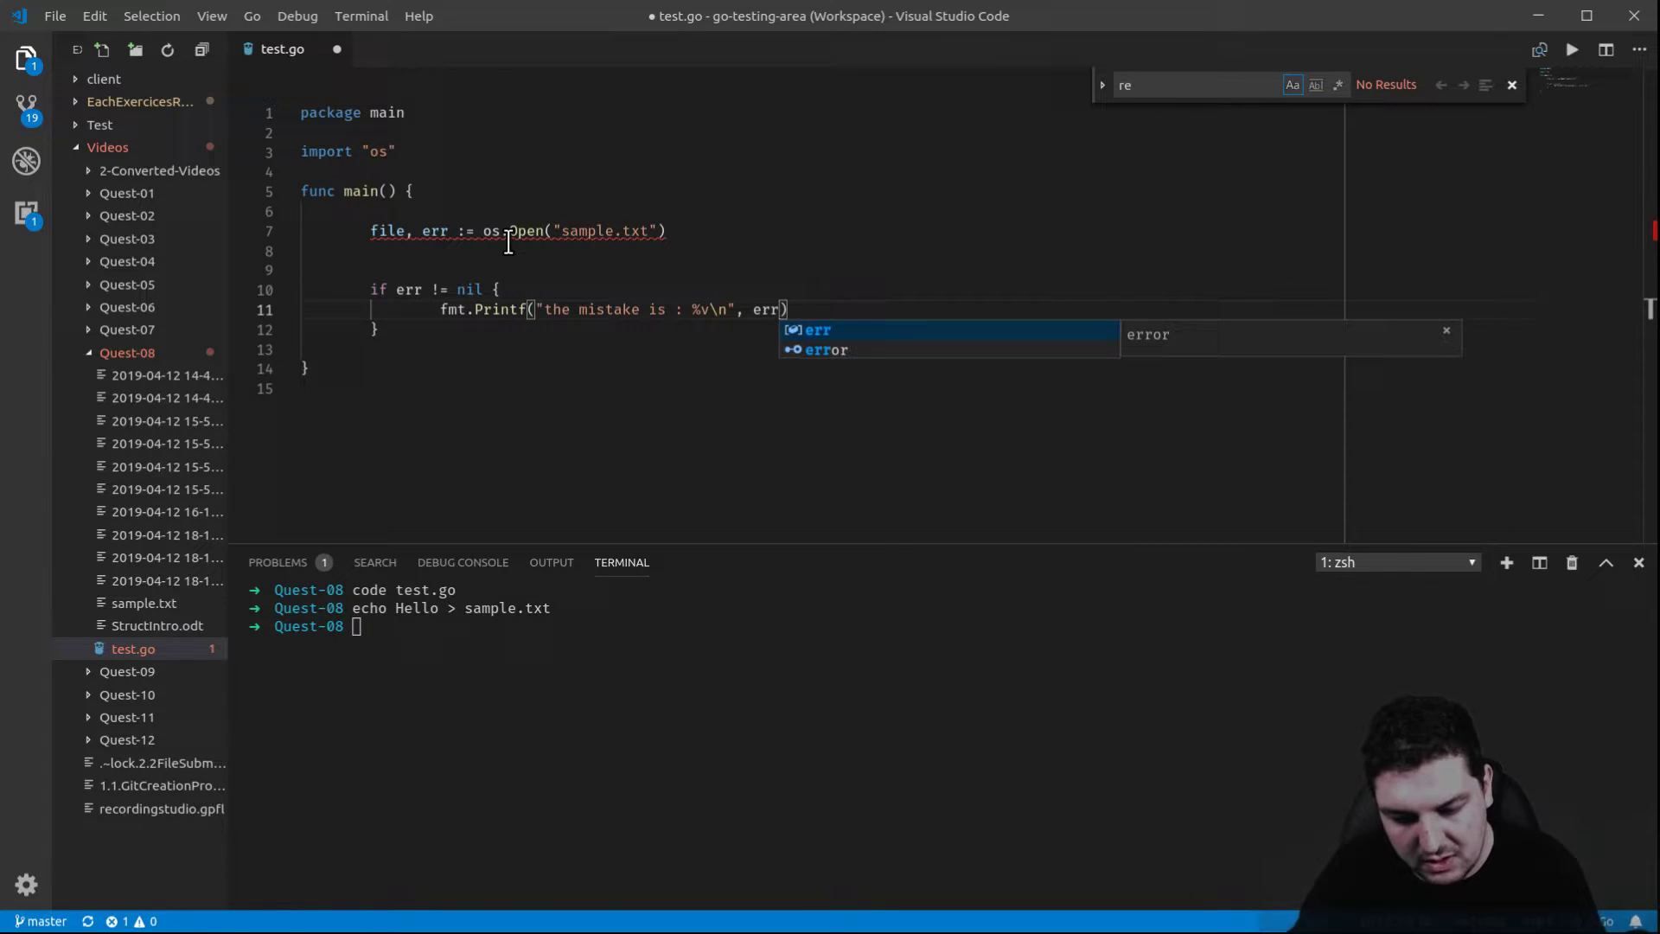
pyautogui.write('.Error(')
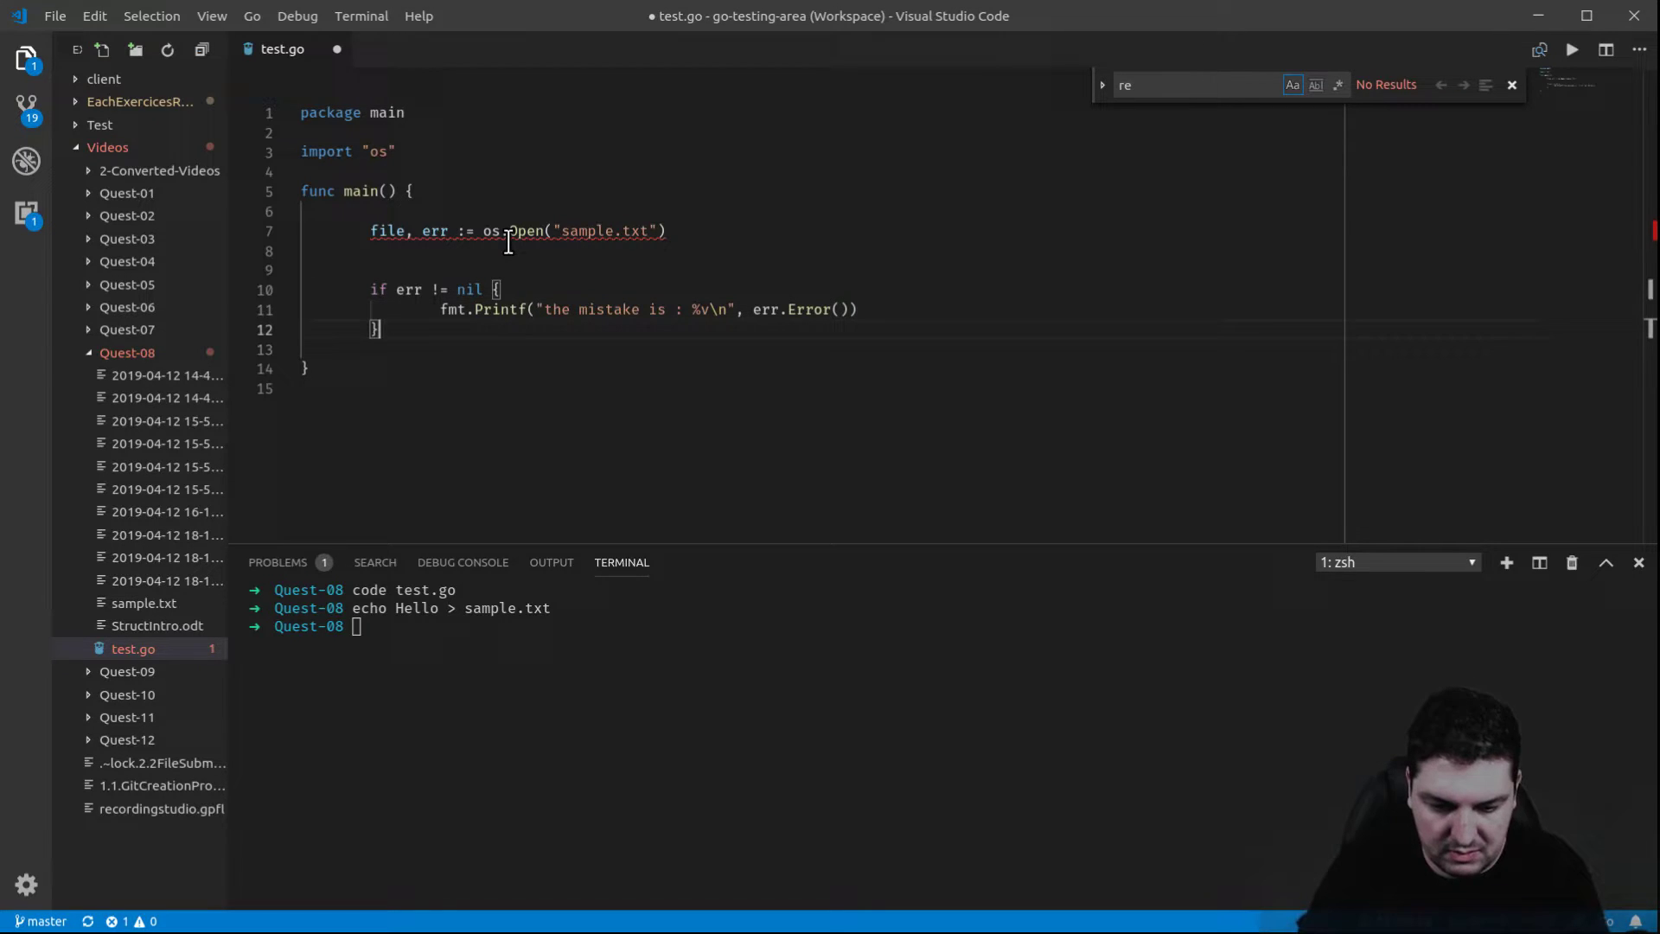
# - Add `fmt.Println(file.Stat())` after the error check, retyping the mistyped FMT
pyautogui.write('FMT')
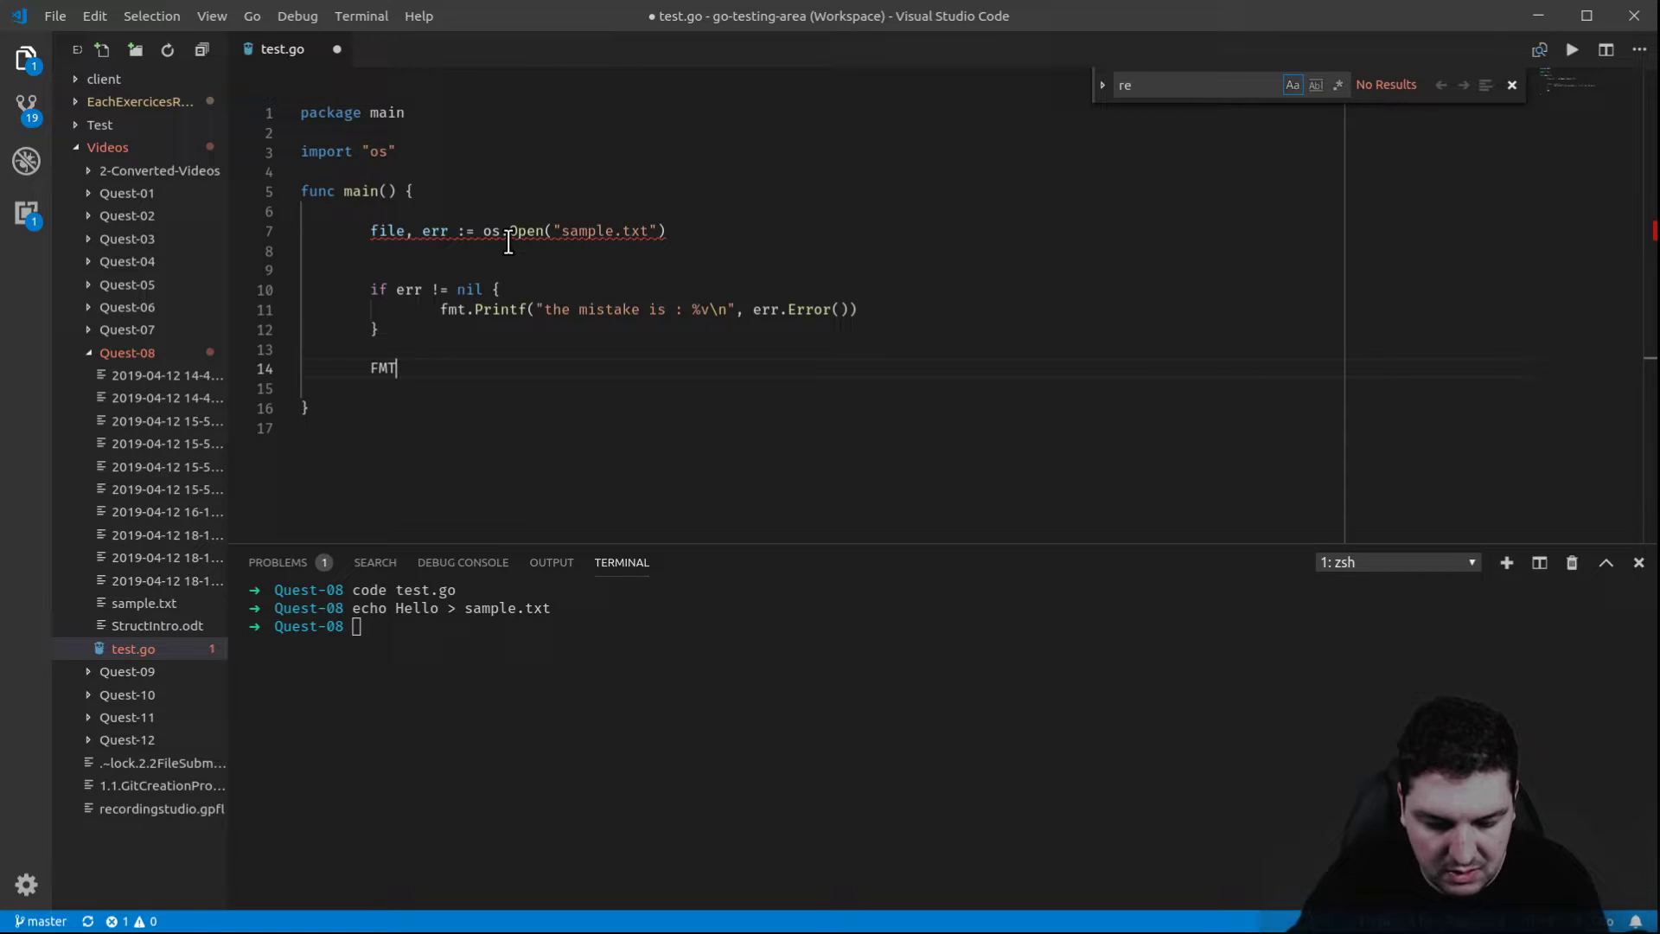
pyautogui.press('Backspace')
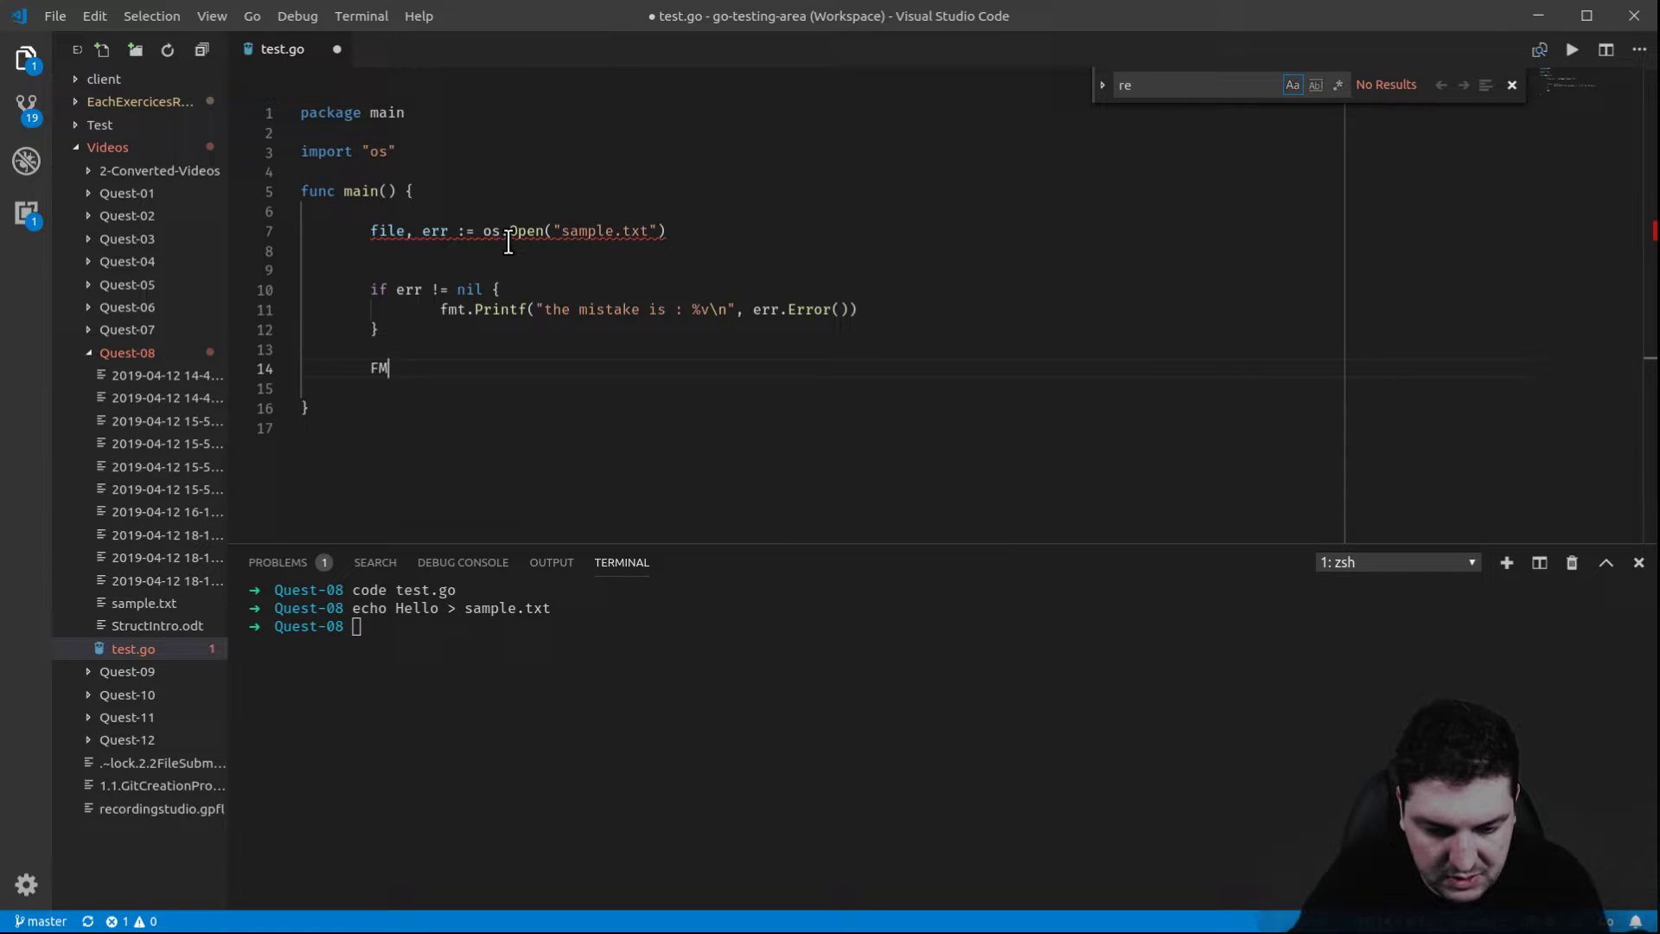
pyautogui.press('Backspace')
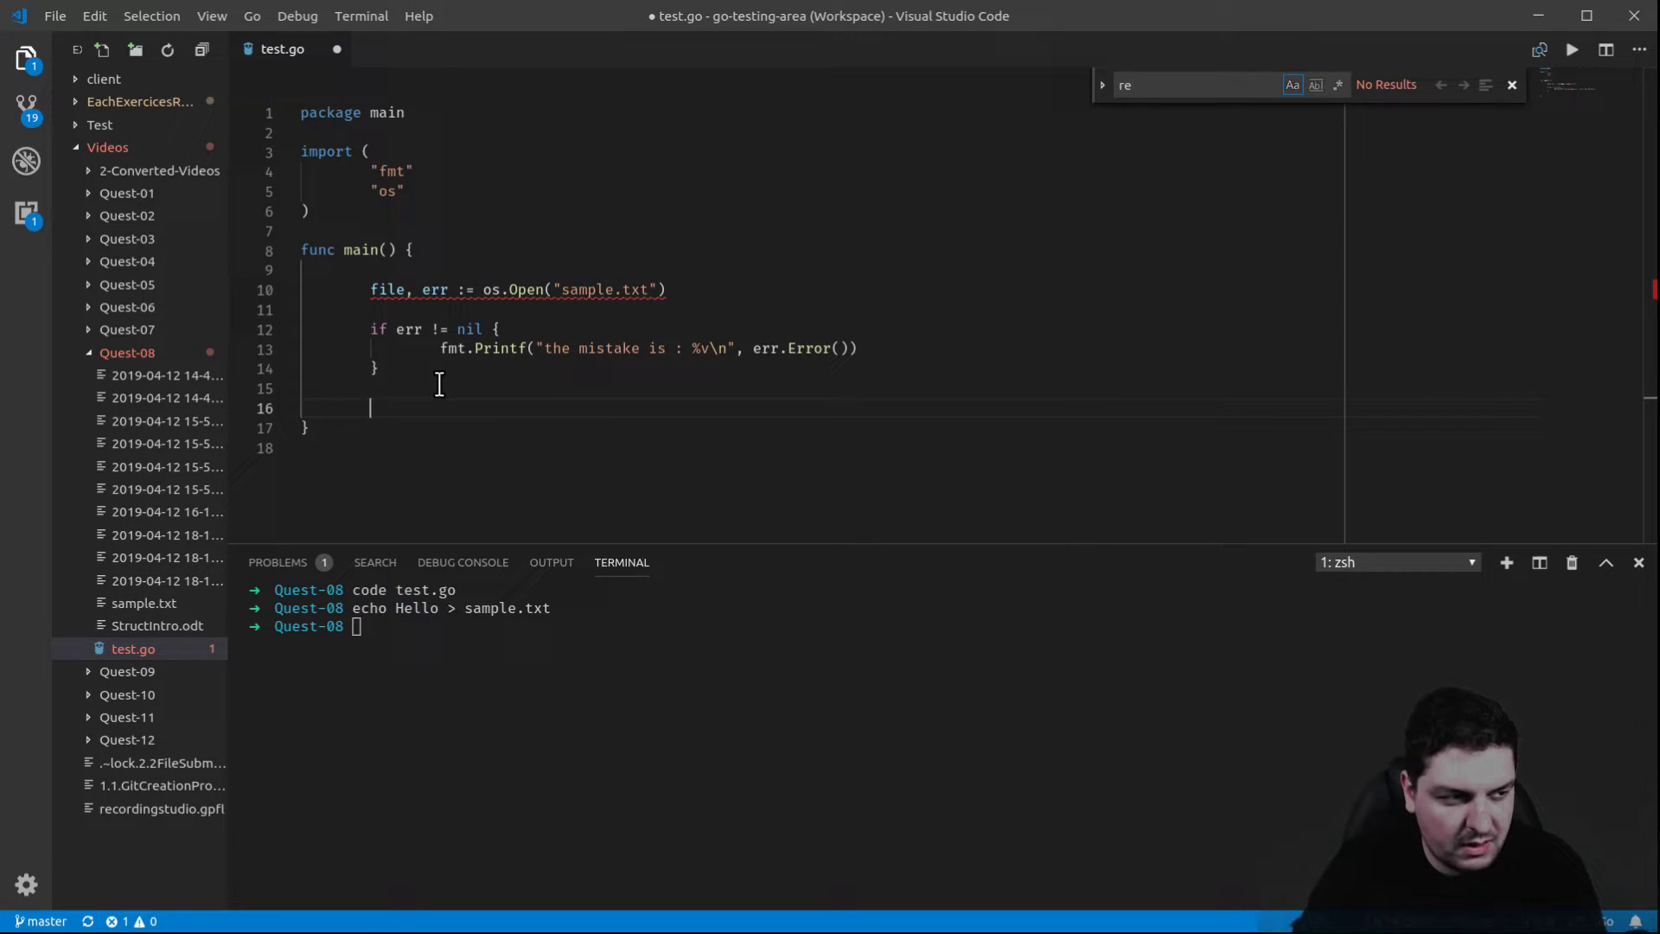
pyautogui.write('FMT')
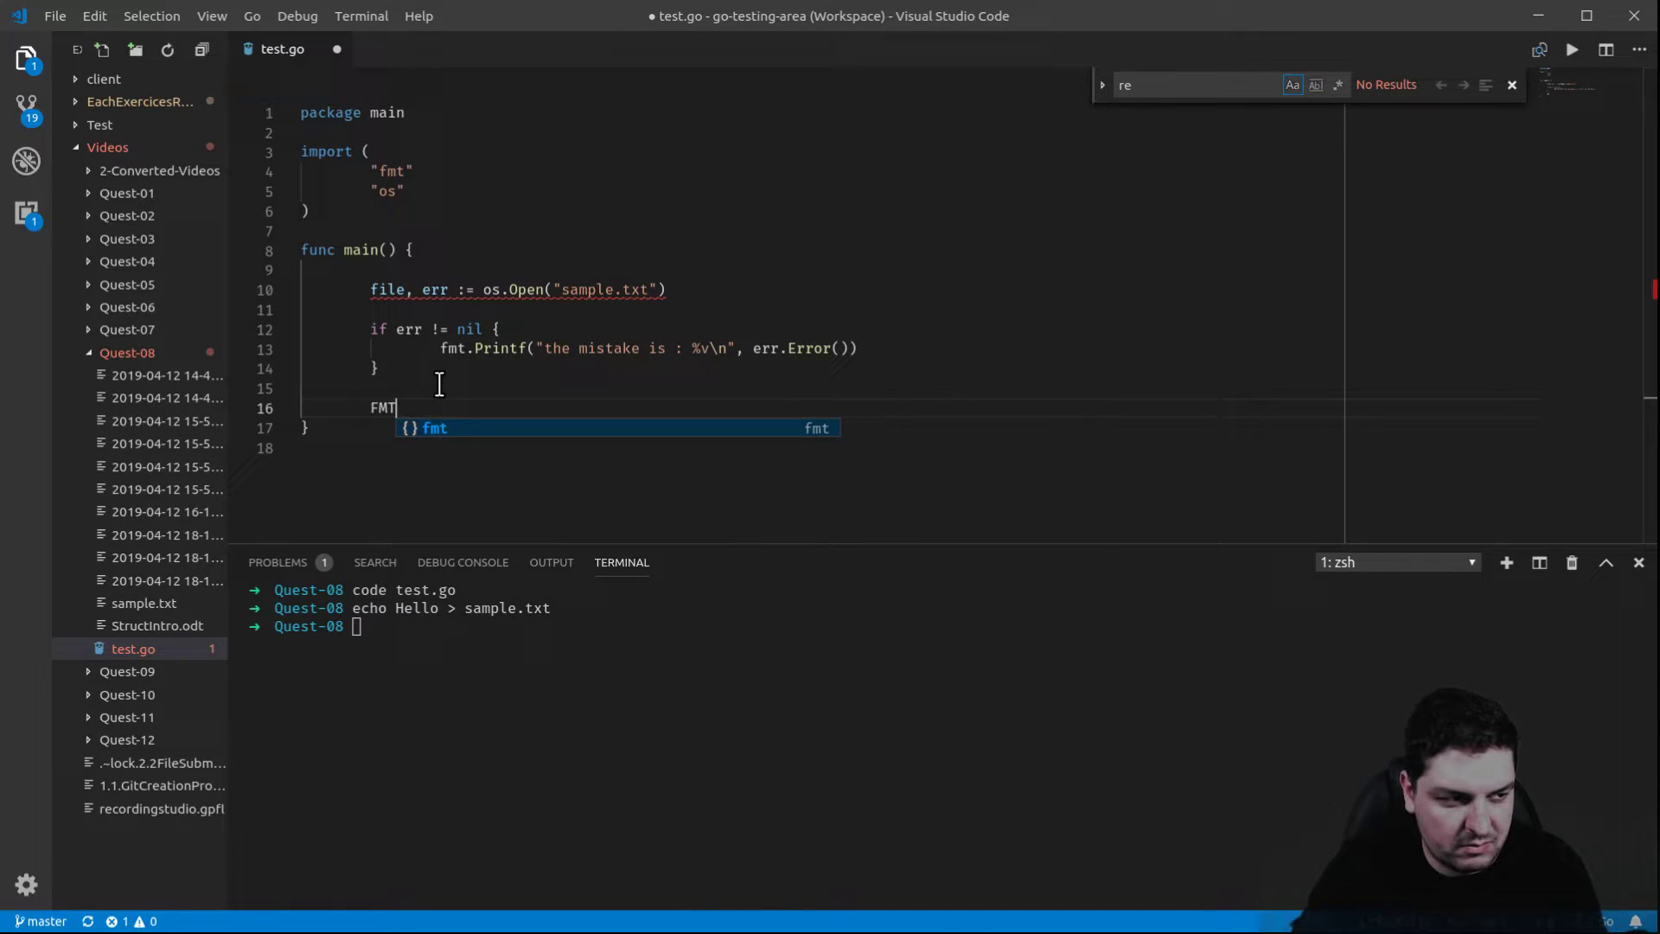
pyautogui.press('Backspace')
pyautogui.write('f')
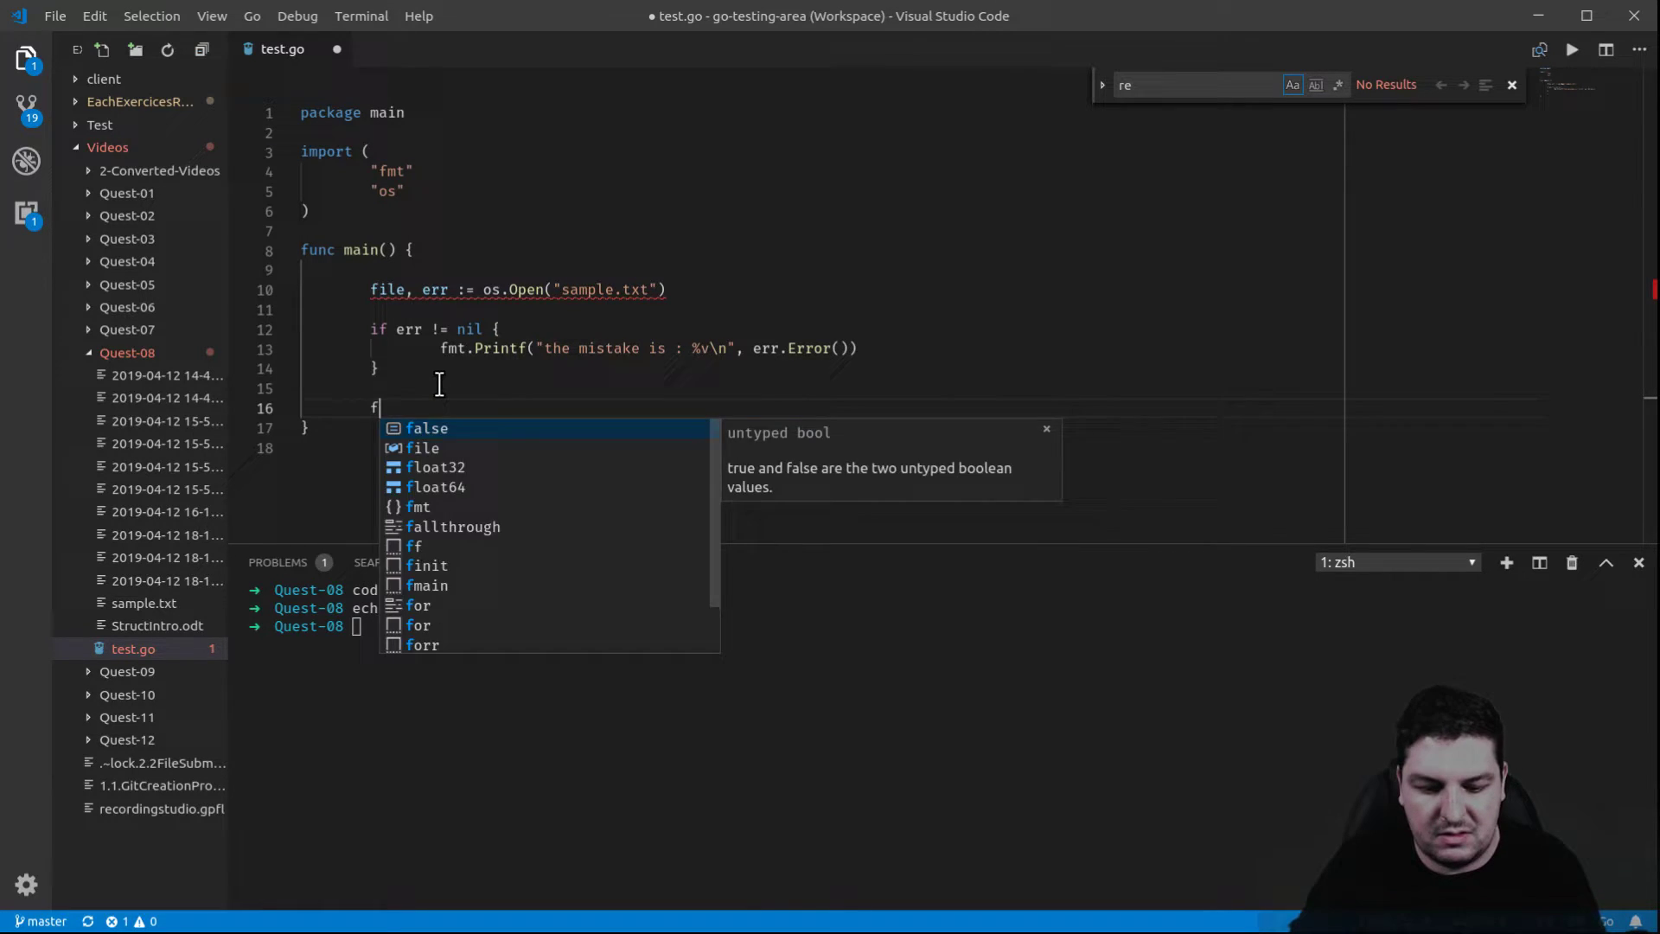
pyautogui.write('mt.Print')
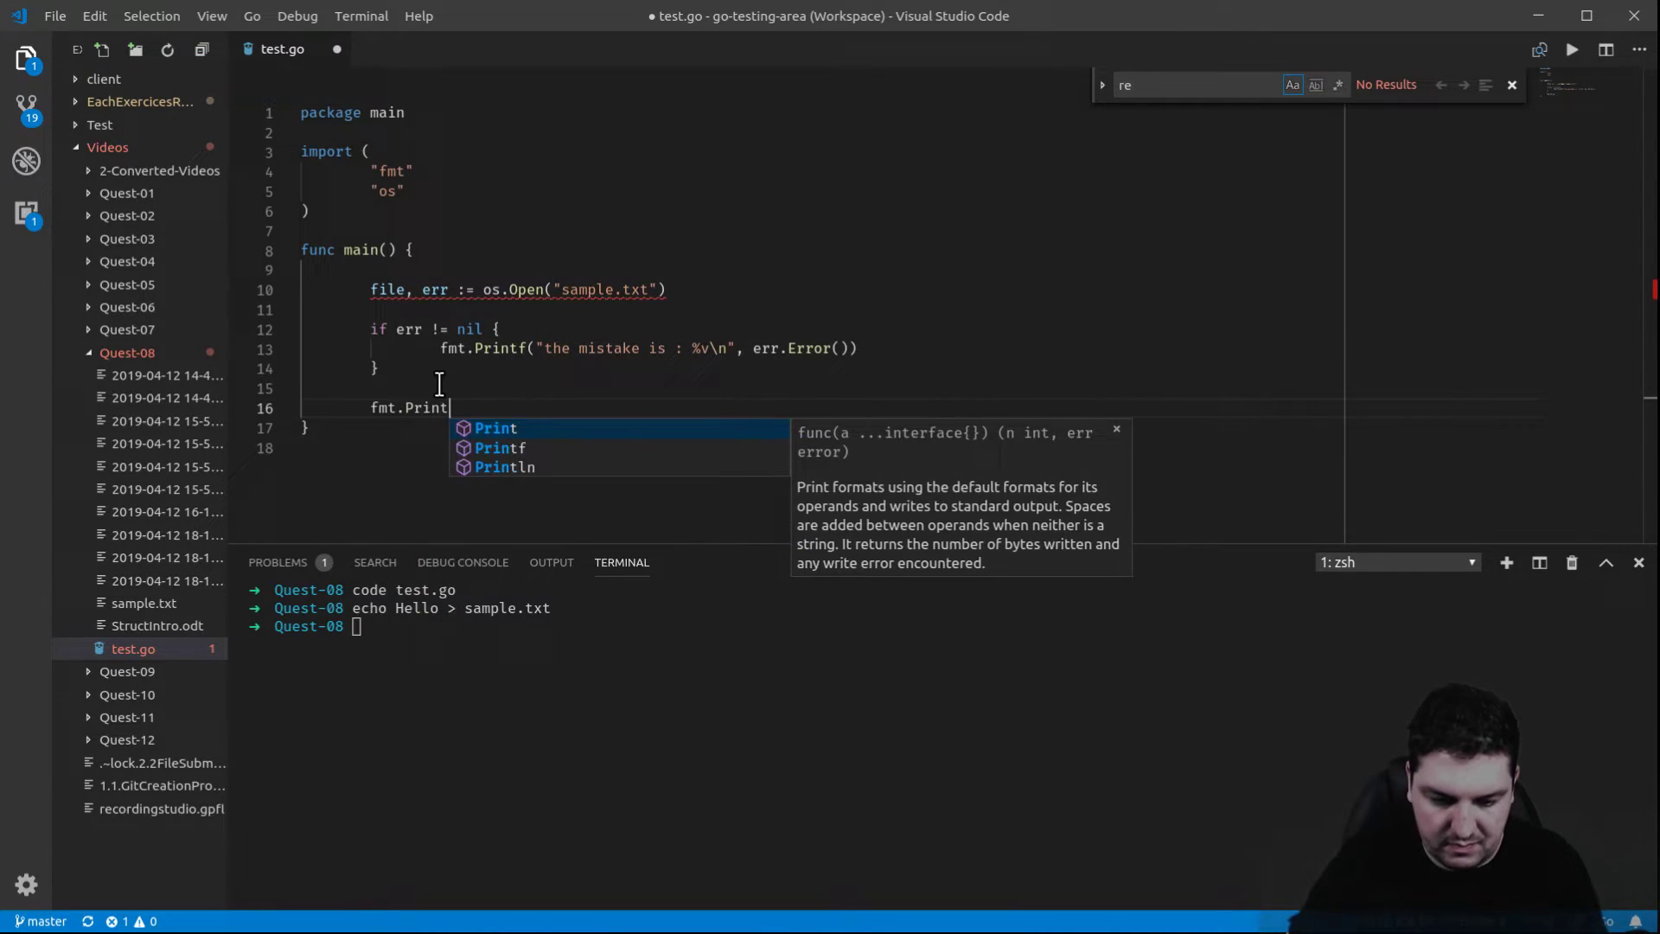
pyautogui.write('ln')
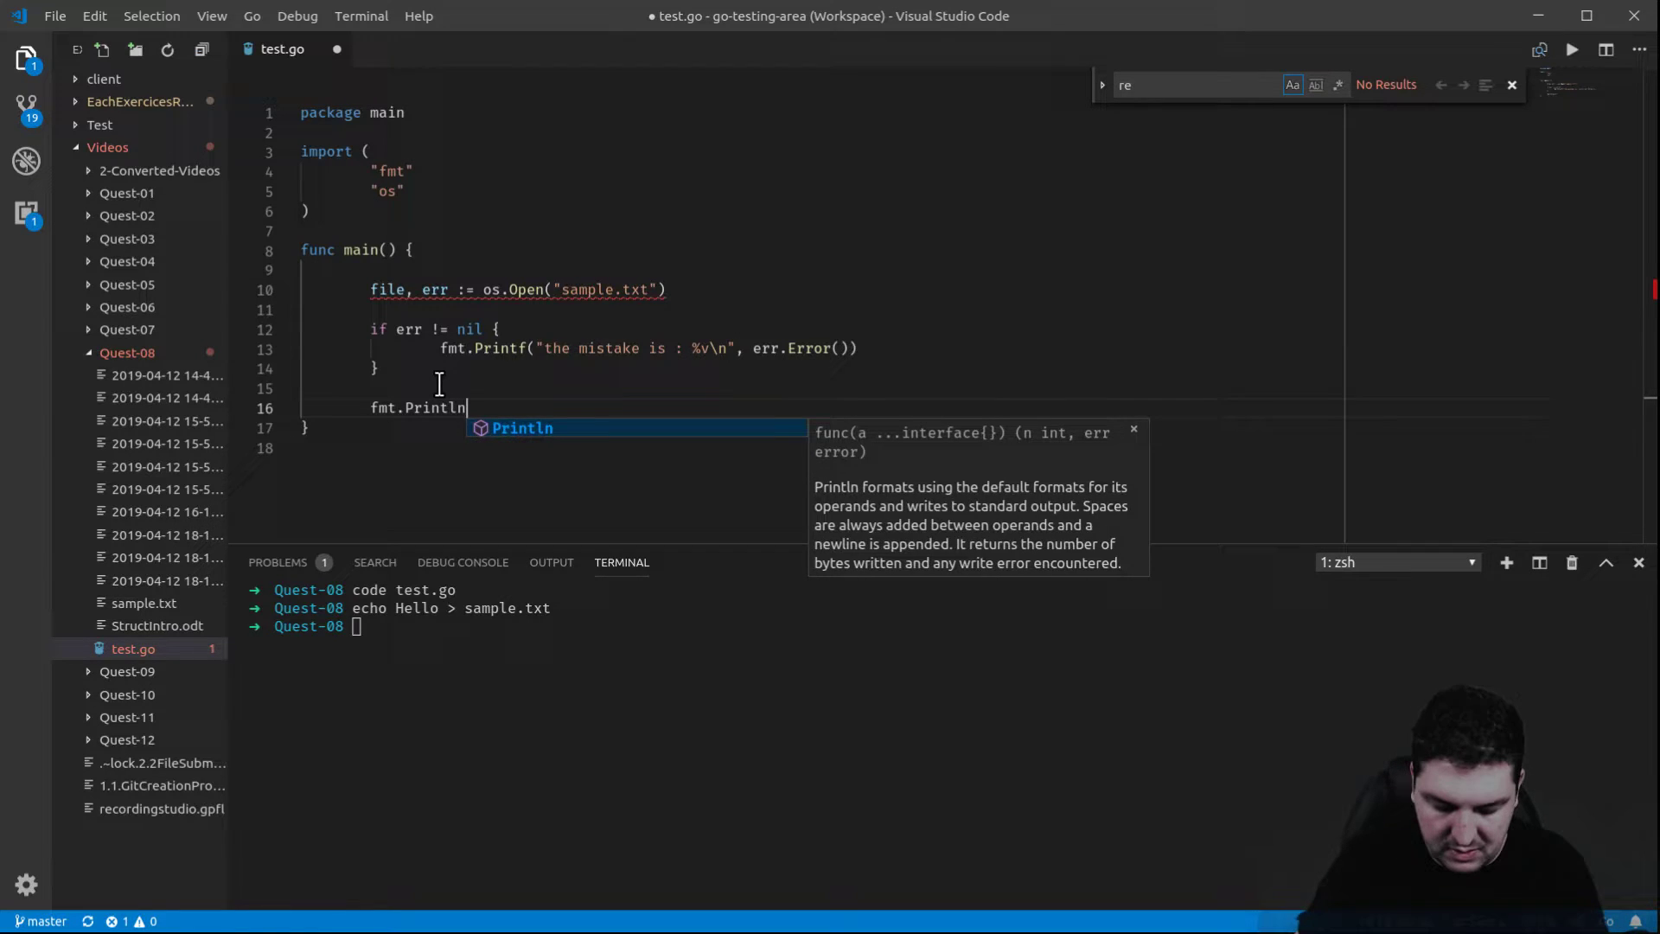
pyautogui.write('(file')
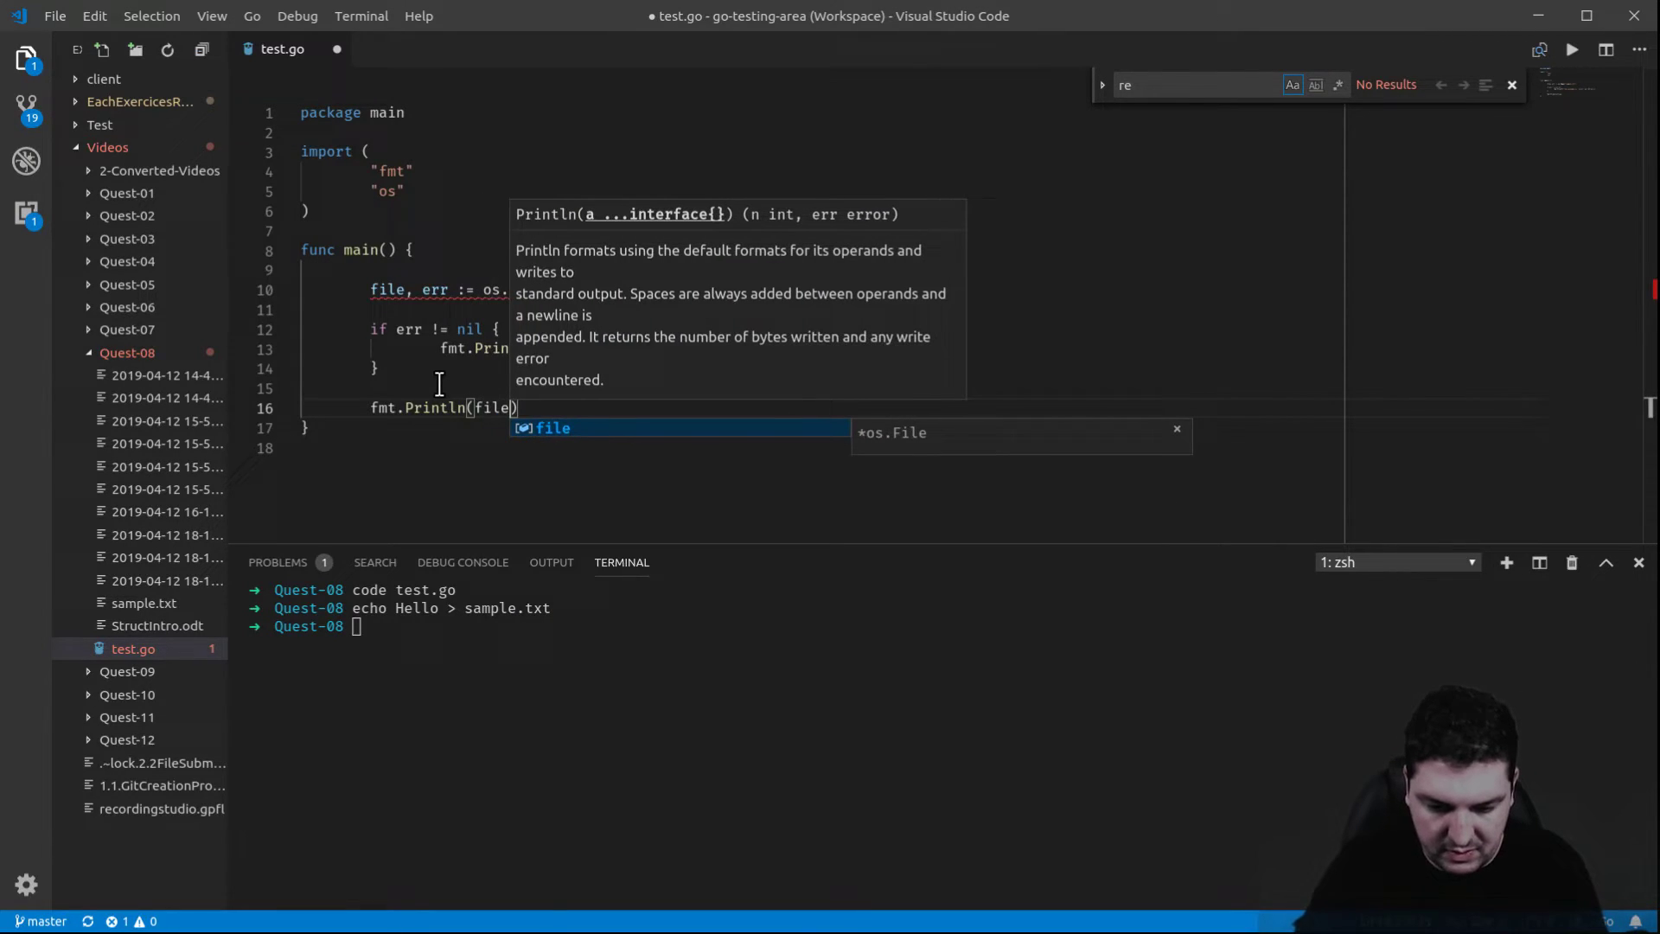
pyautogui.write('.star')
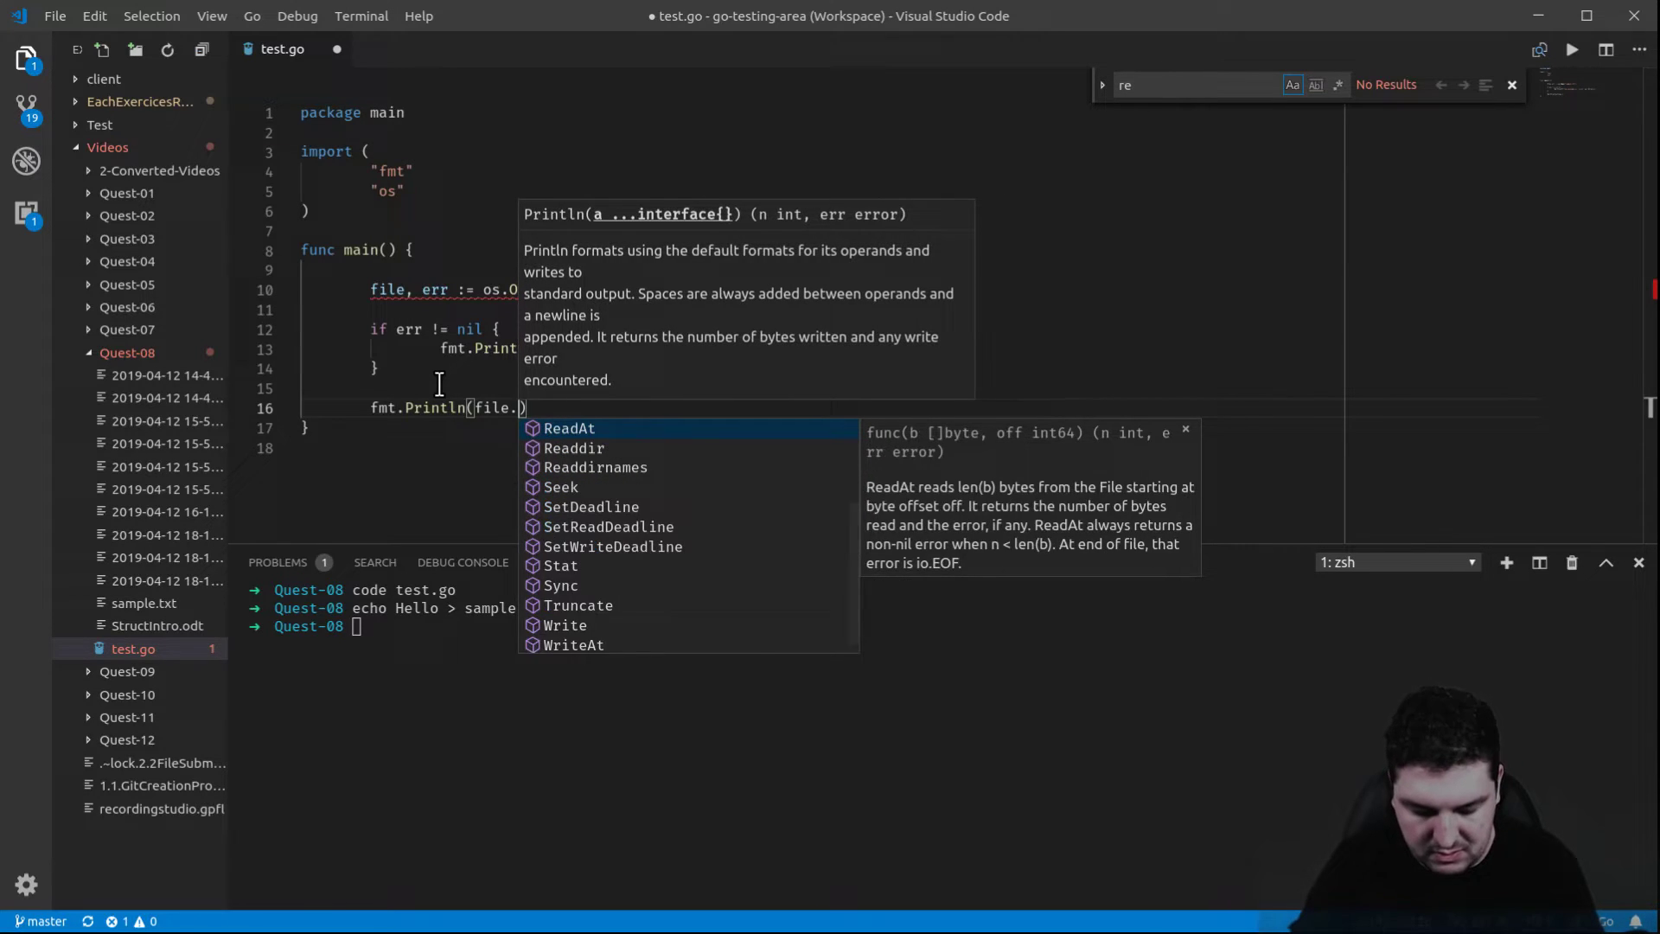
pyautogui.write('s')
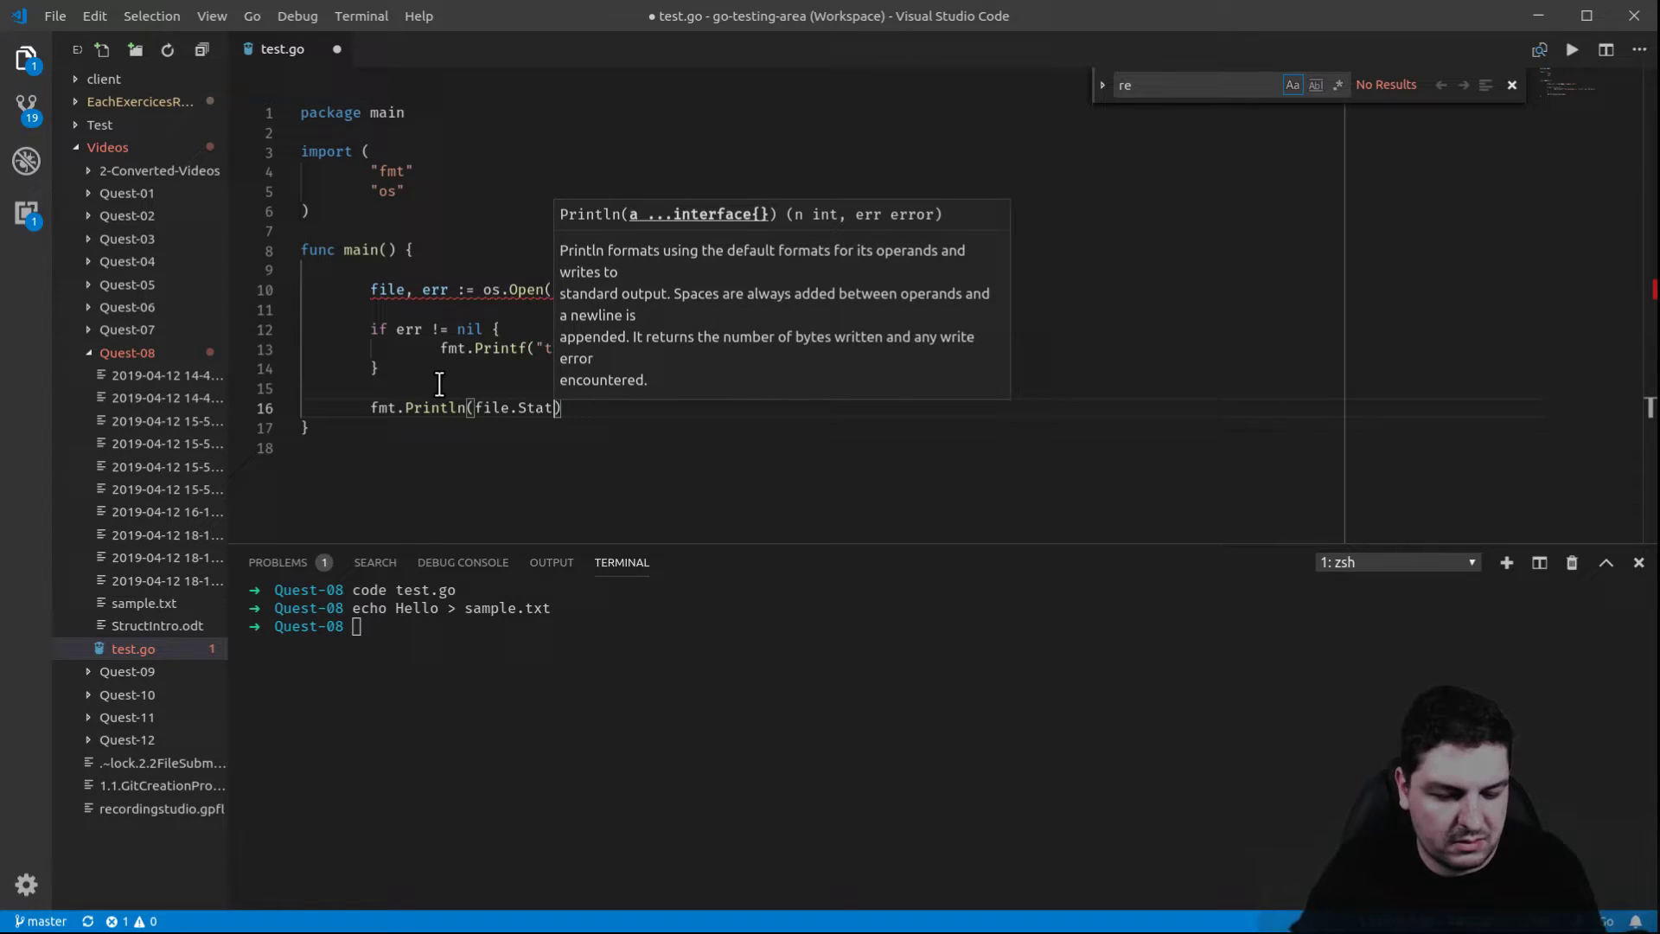
pyautogui.write('(')
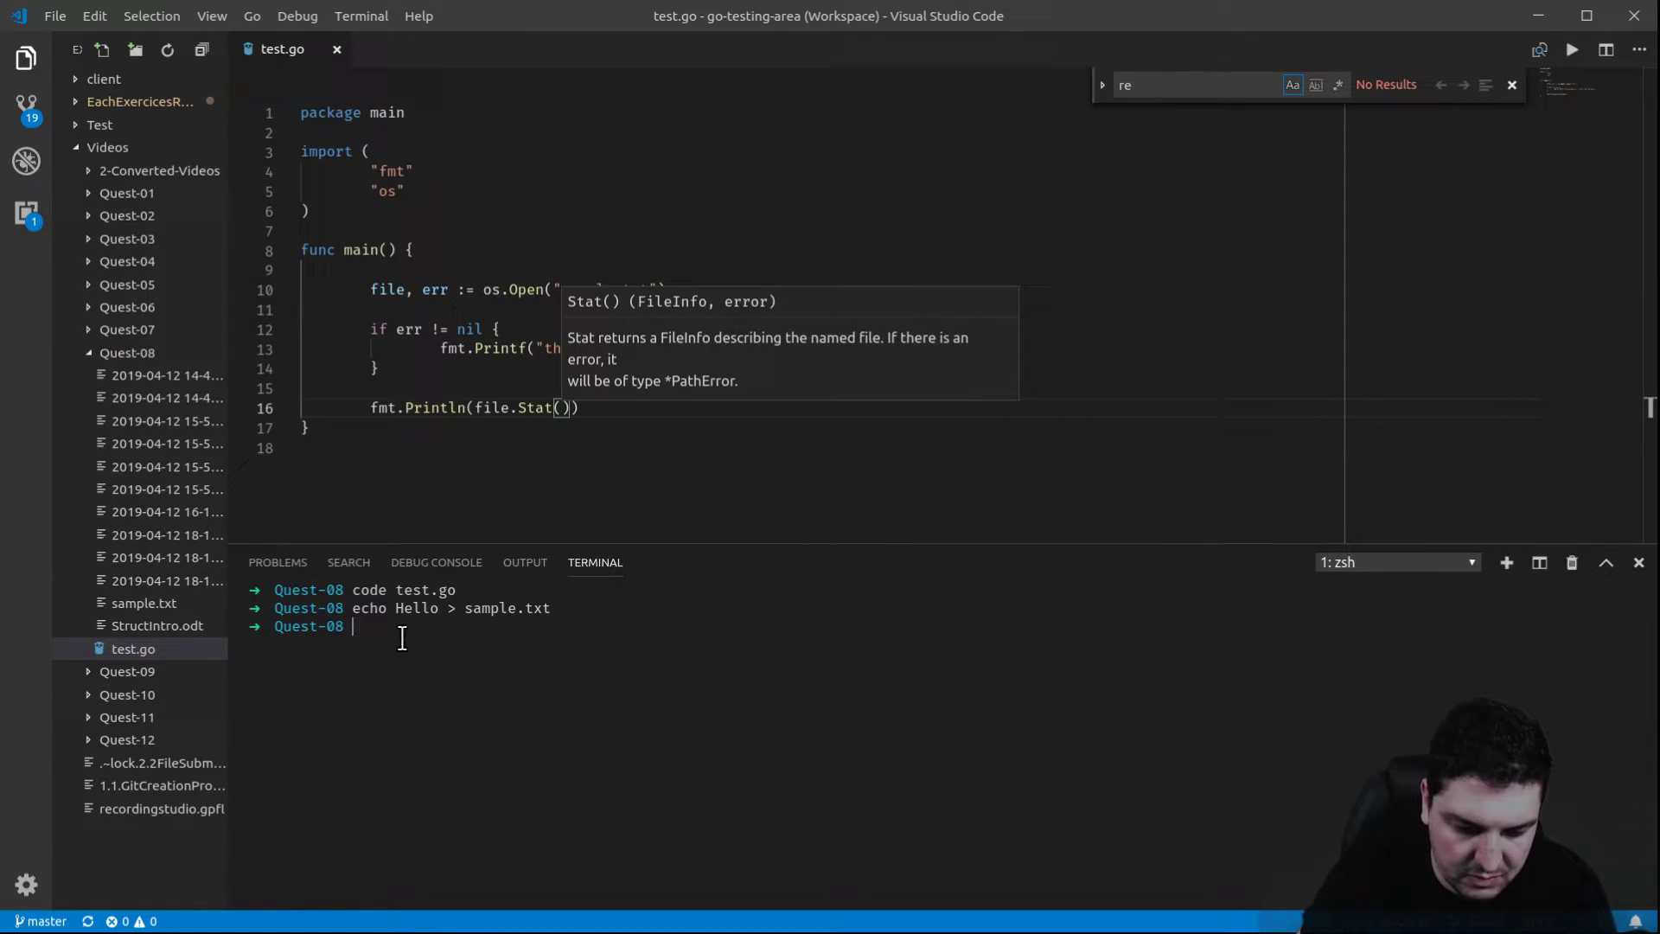
# - Run `go run test.go`, printing sample.txt's file info and <nil>, then position the cursor inside the file name
pyautogui.write('go run')
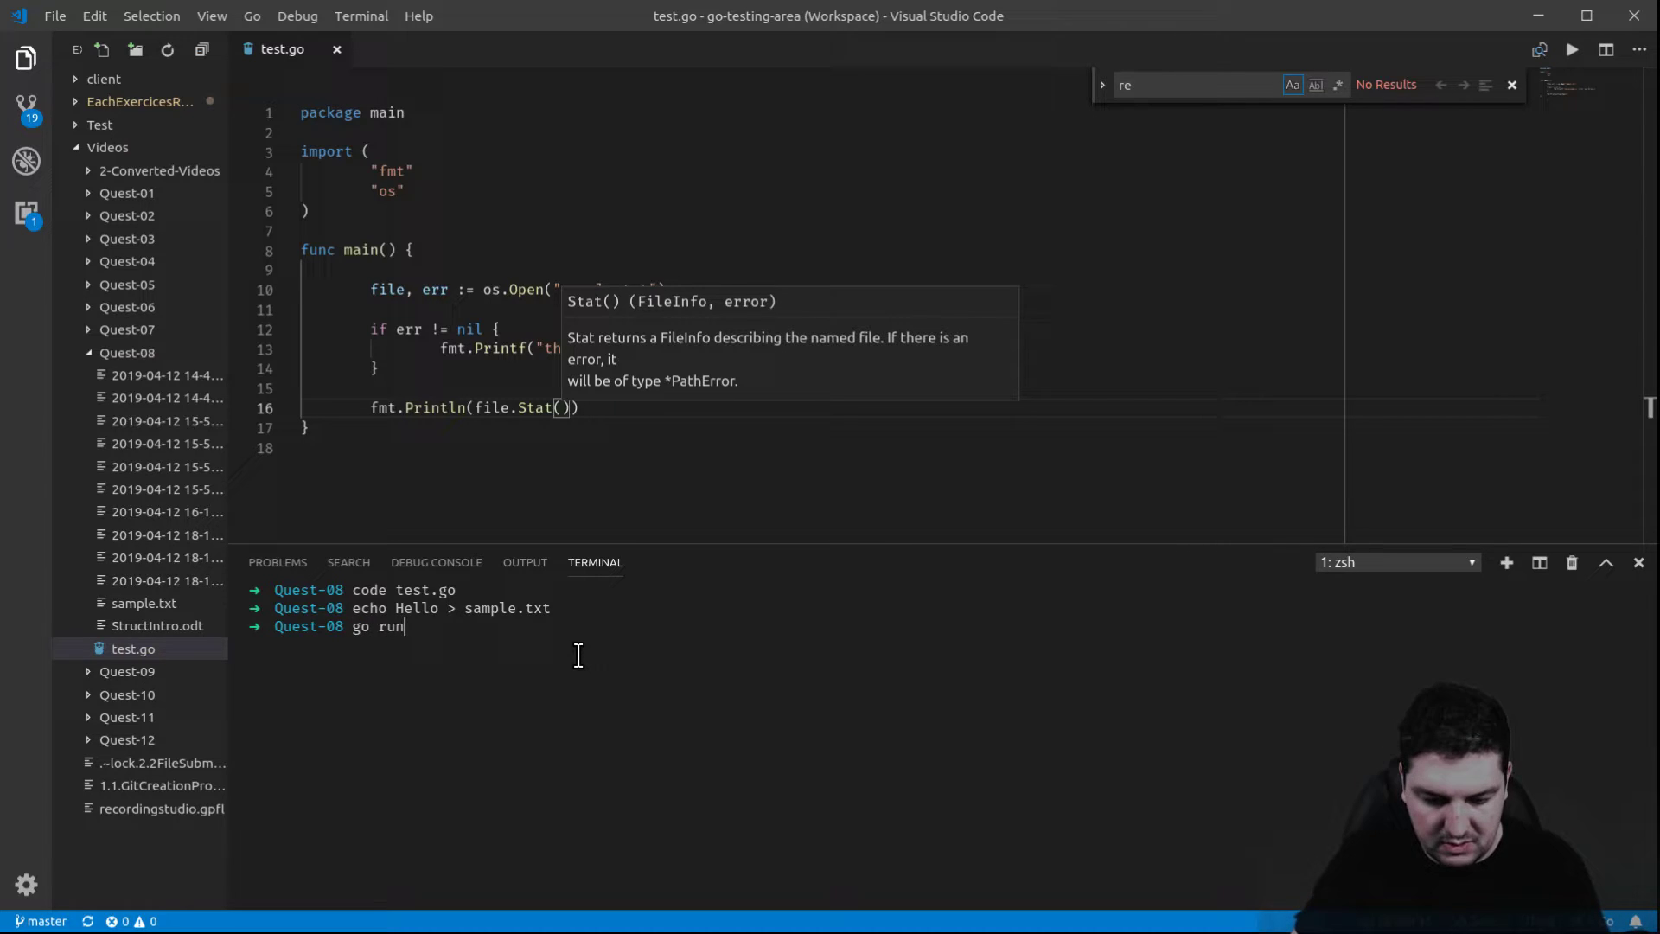
pyautogui.write('test.go')
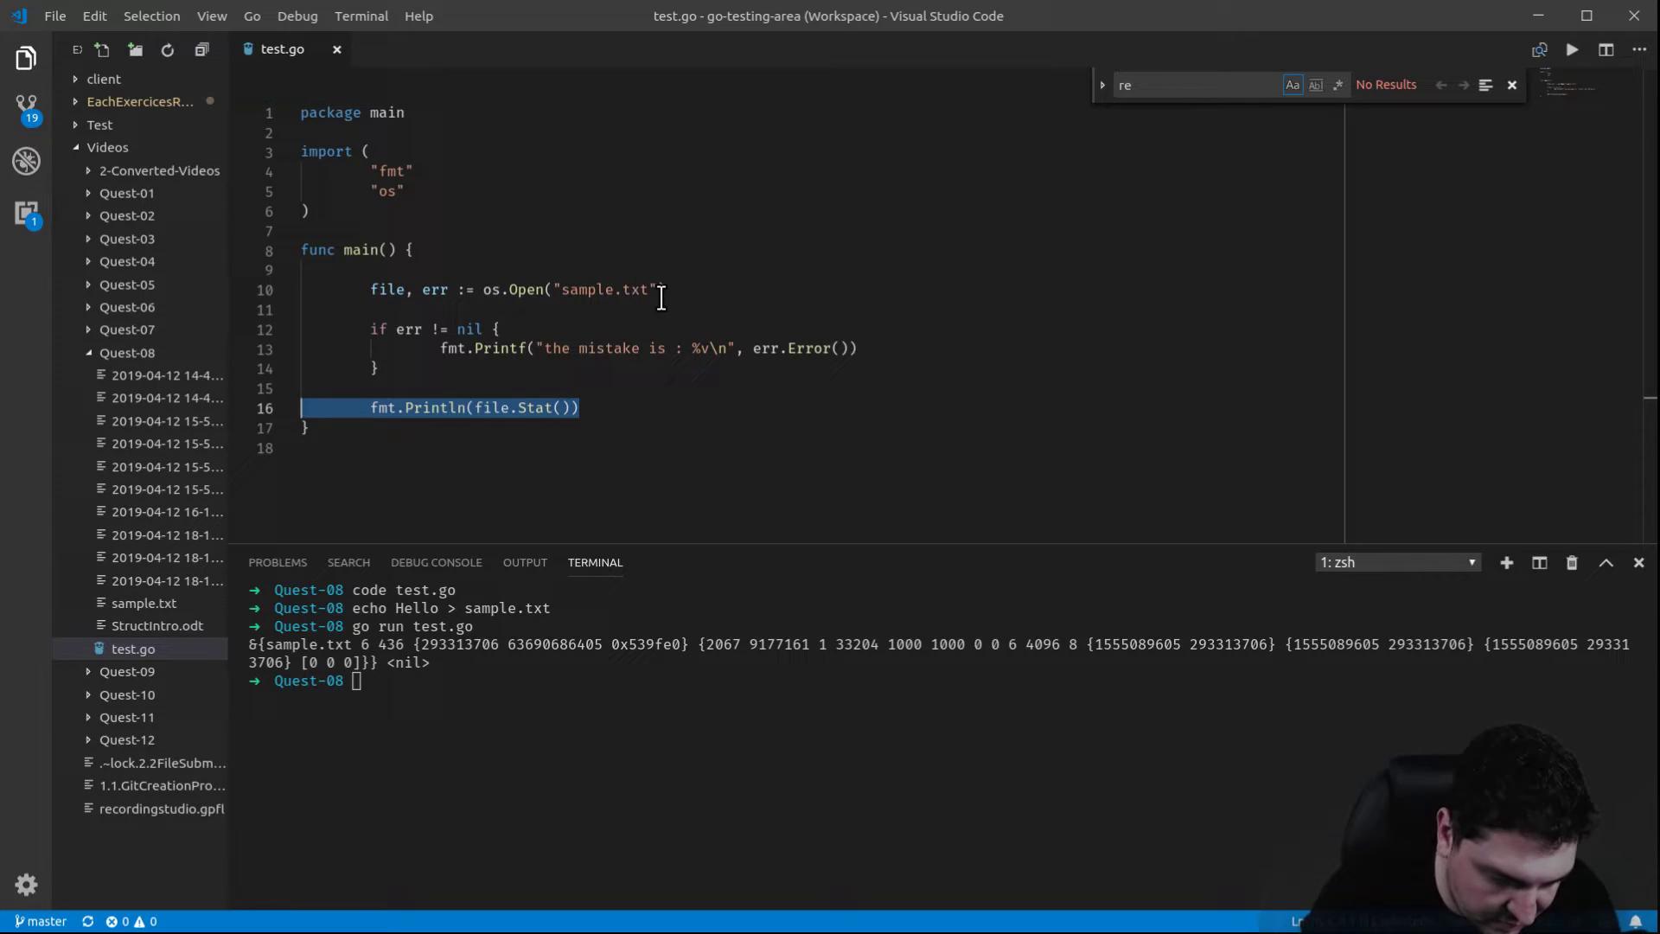
pyautogui.click(609, 289)
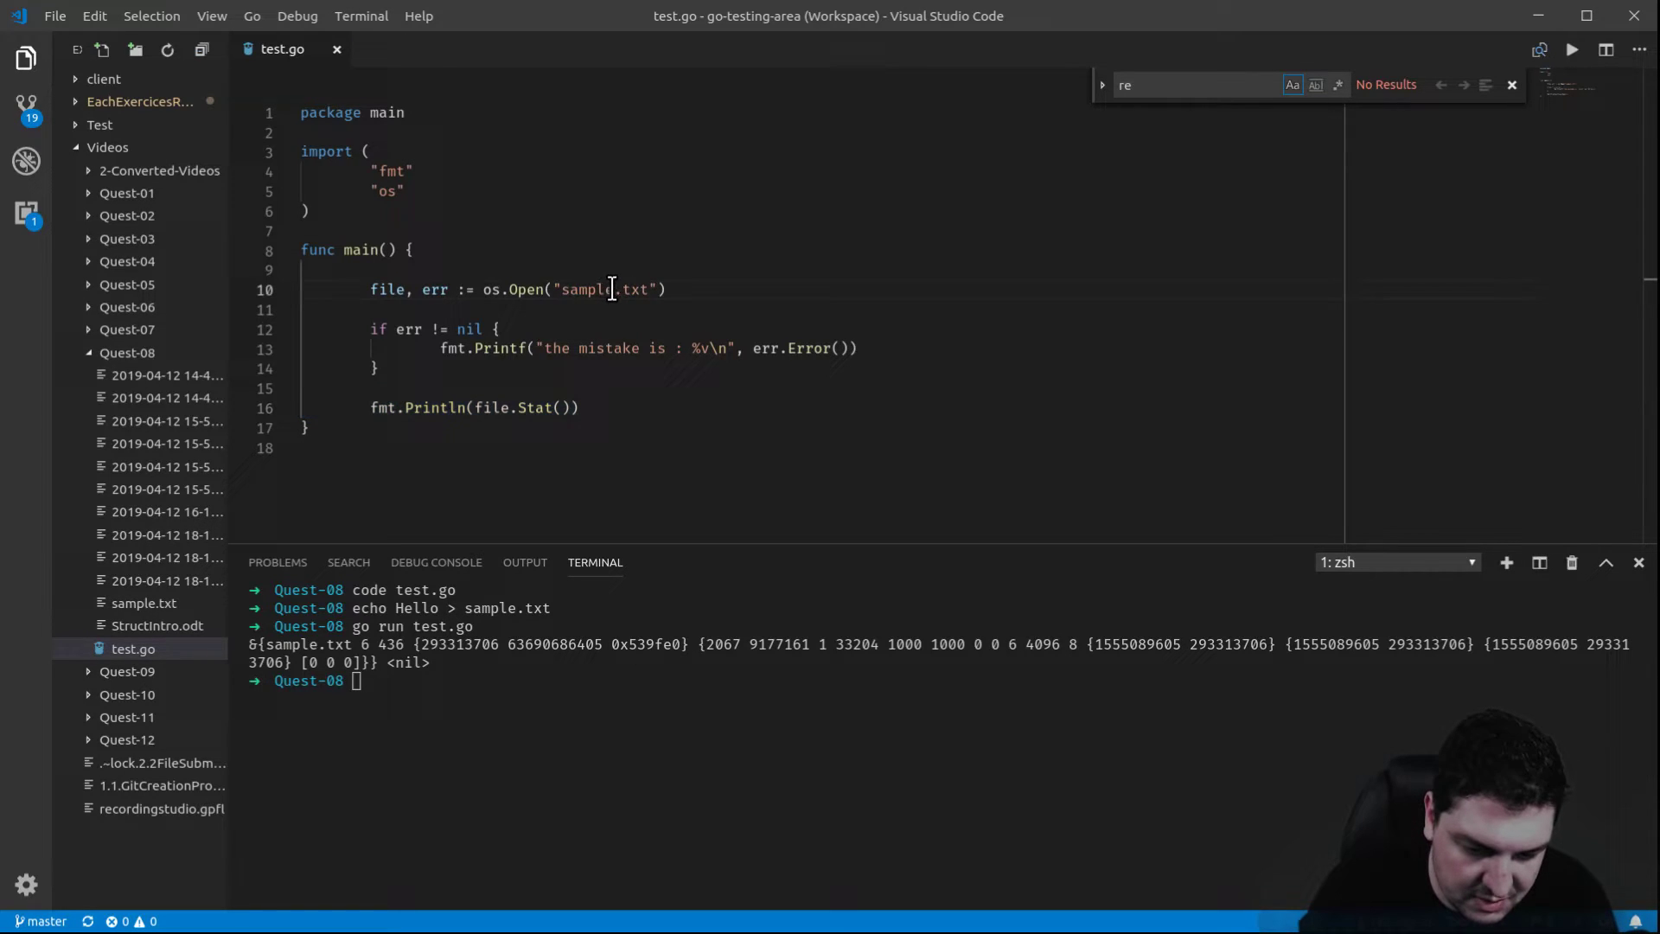
# - Change the opened file name to sampl.txt so the run reports no such file or directory
pyautogui.press('Backspace')
pyautogui.write('go run test.go')
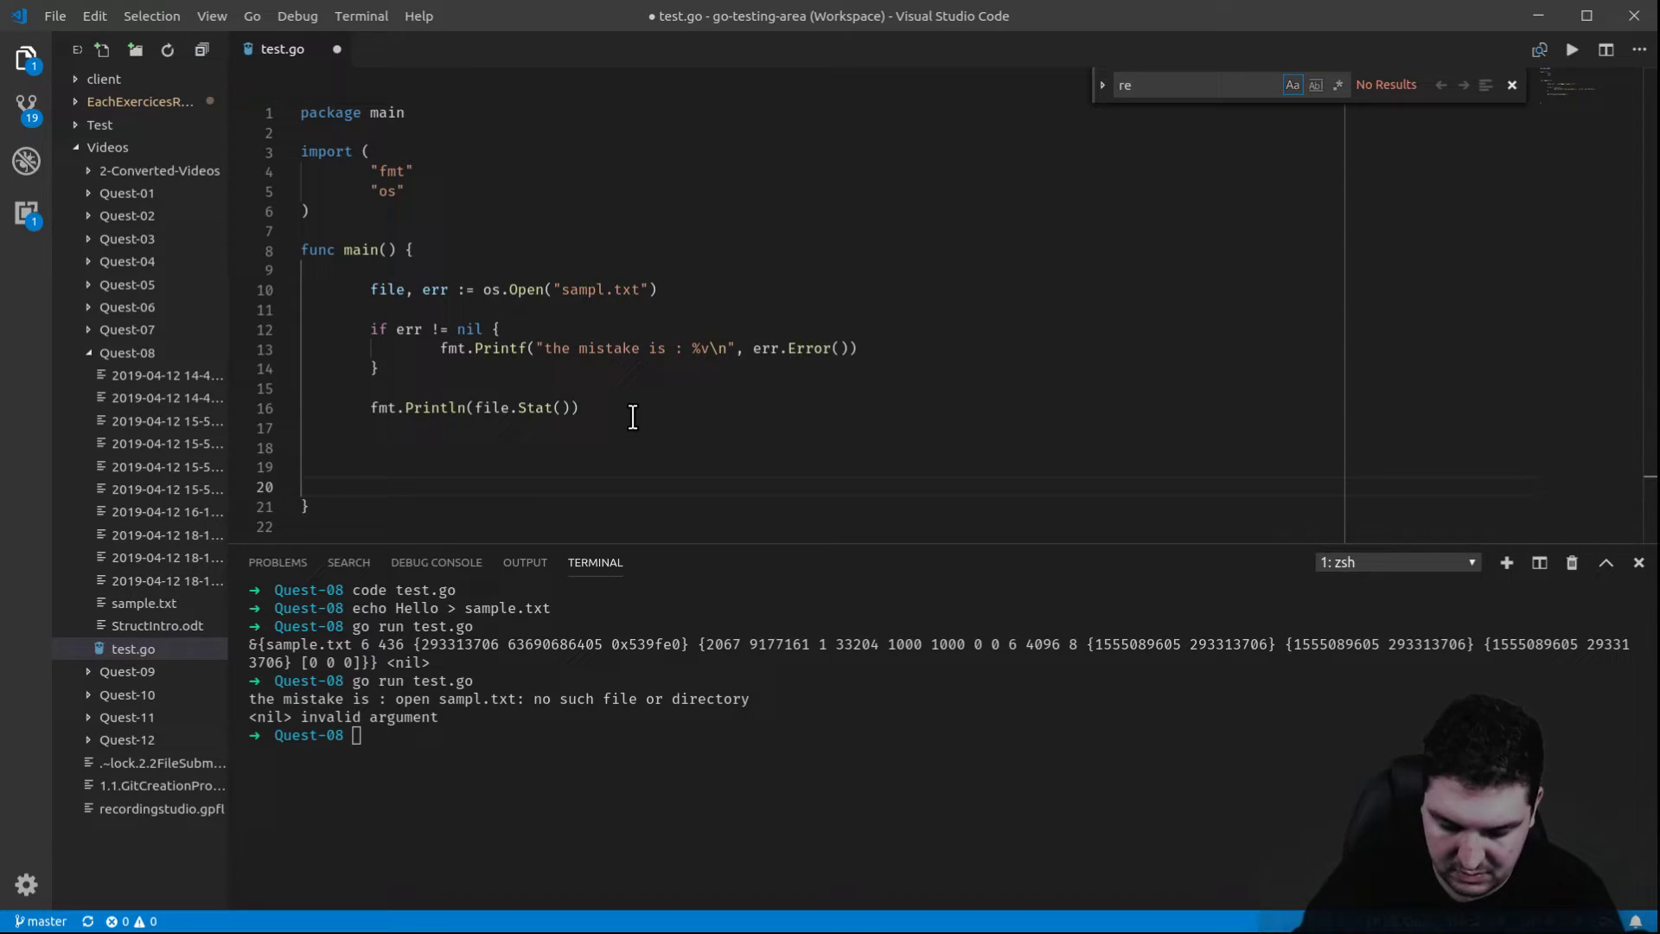
# - Add a `file.Read()` call and start `arr := make([]byte, )` above it
pyautogui.write('f')
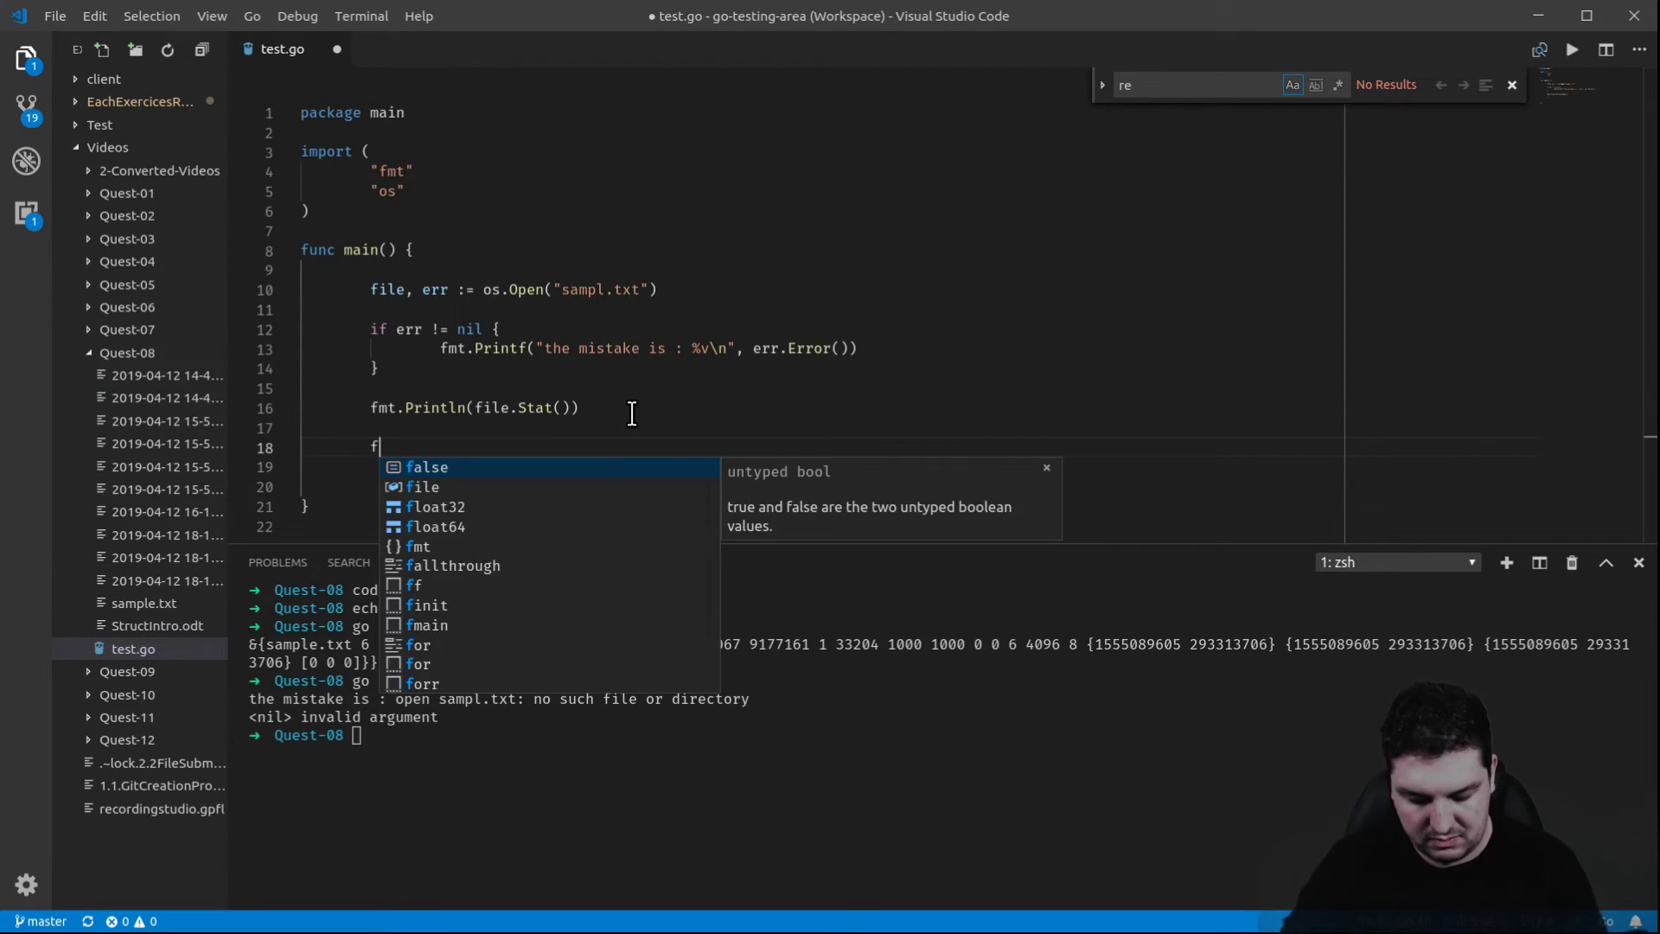
pyautogui.write('ile')
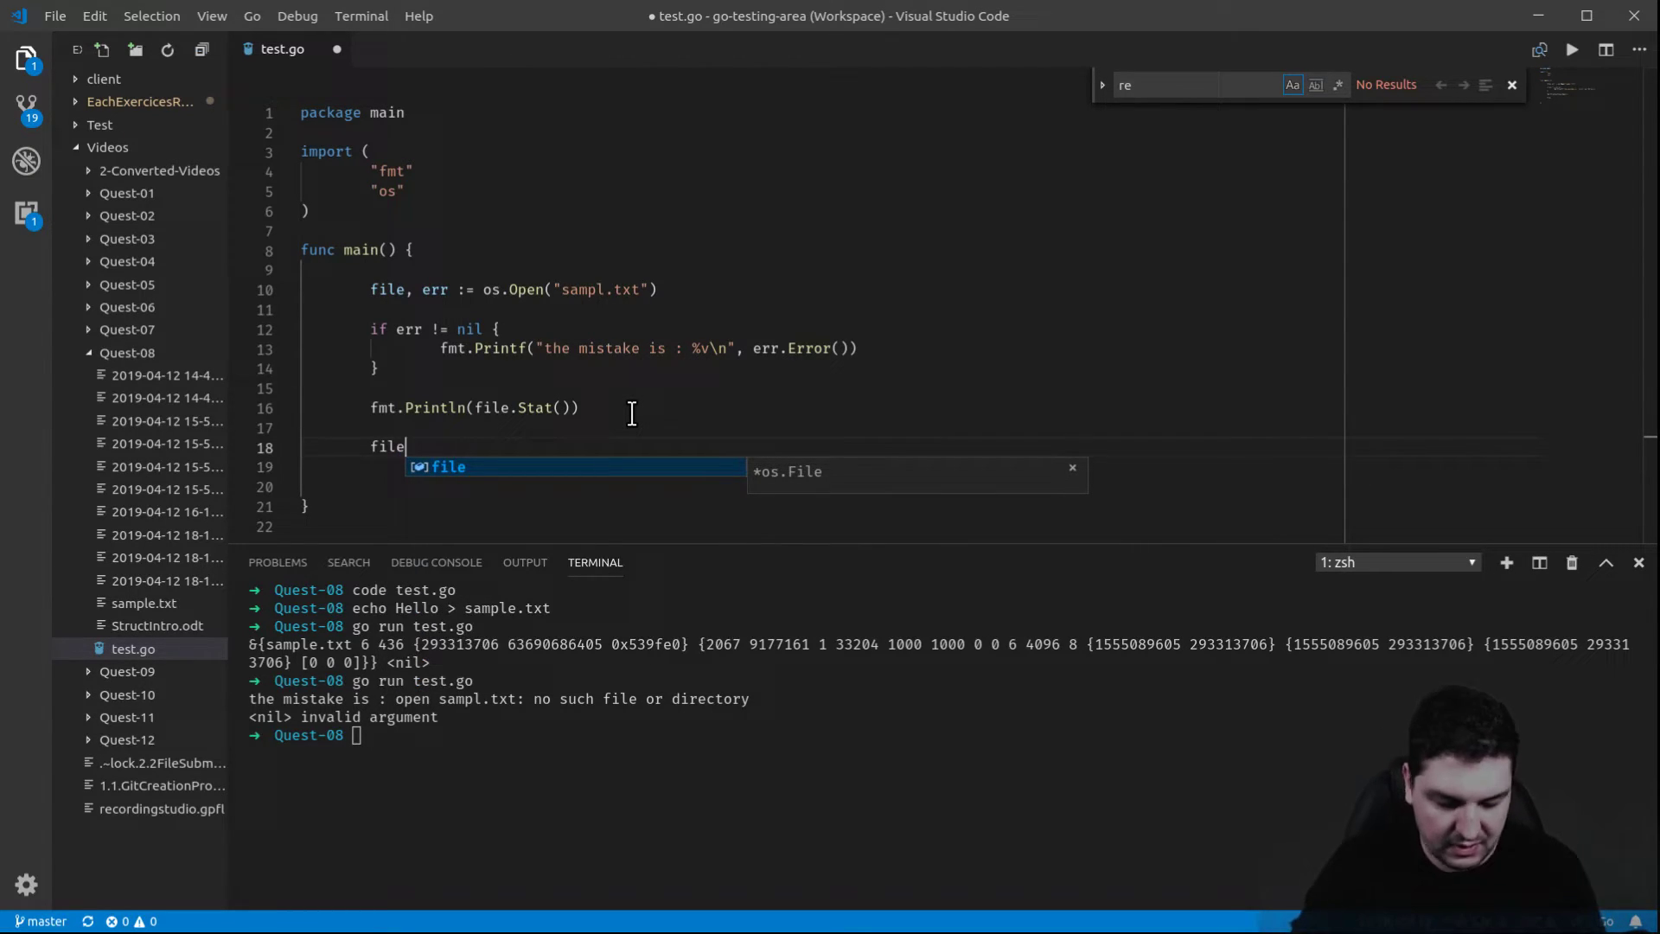
pyautogui.write('.Read(')
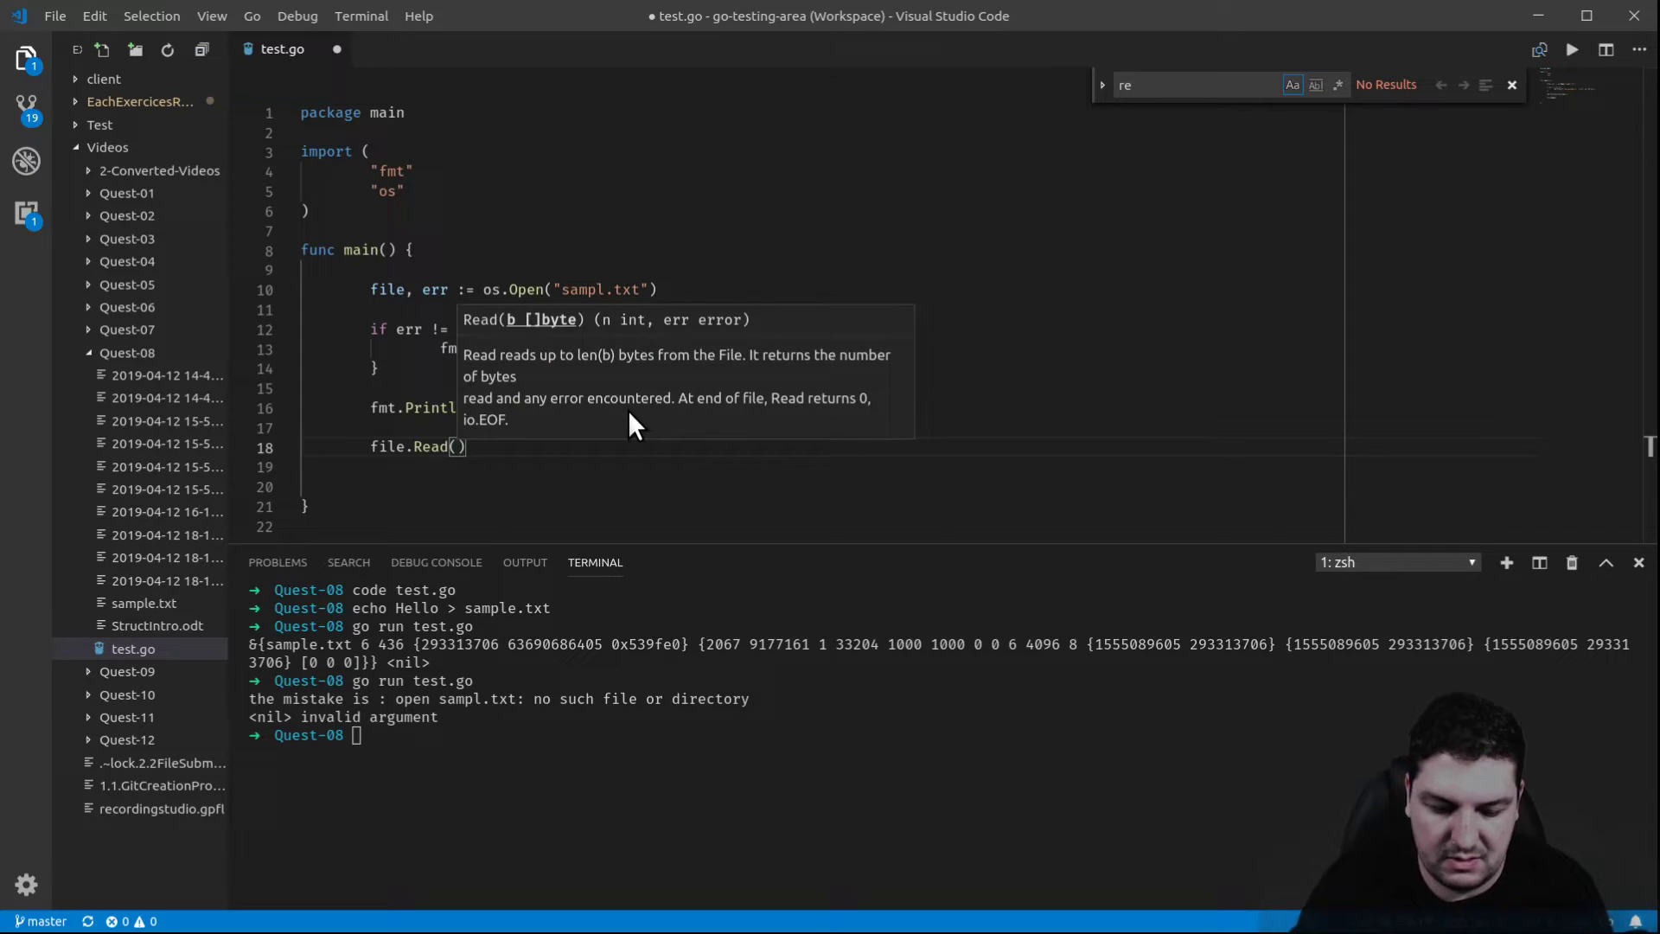
pyautogui.moveTo(540, 322)
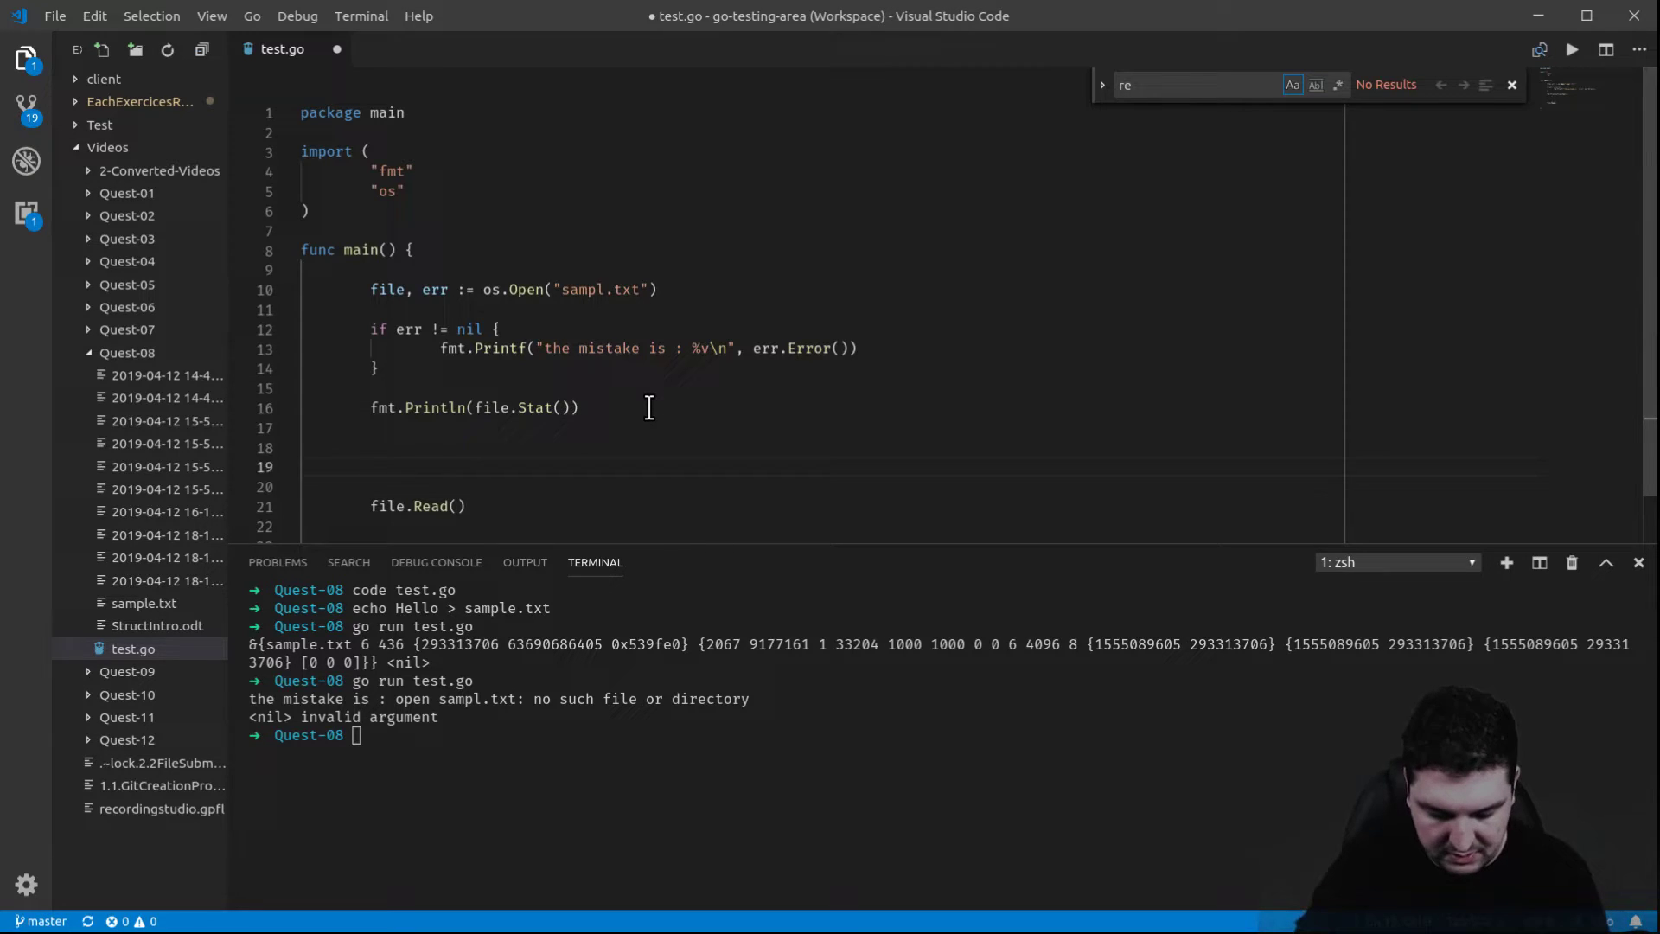
pyautogui.write('arr :=')
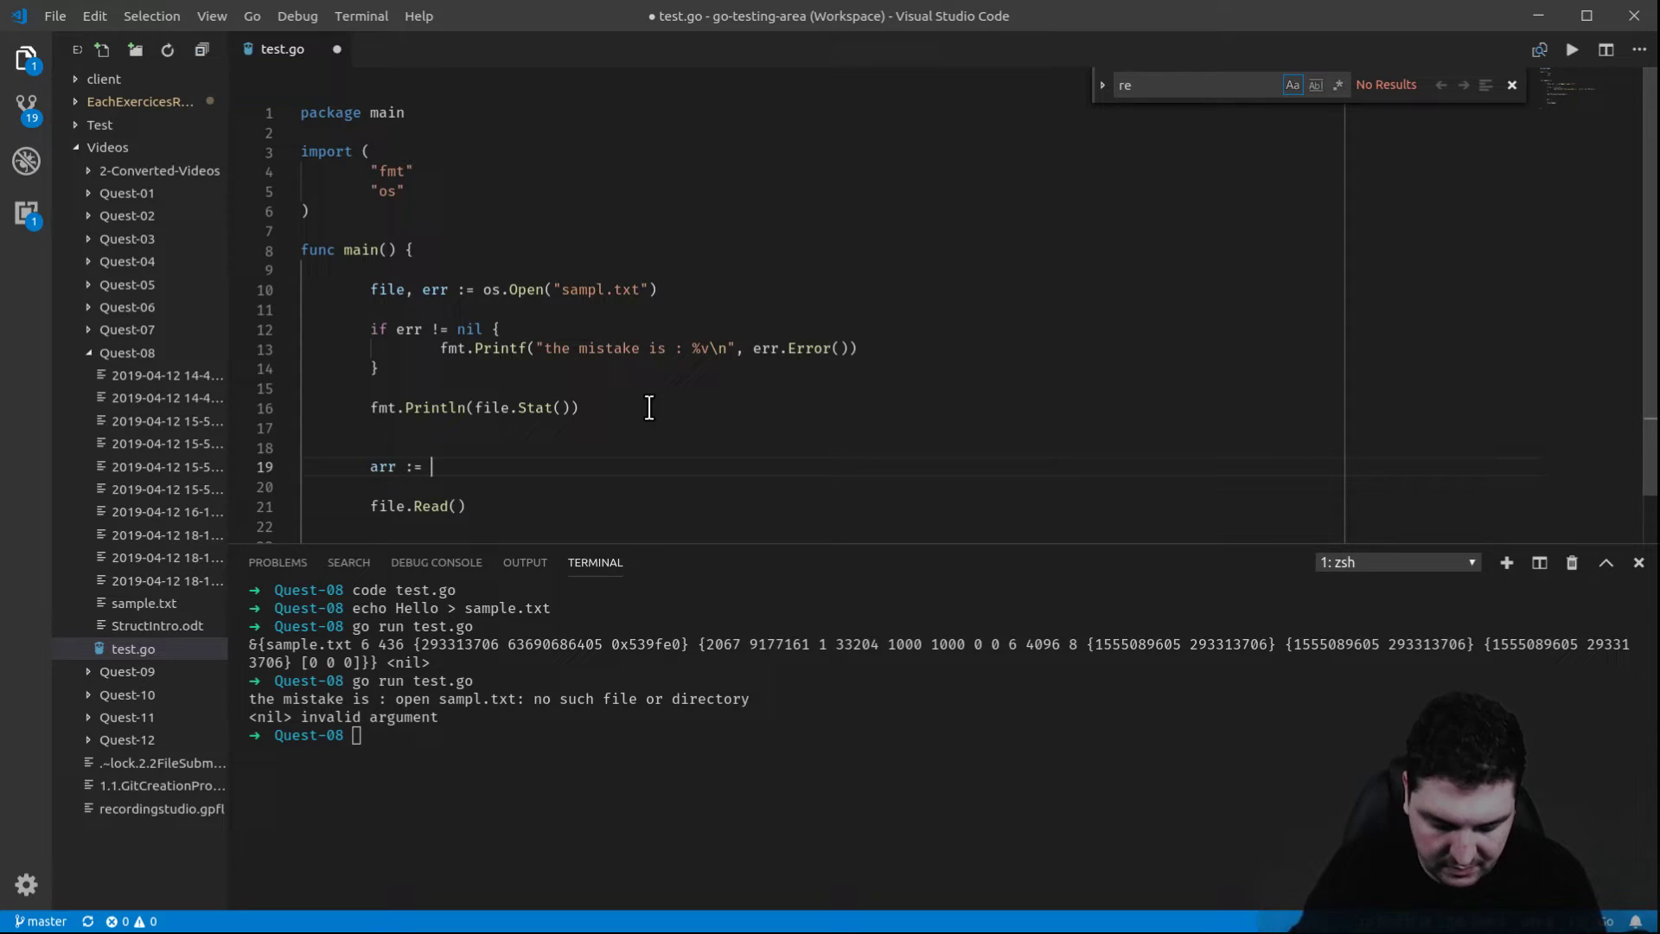
pyautogui.write('make')
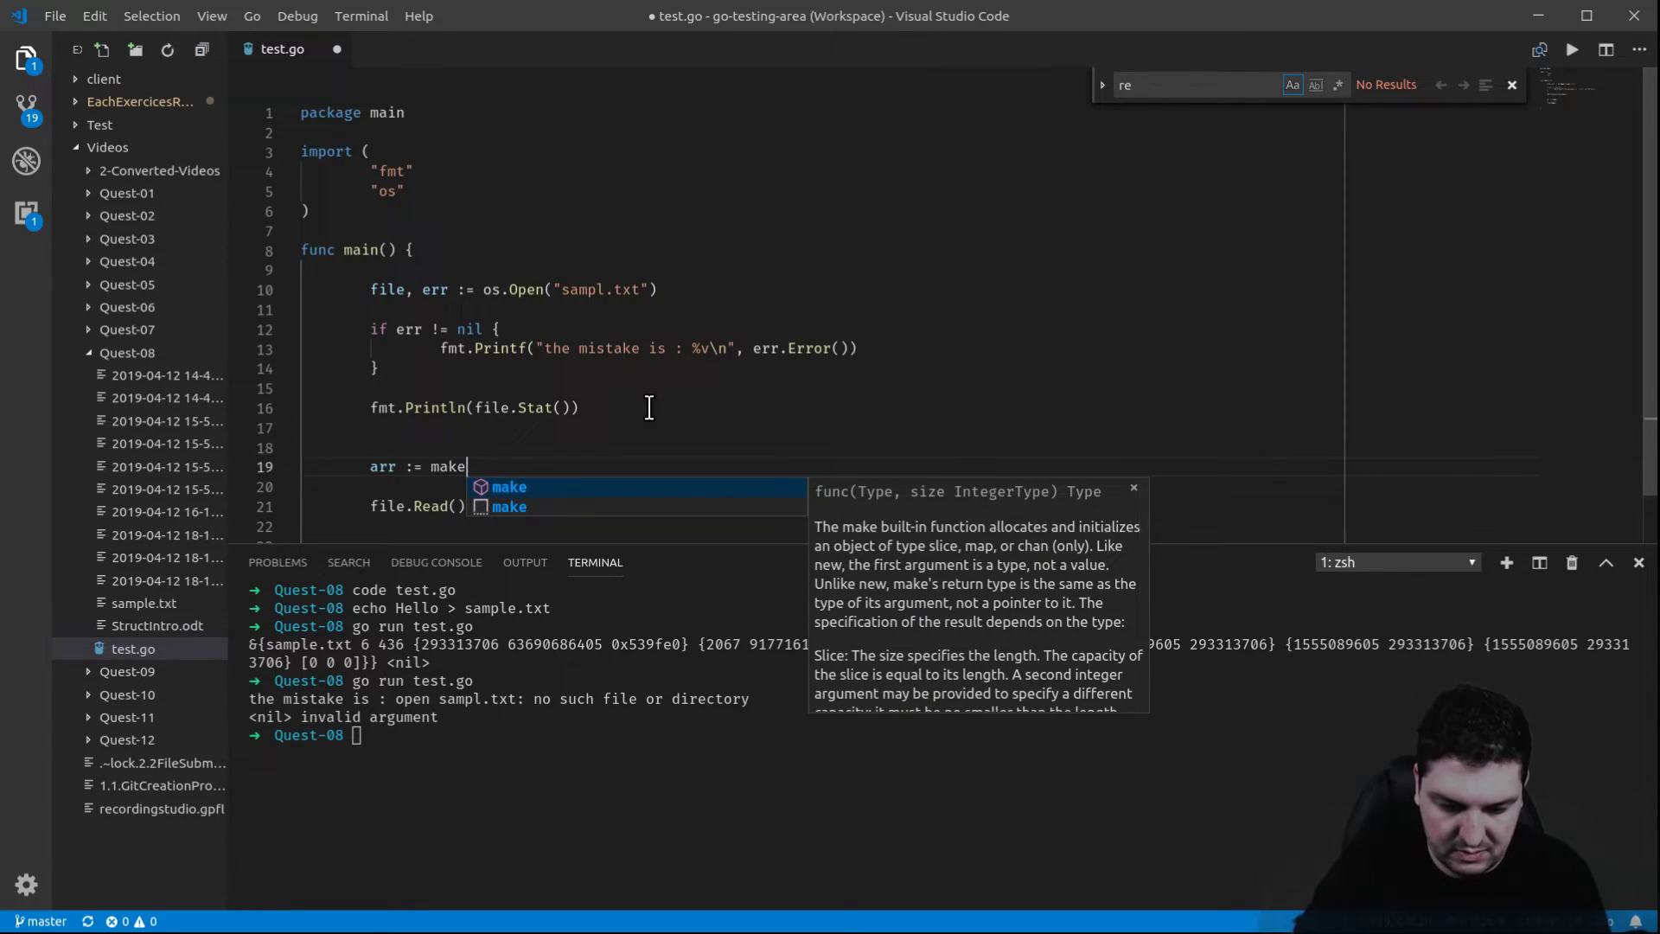
pyautogui.write('([]byte,')
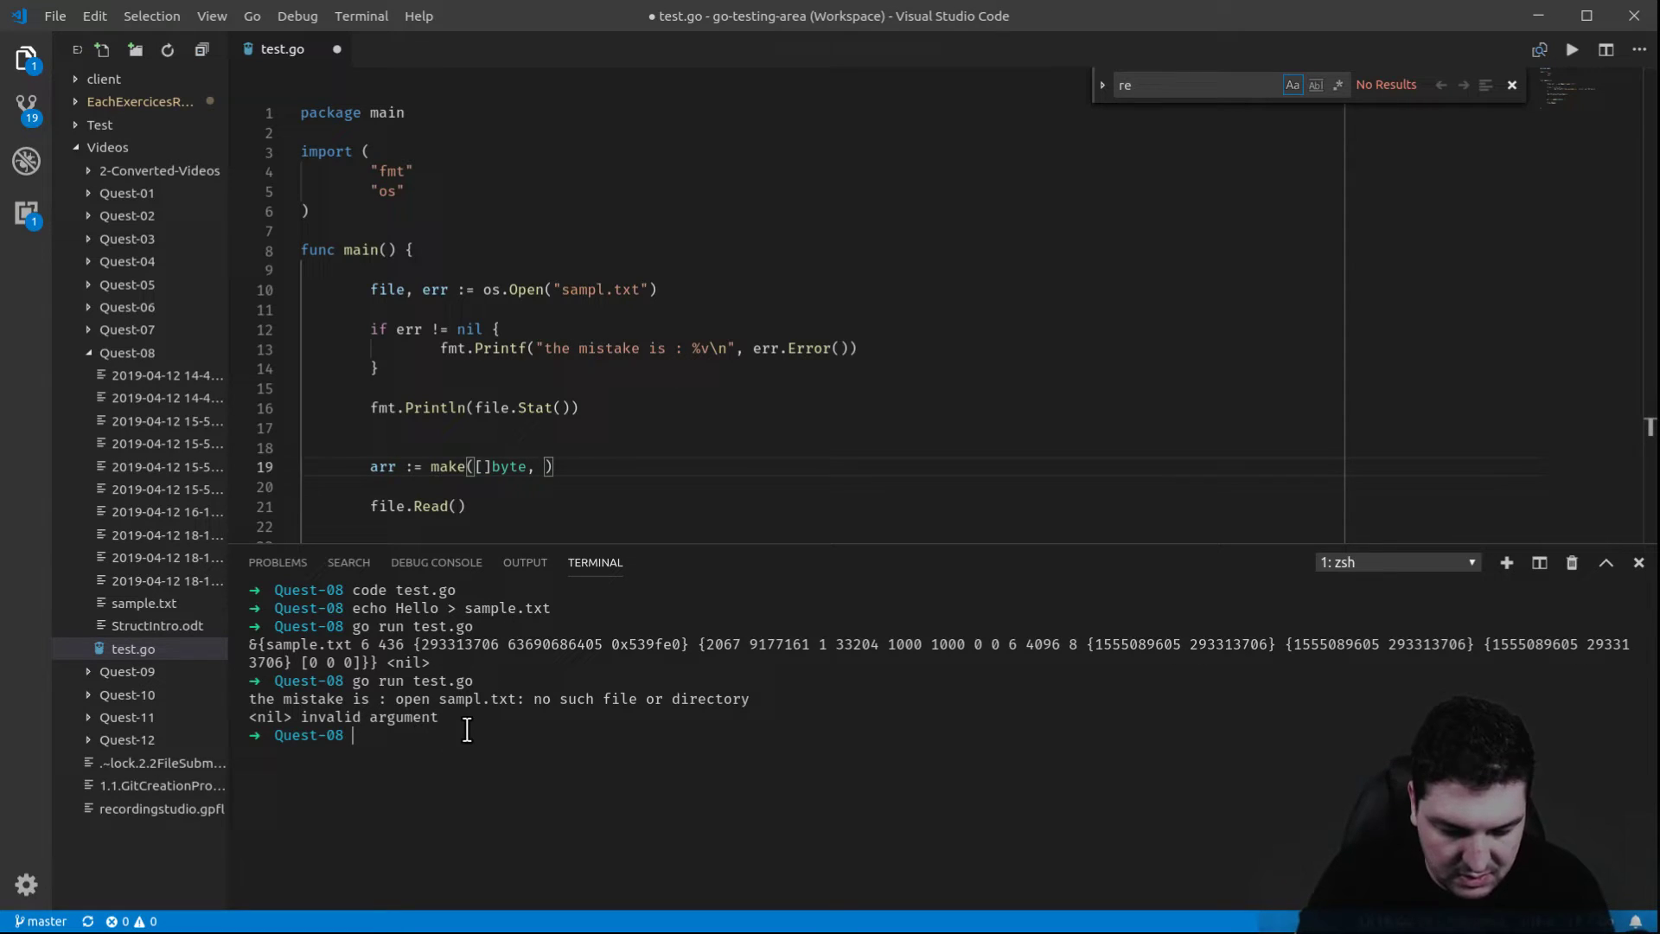
# - List the directory with `ls -la` to see sample.txt is 6 bytes, and size the slice with `make([]byte, 6)`
pyautogui.write('ls')
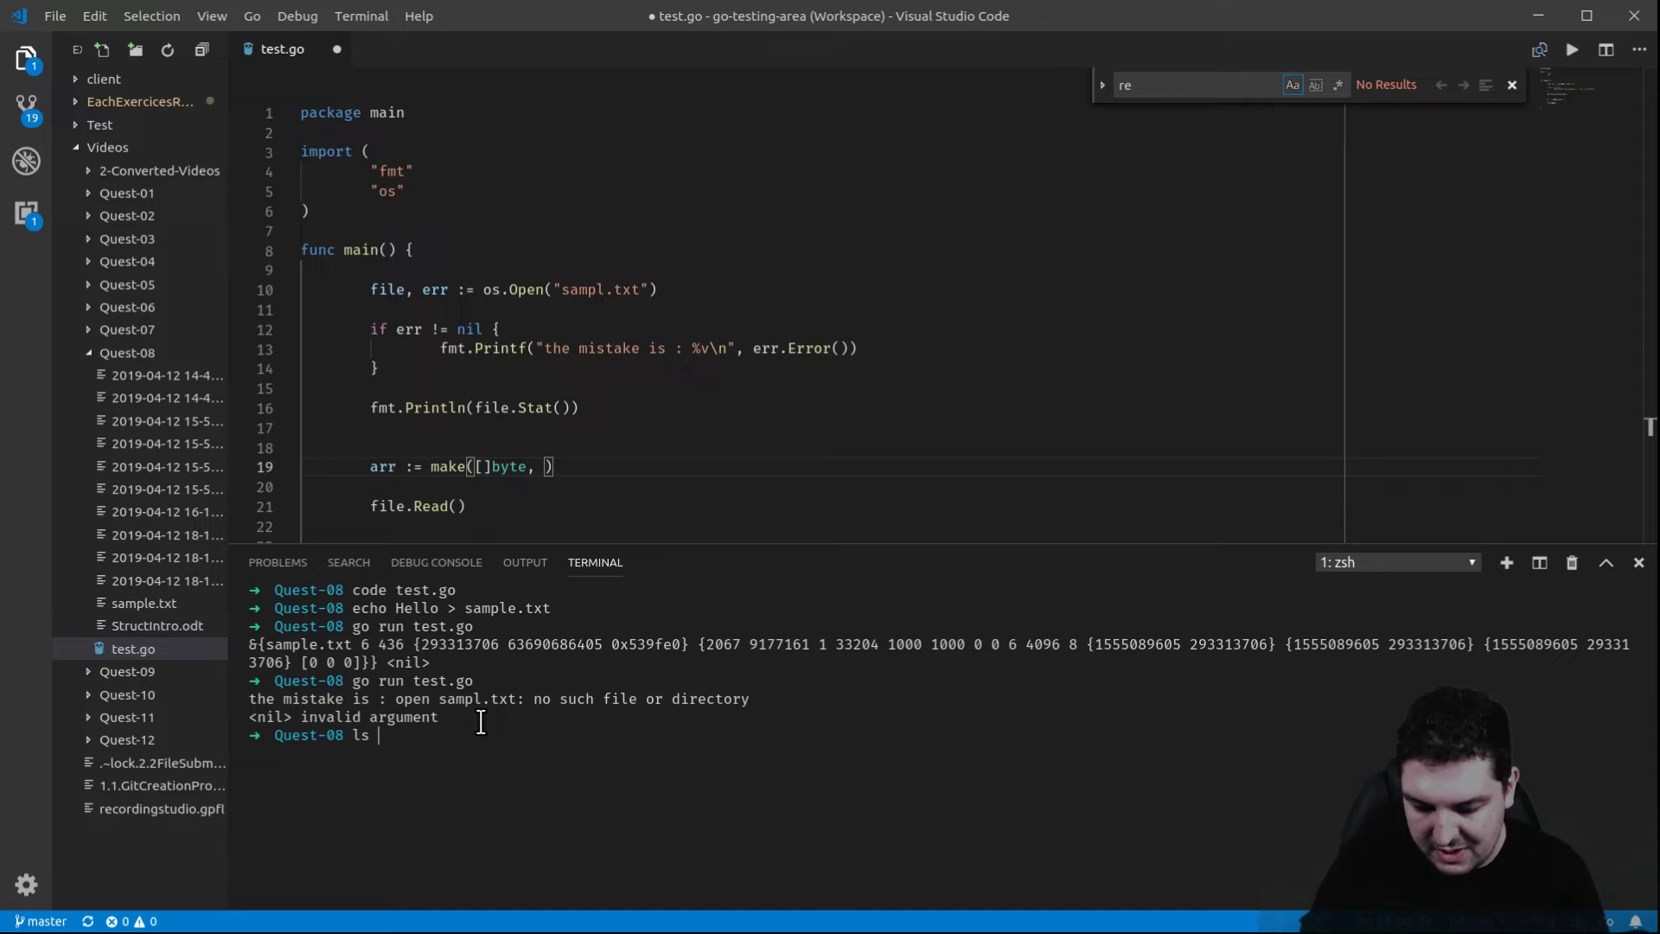
pyautogui.write('-la')
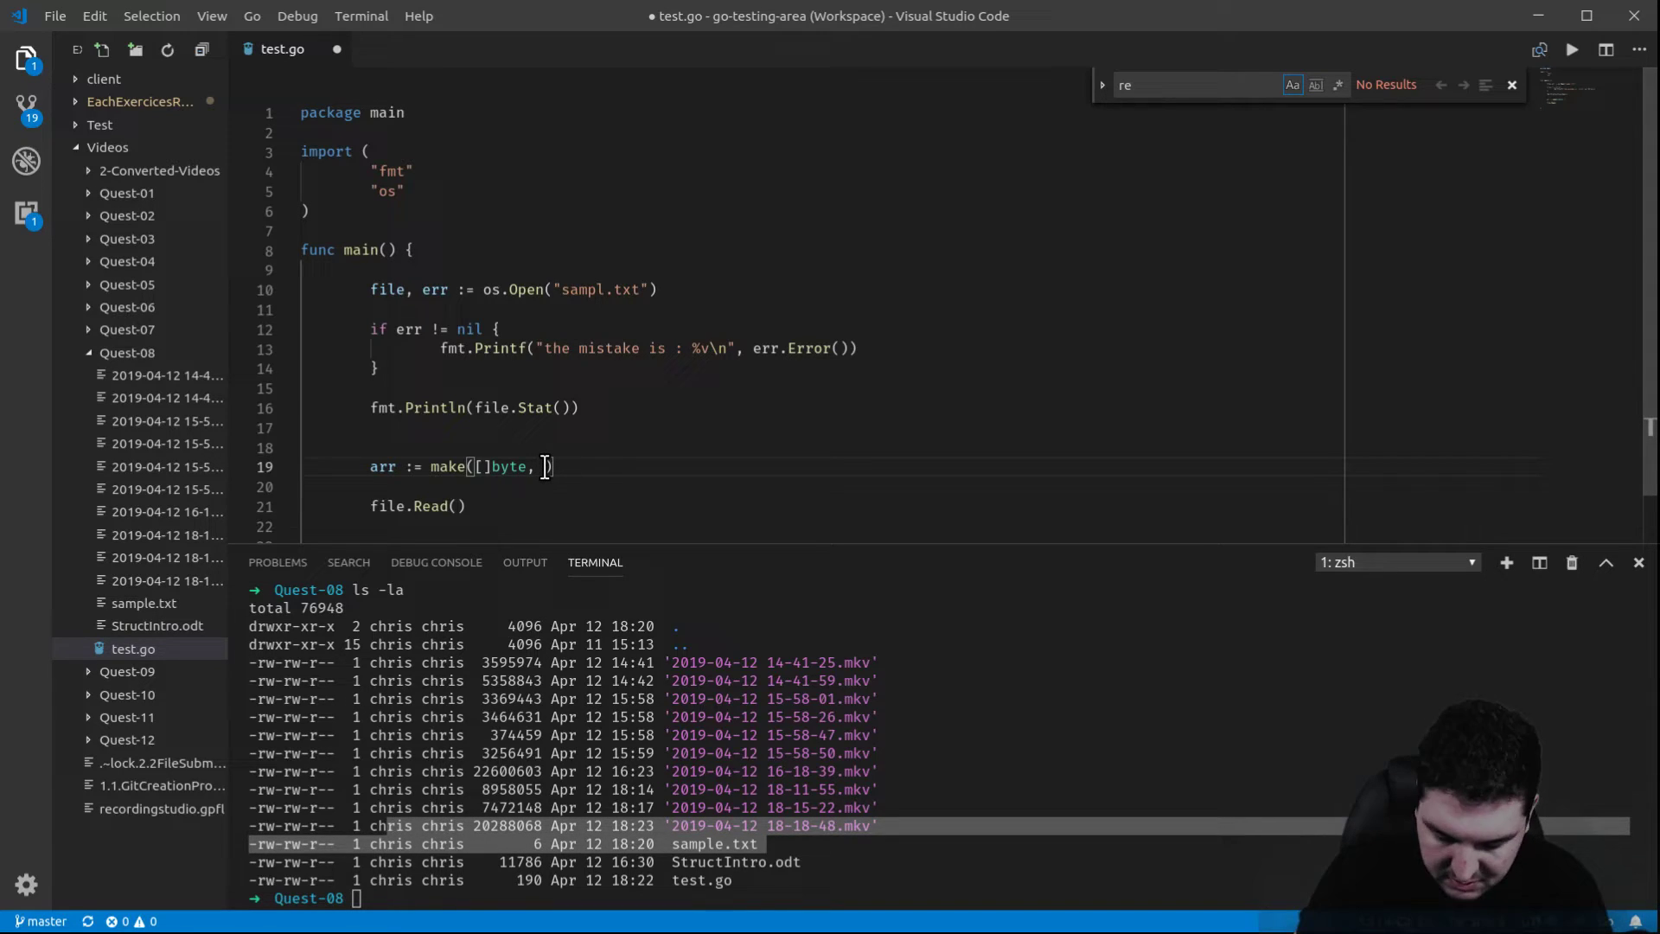
pyautogui.write('6')
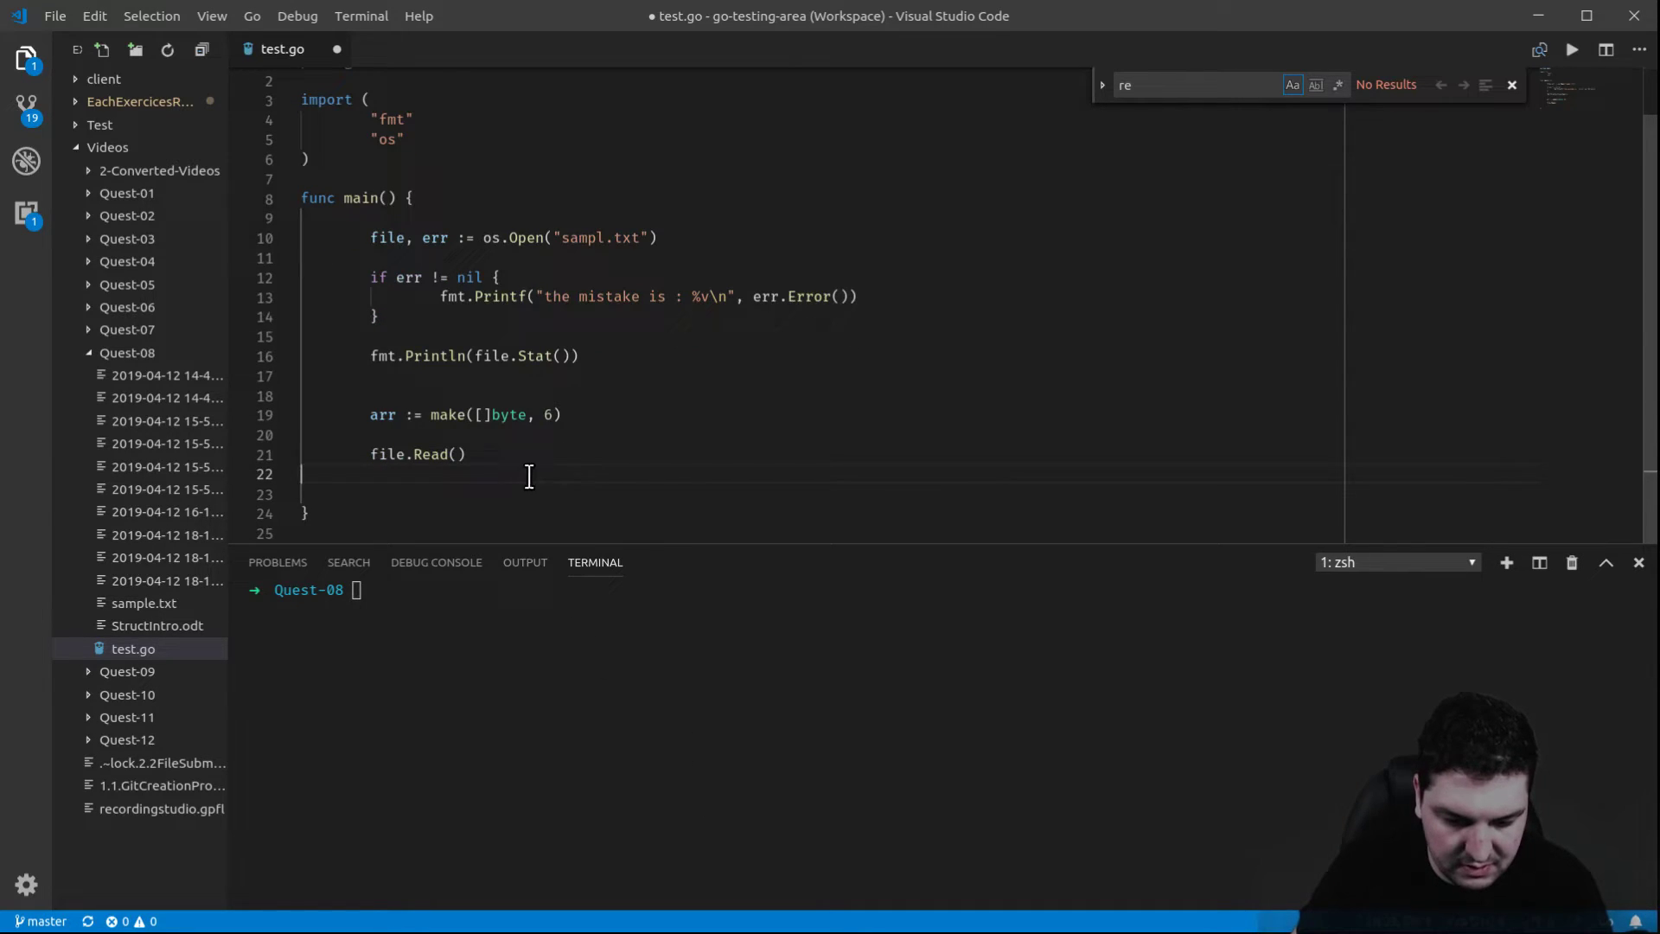
# - Pass arr to file.Read and add fmt.Println(string(arr)), then rerun go run test.go still failing on sampl.txt
pyautogui.write('arr')
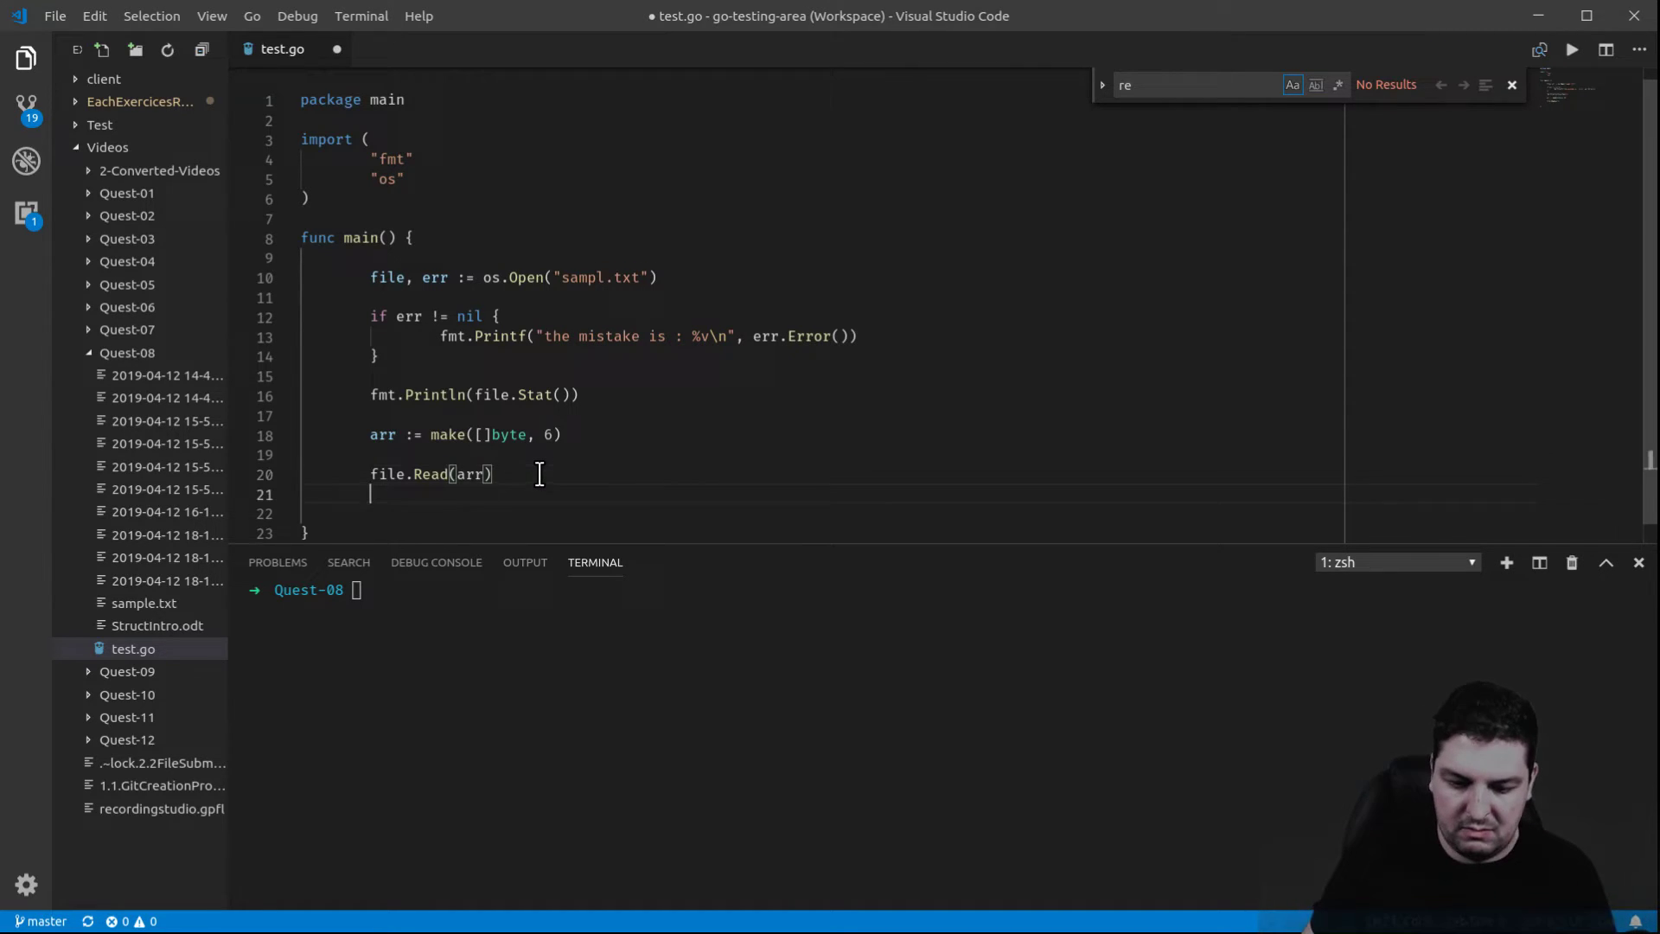
pyautogui.press('Backspace')
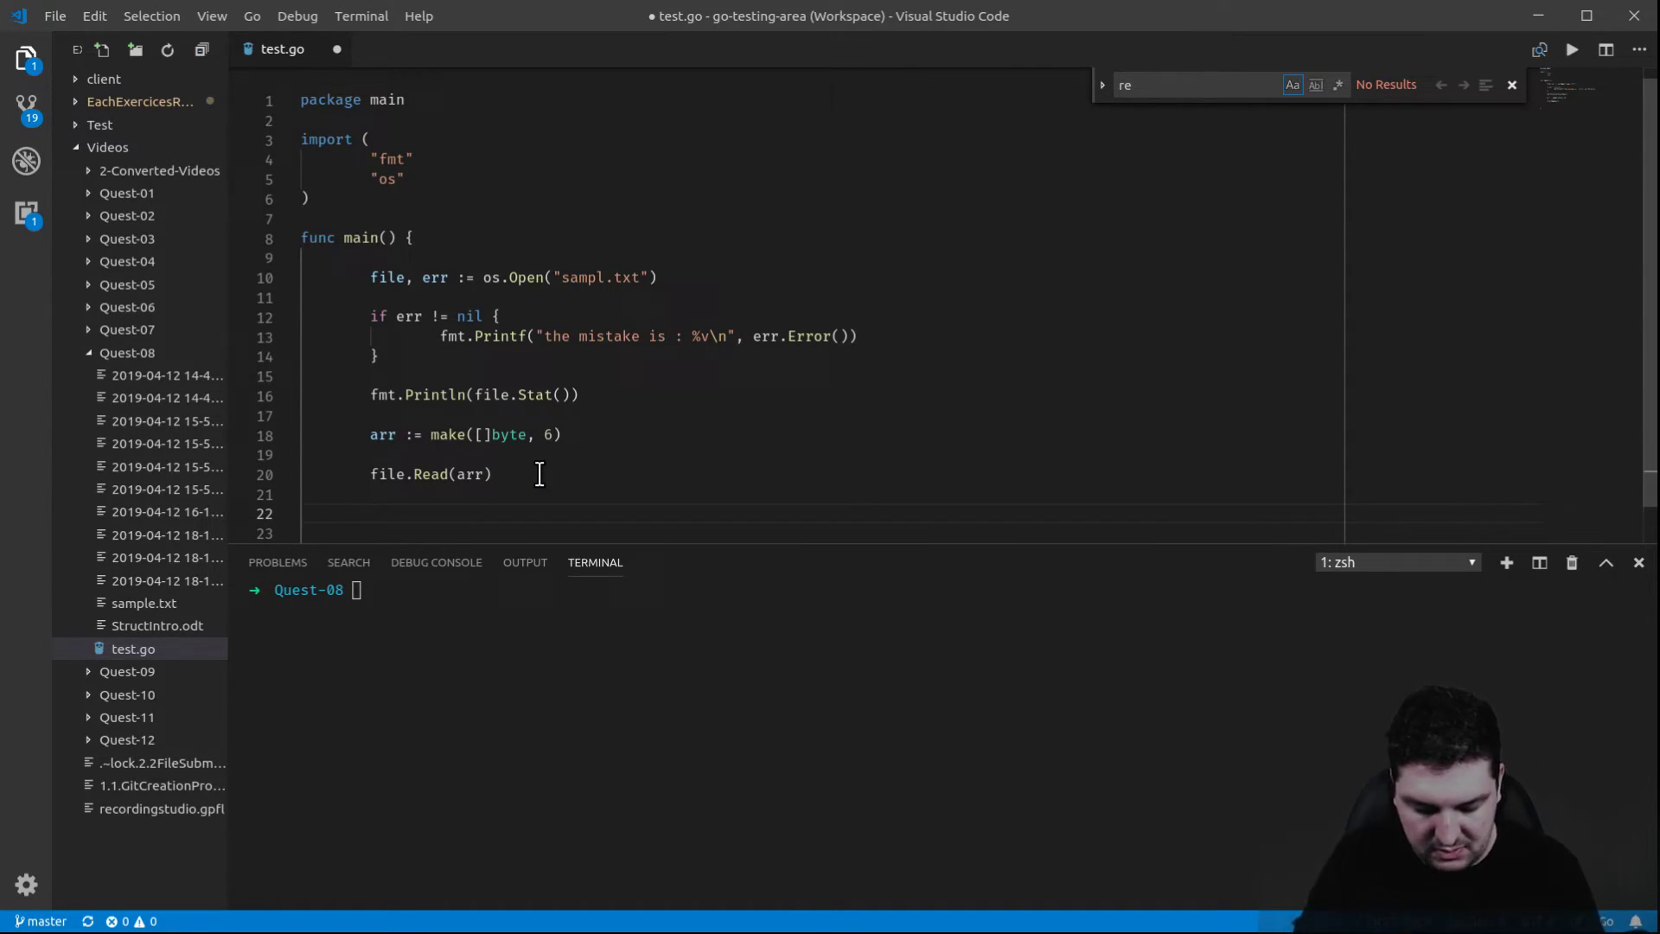
pyautogui.write('fmt.')
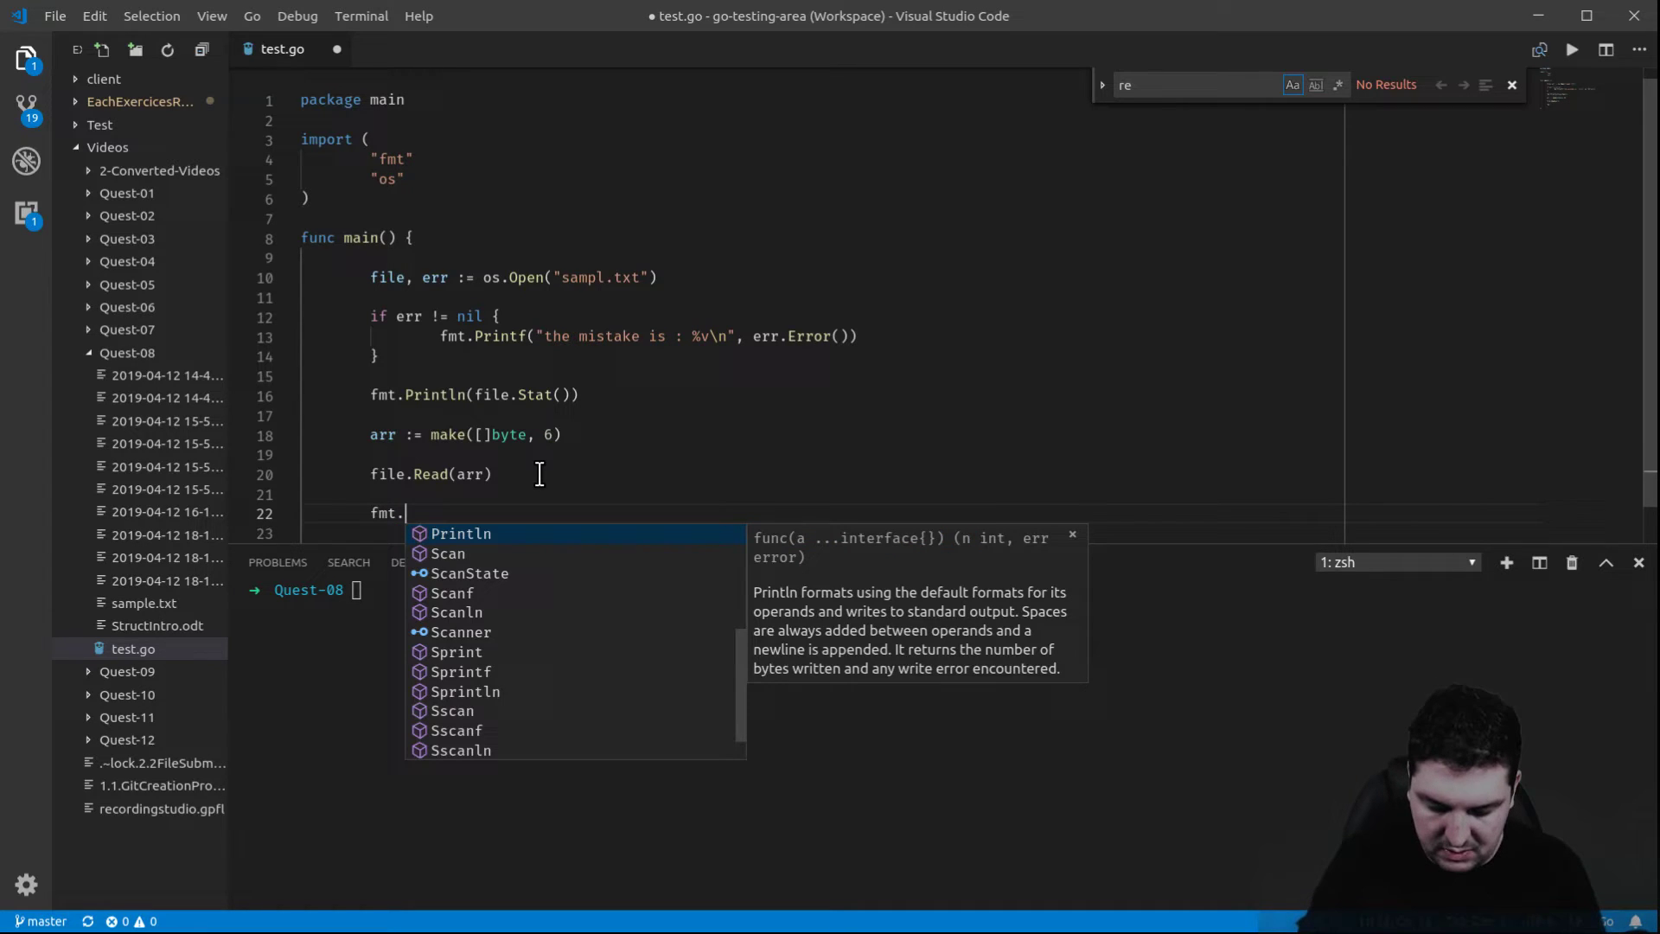
pyautogui.write('Println(')
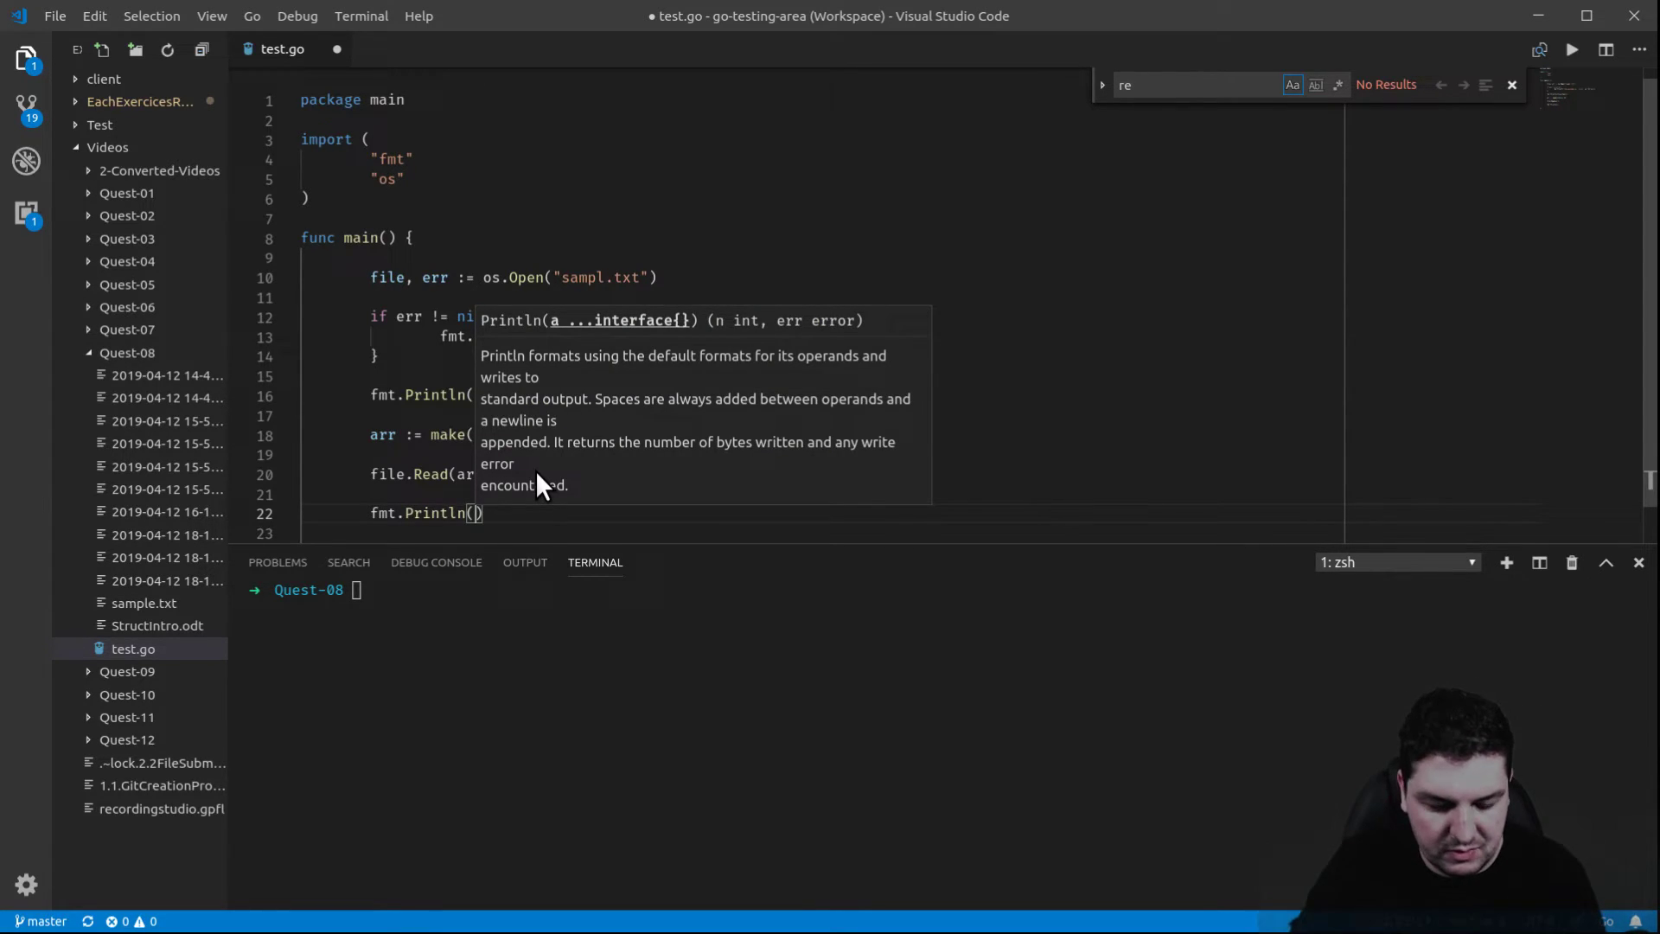
pyautogui.write('arr')
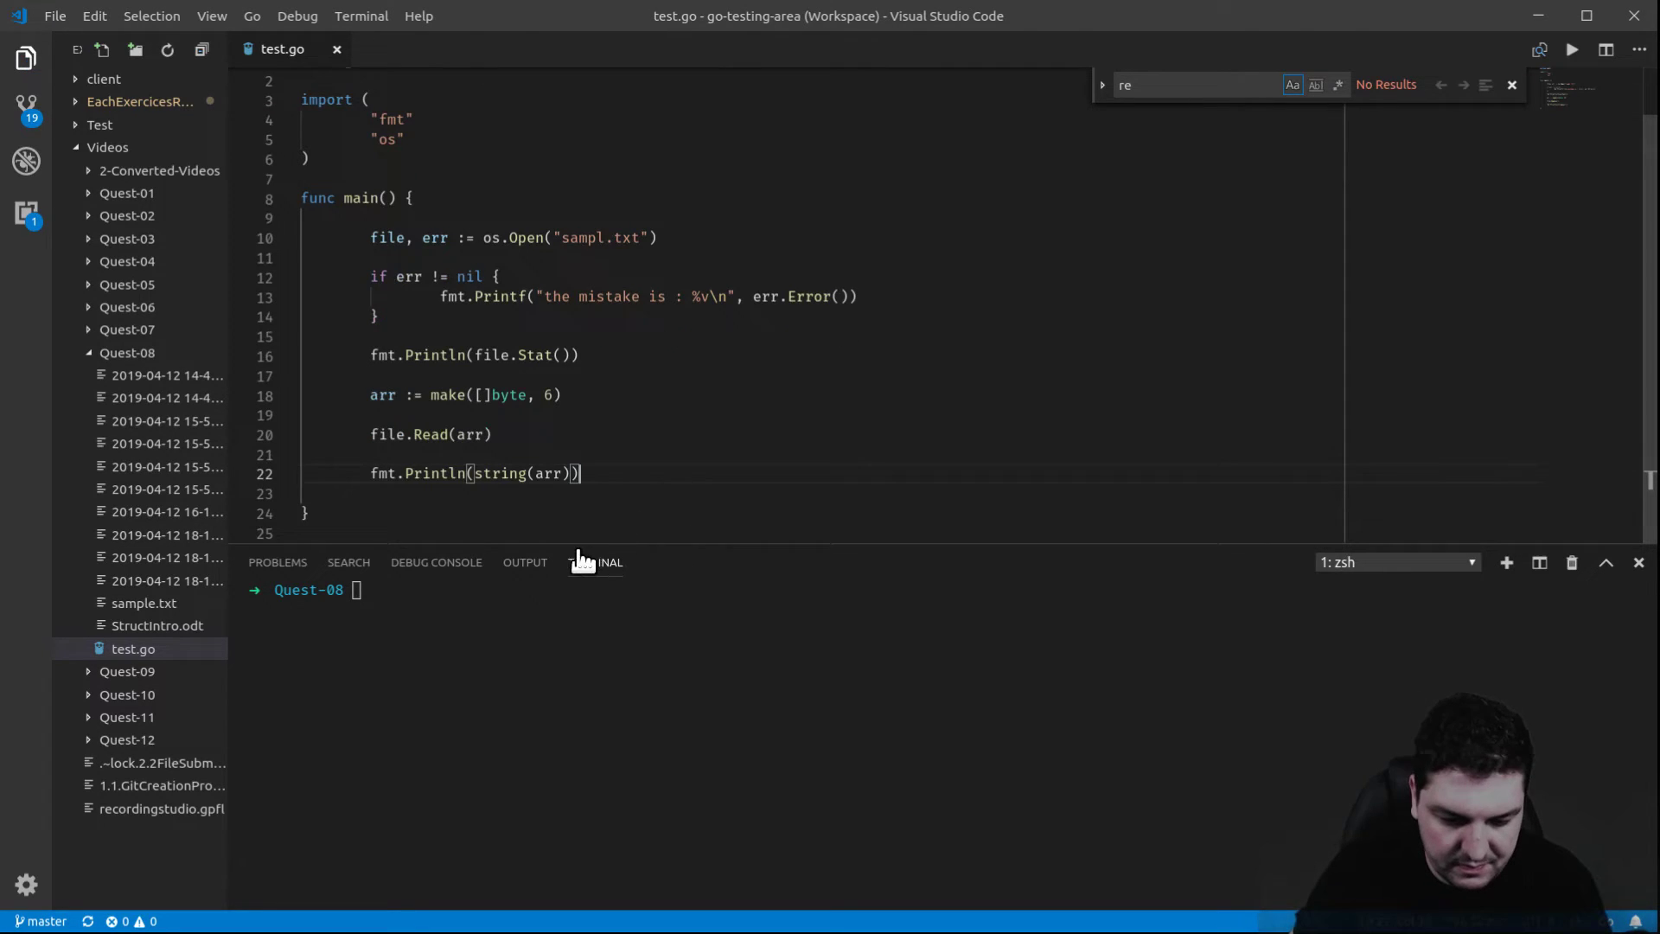
pyautogui.write('go run test.go')
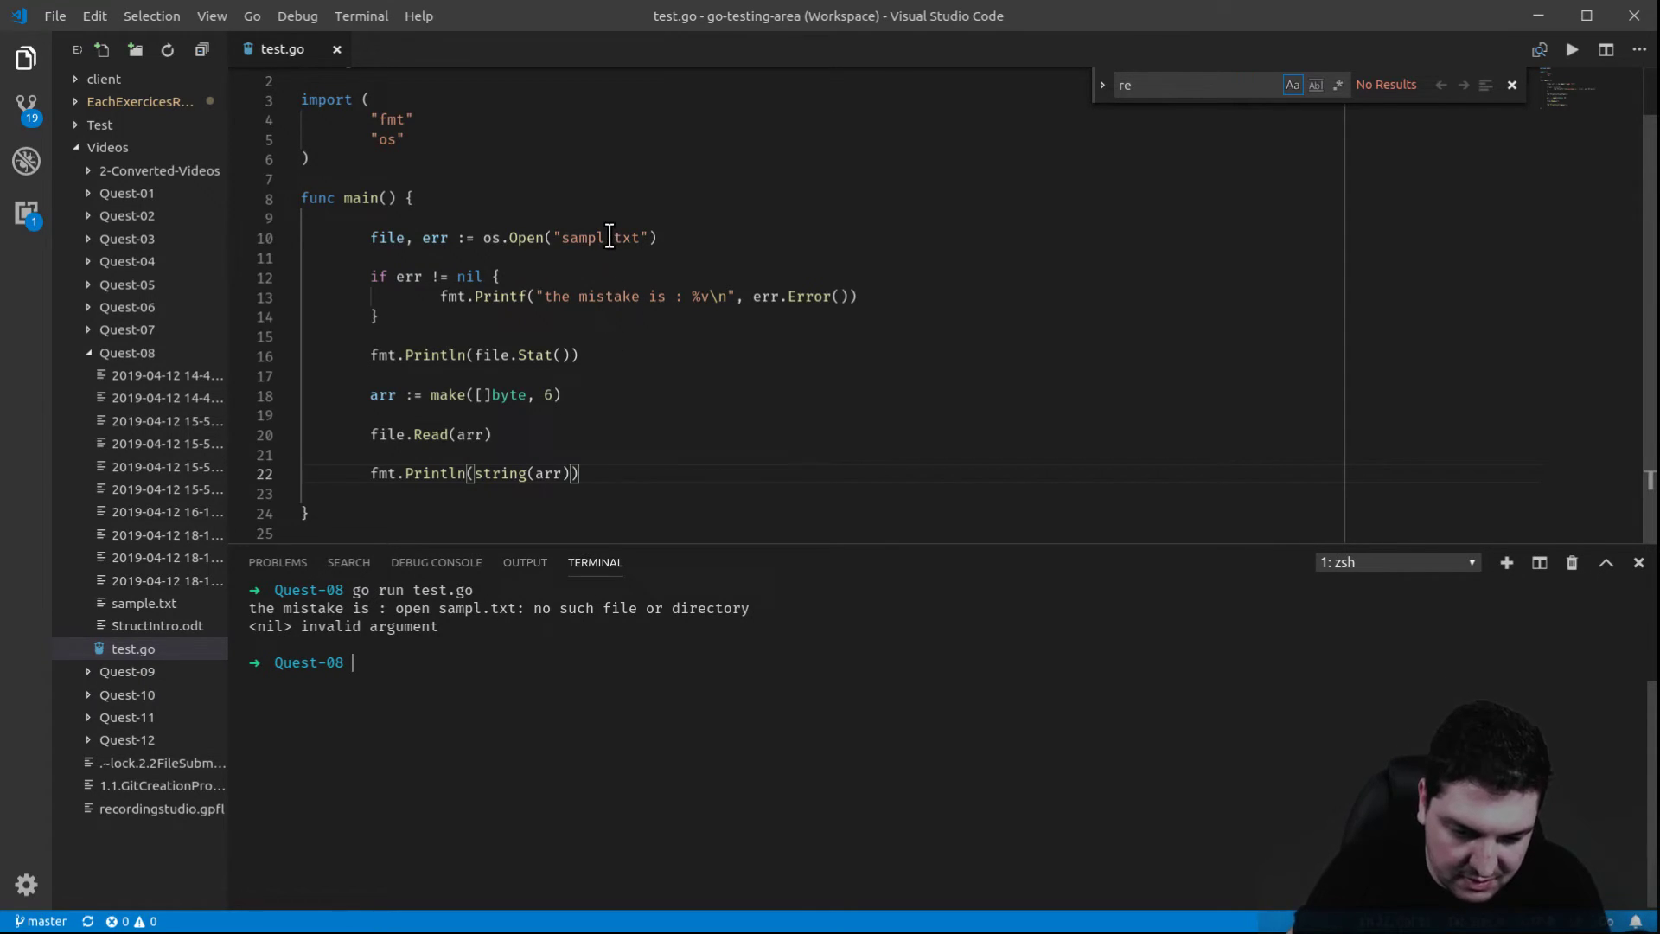
# - Restore the name to sample.txt and rerun go run test.go, printing the file stats and Hello
pyautogui.write('e')
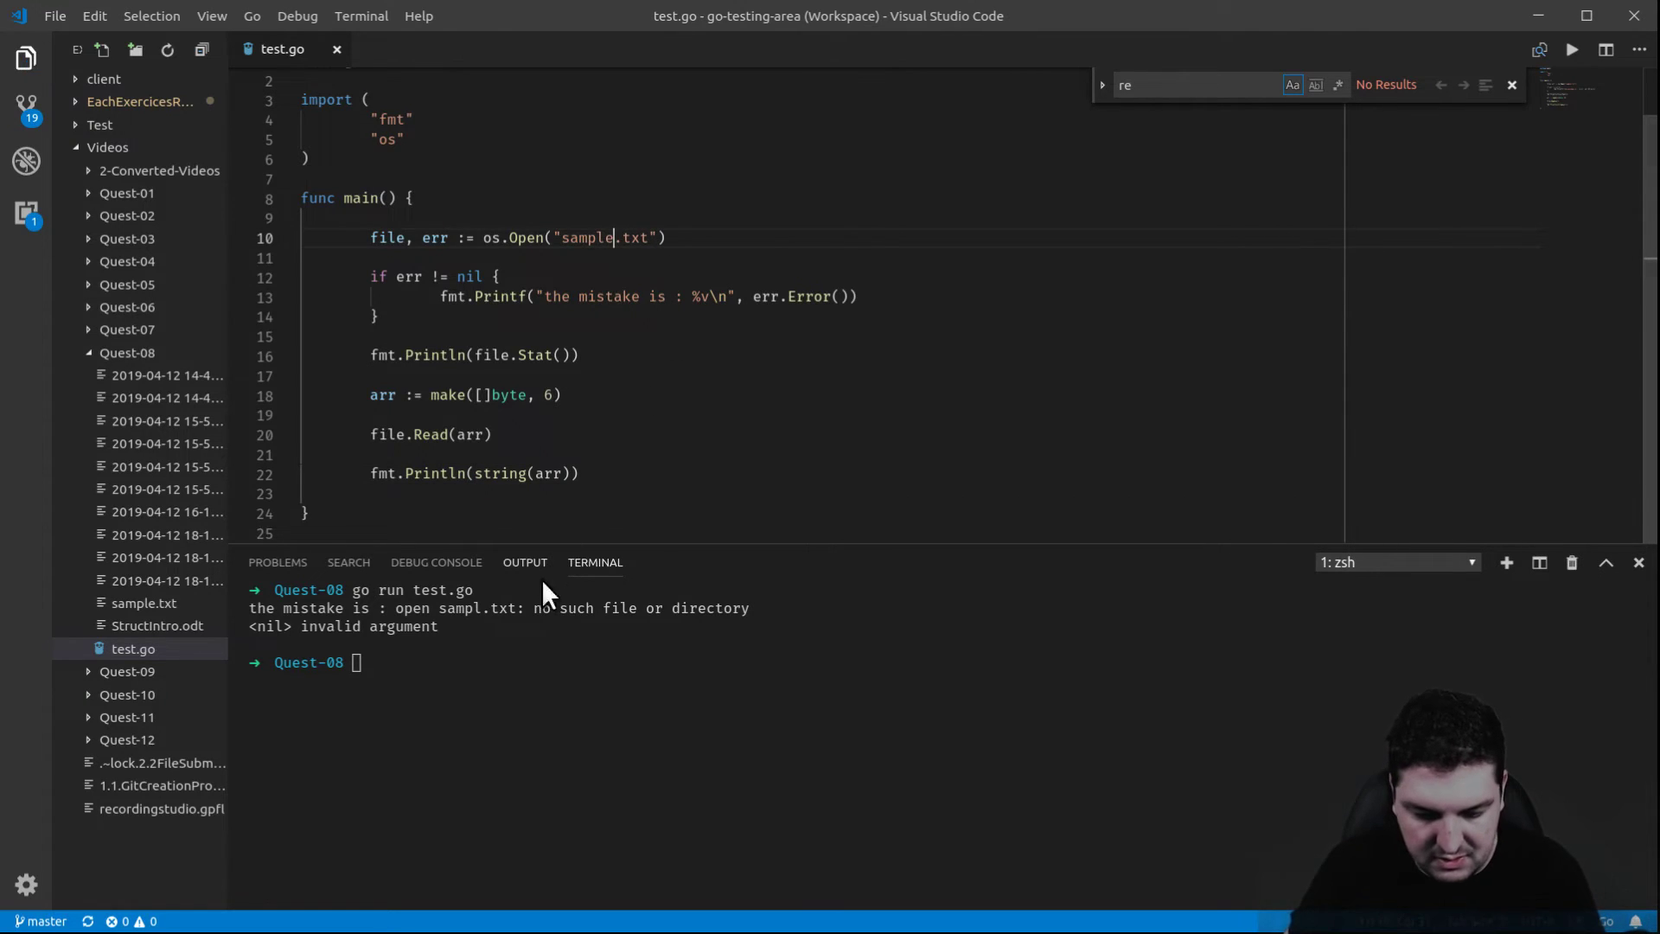
pyautogui.write('go run test.go')
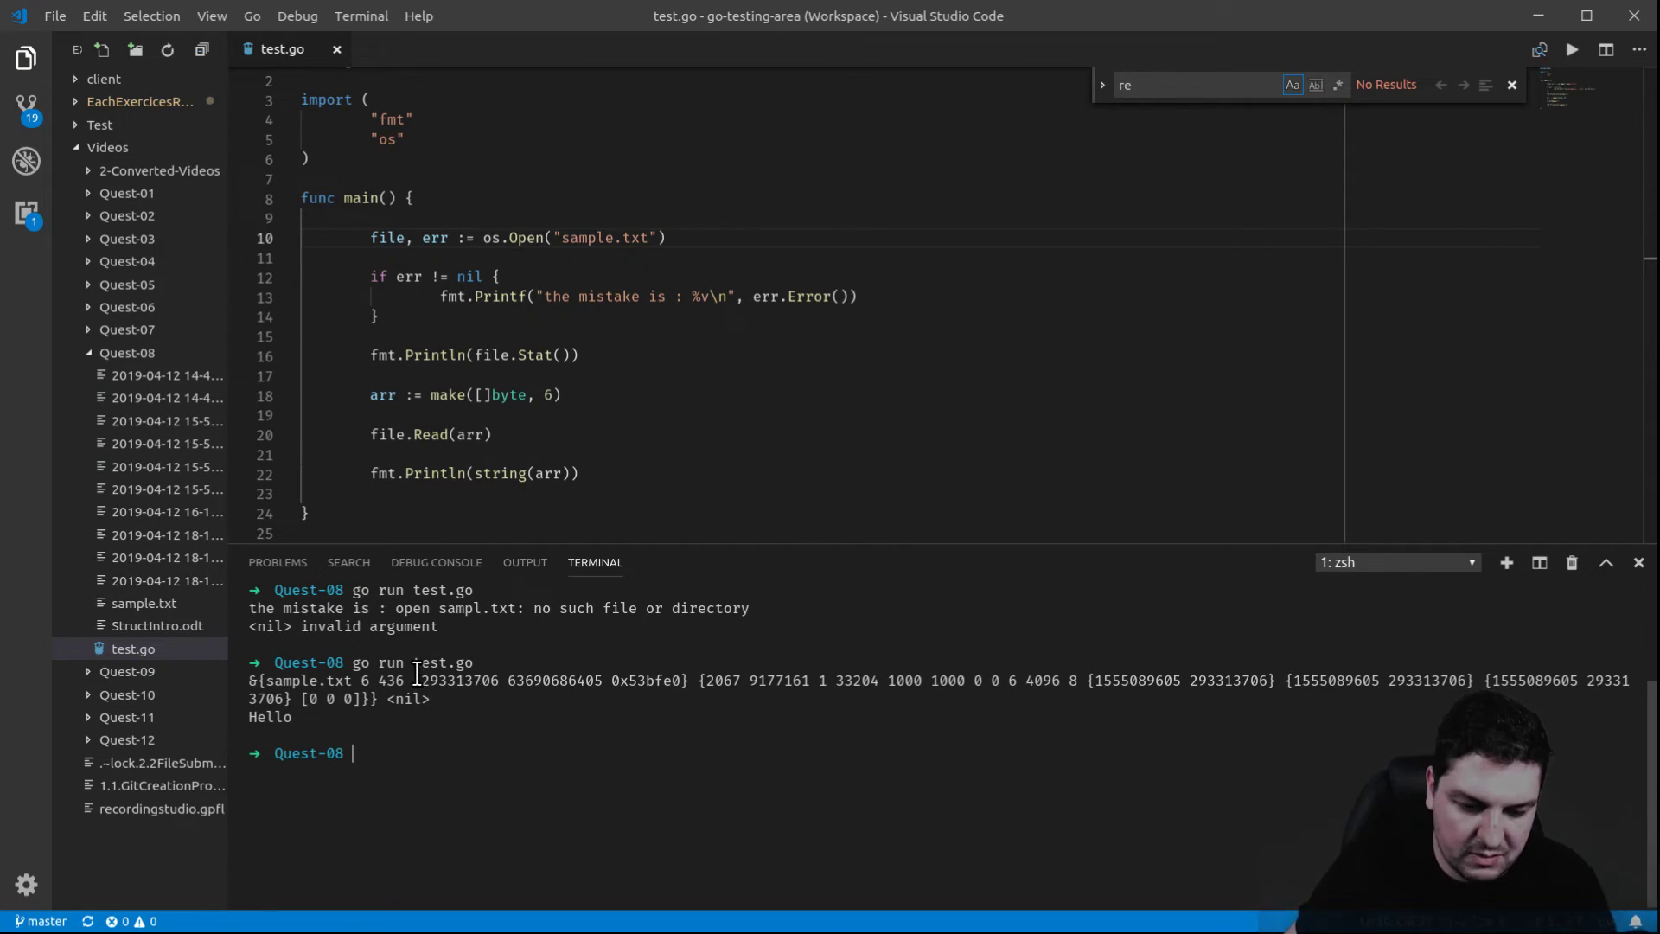
pyautogui.doubleClick(406, 698)
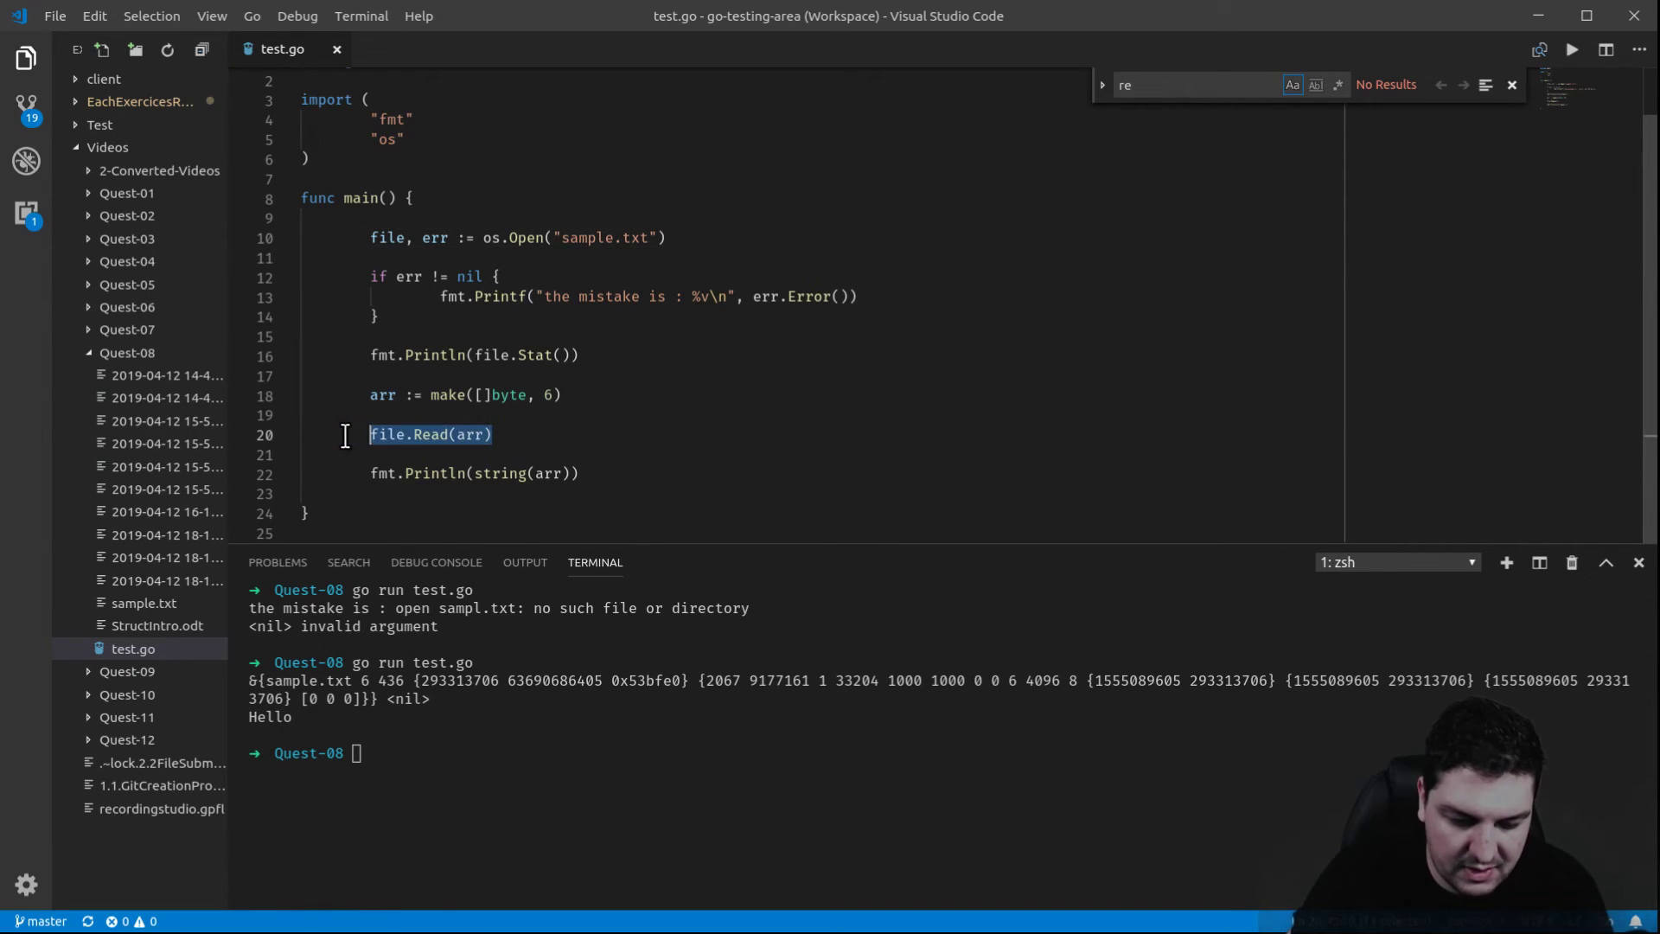
# - Add a file.close() line after the print using autocomplete
pyautogui.moveTo(371, 434); pyautogui.dragTo(578, 473)
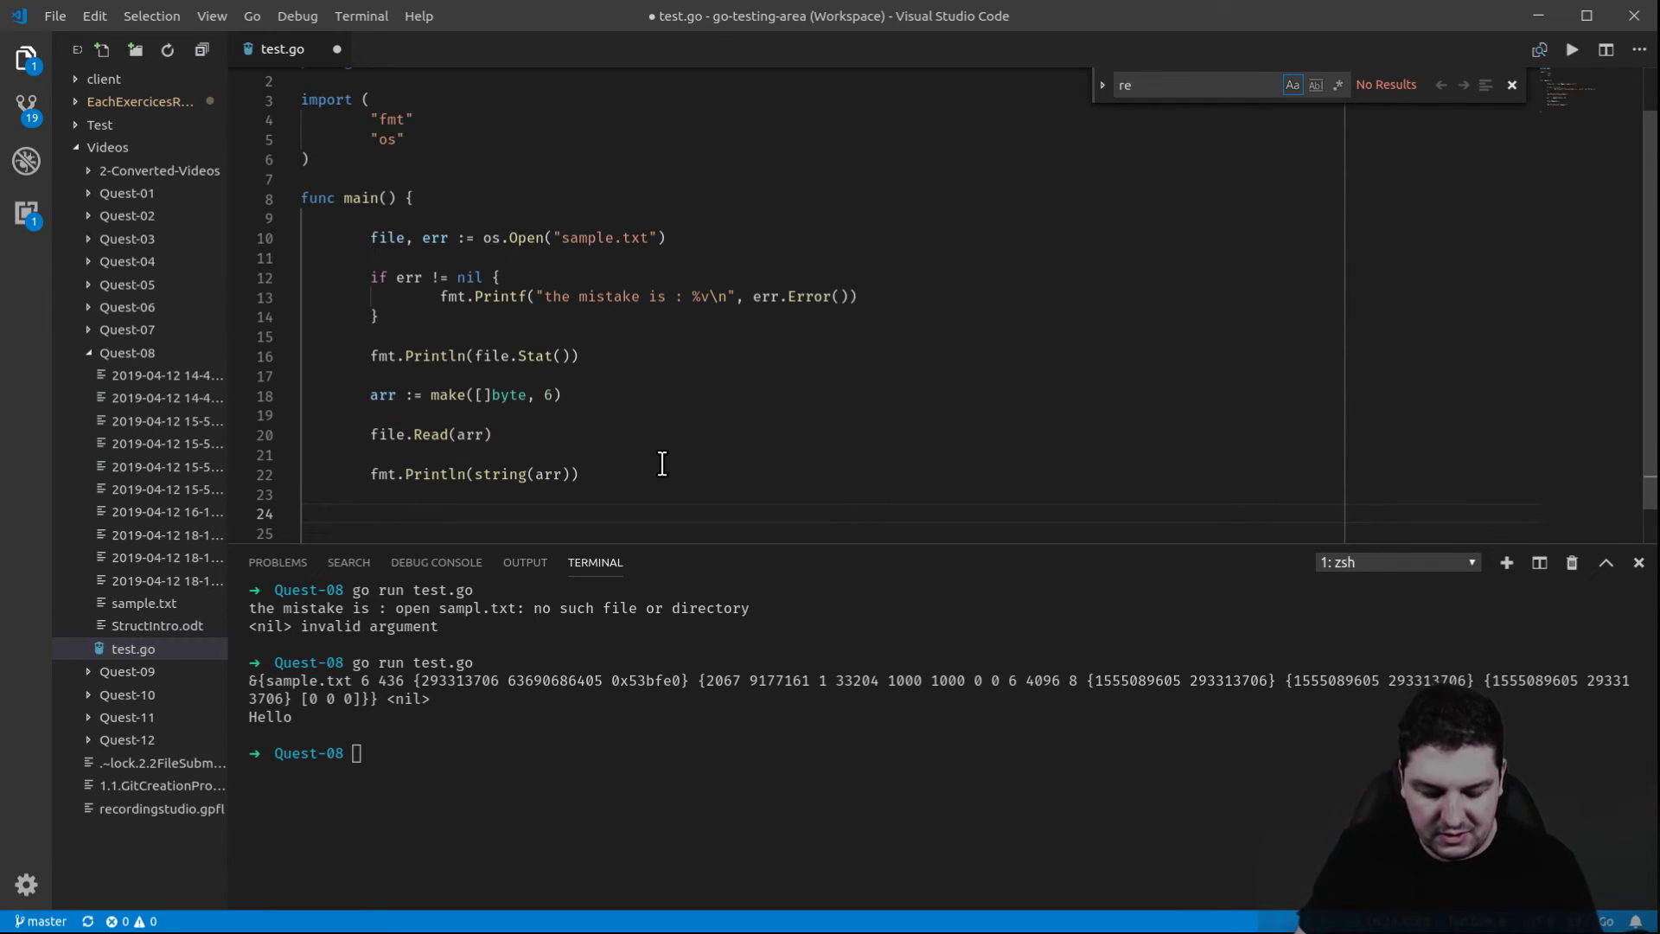
pyautogui.write('f')
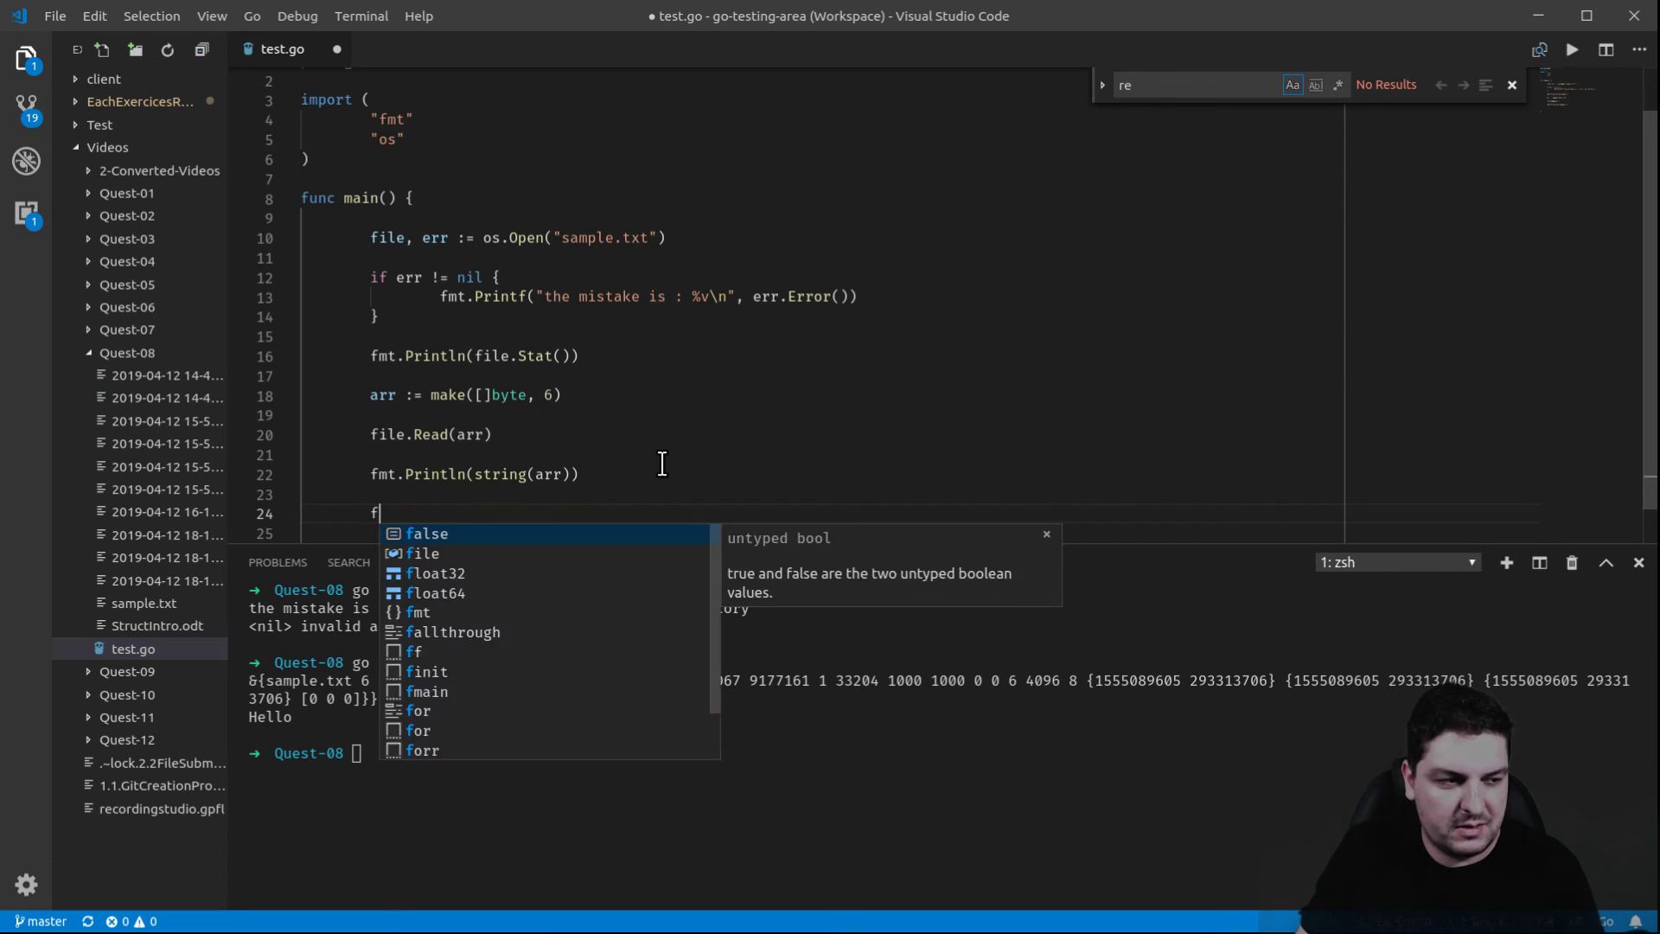
pyautogui.write('ile.c')
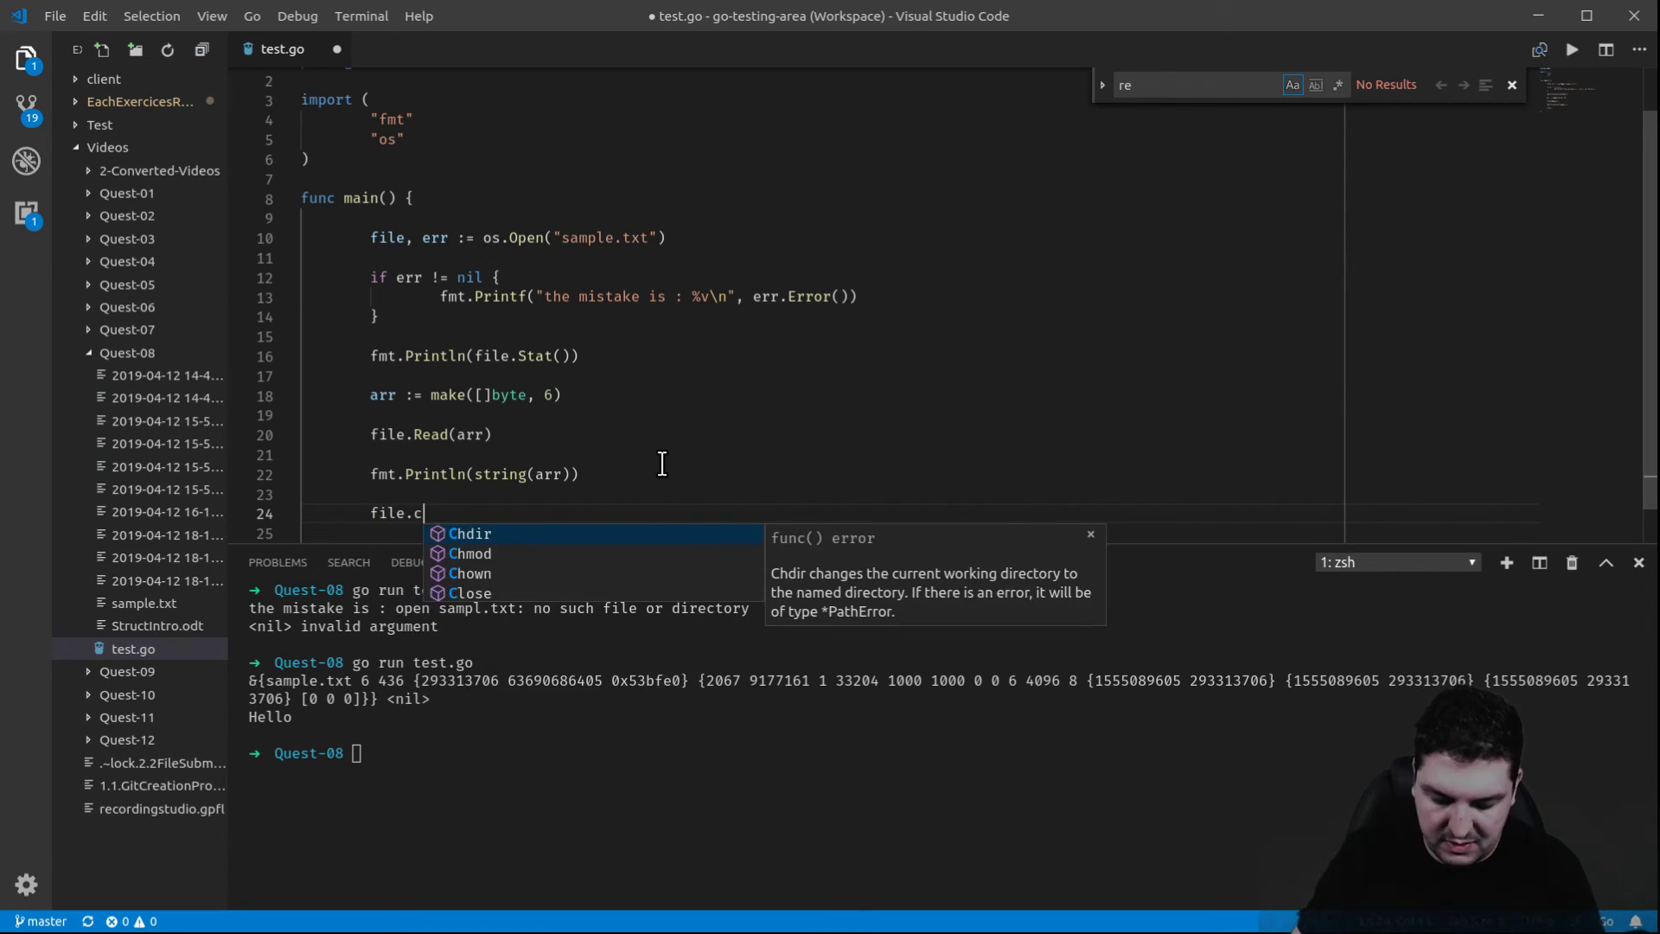
pyautogui.write('lose()')
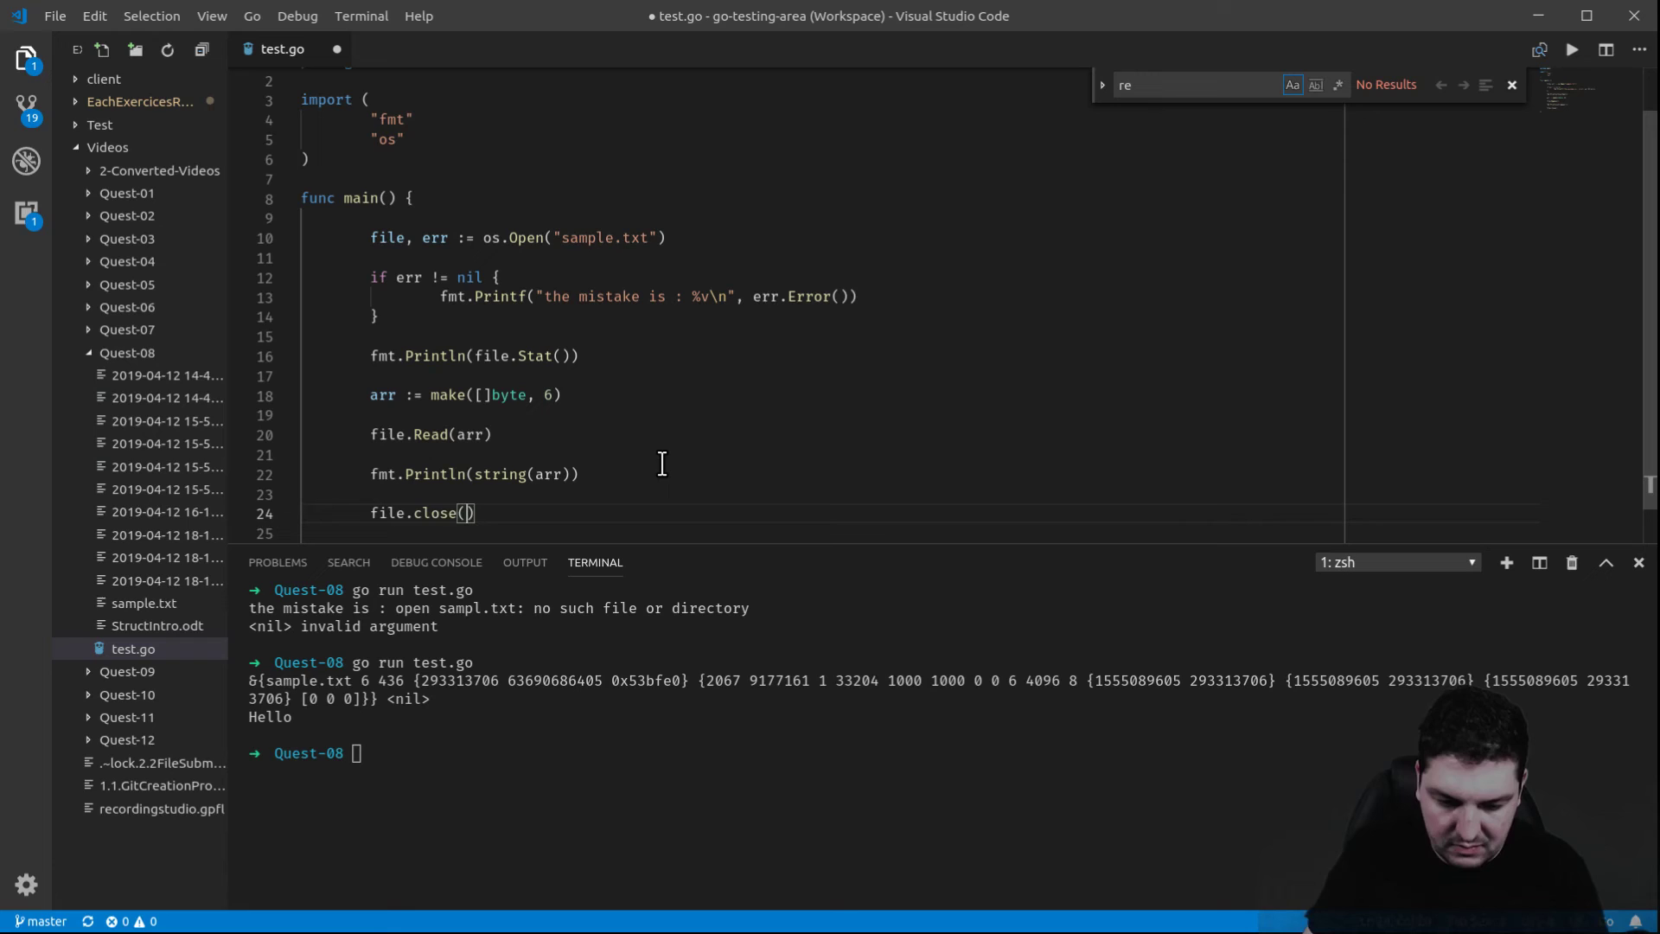